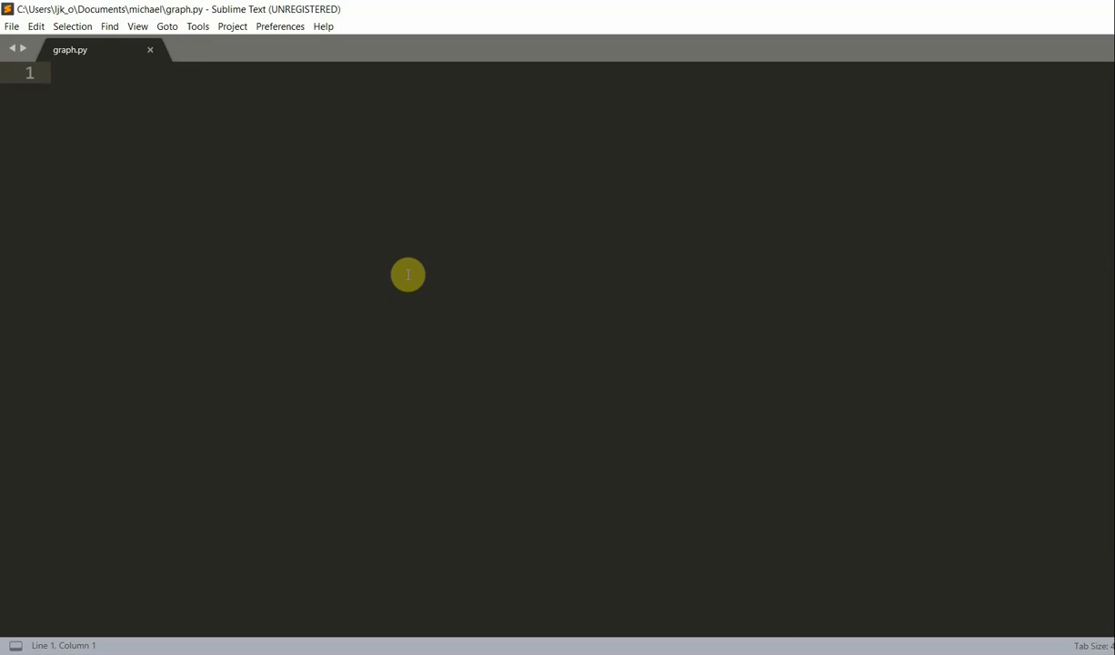
- Type 'import matplotlib.pyplot as plt' as the first line of graph.py
{"action": "left_click", "coordinate": [55, 73]}
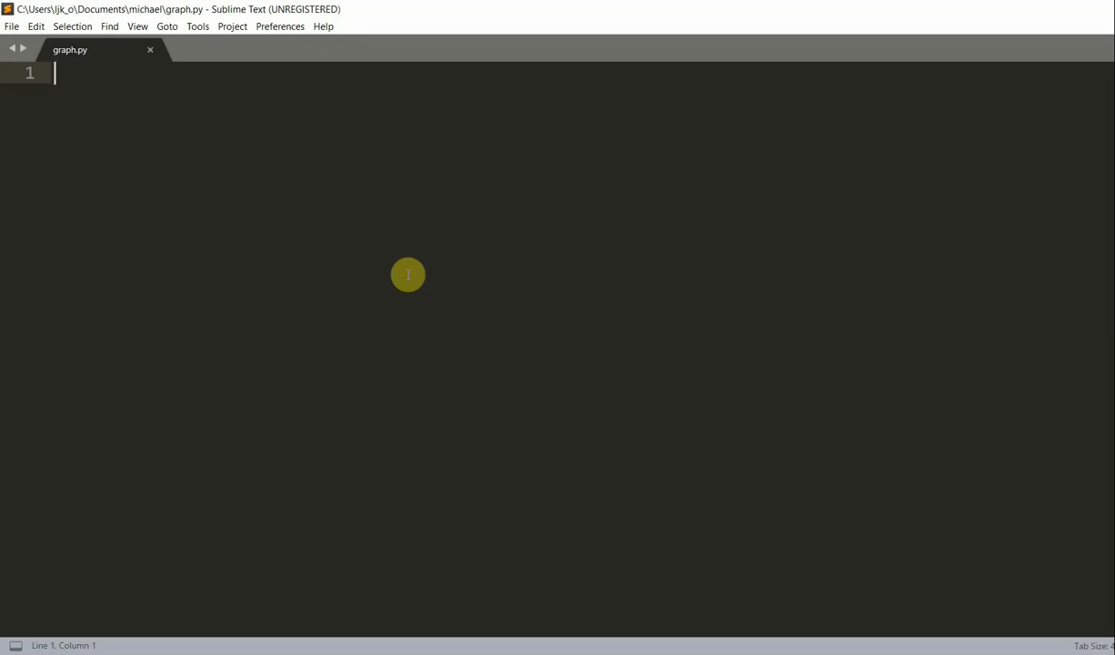
{"action": "type", "text": "import"}
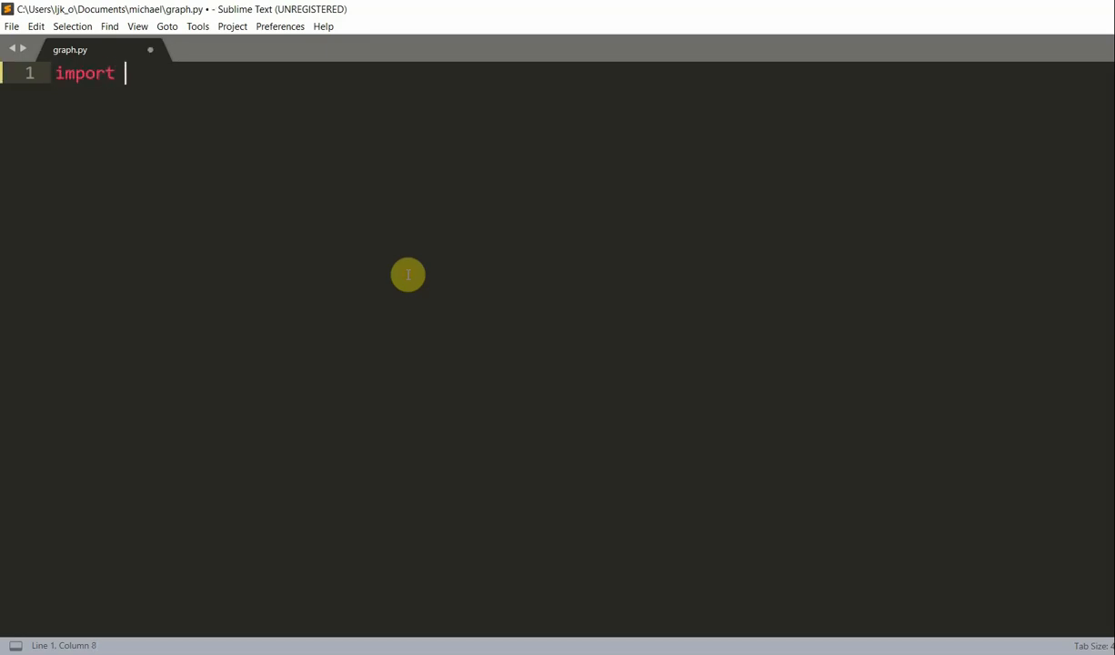
{"action": "type", "text": "matplotlib"}
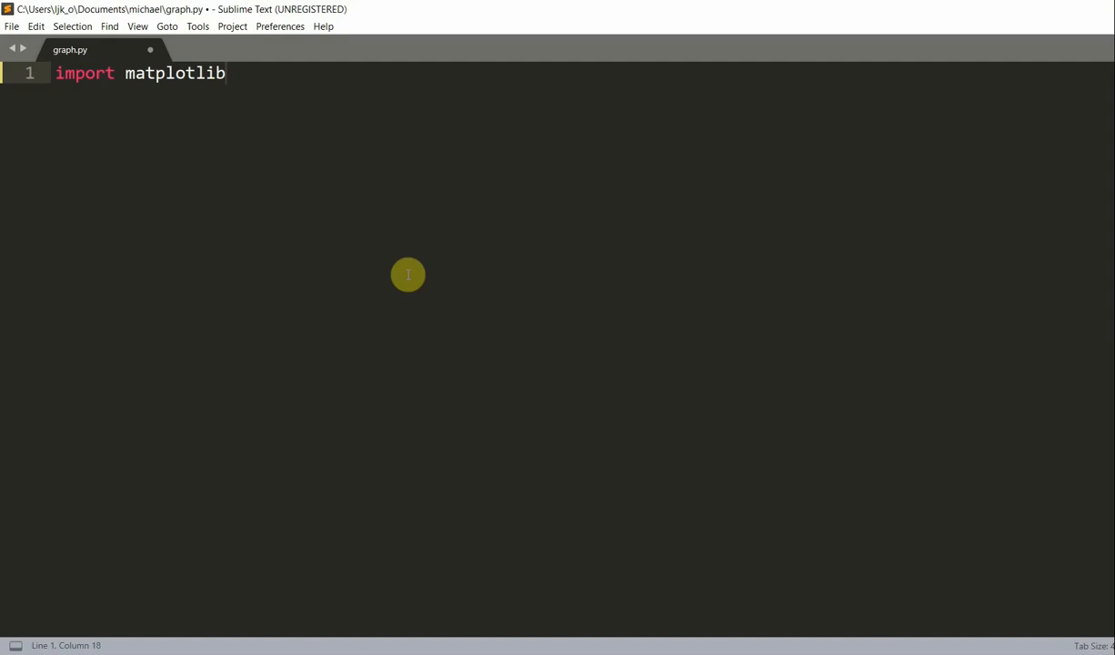
{"action": "type", "text": ".pyplot as"}
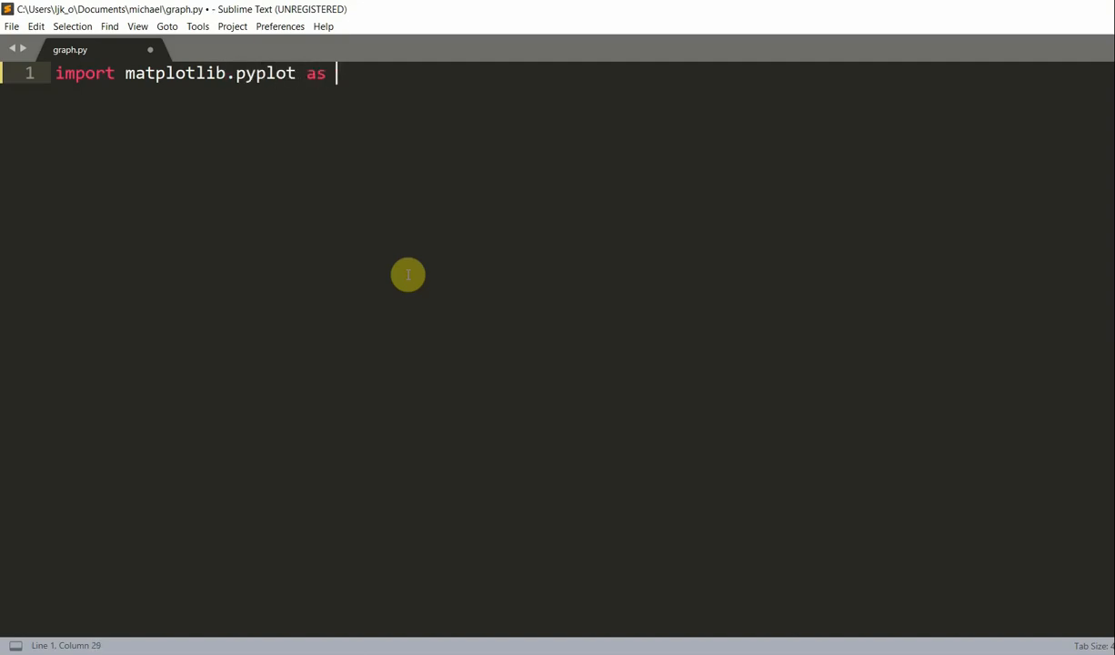
{"action": "type", "text": "py"}
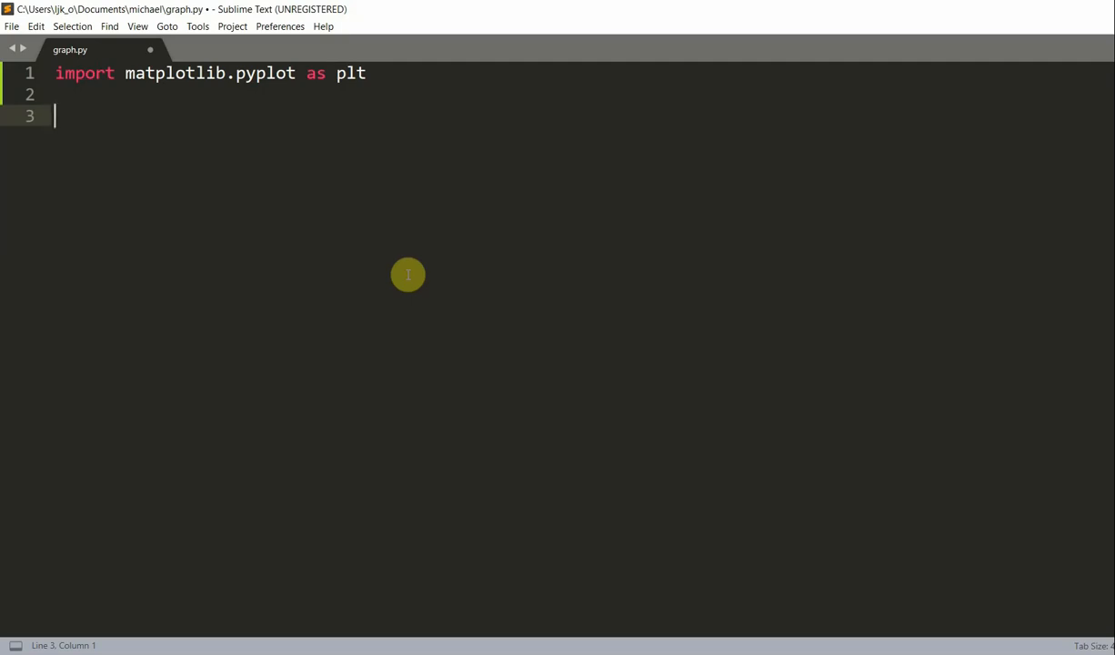
- Add '#put data in lists' and countries=["USA", "GBR", "China", "Russia", "Germany"]
{"action": "type", "text": "#u"}
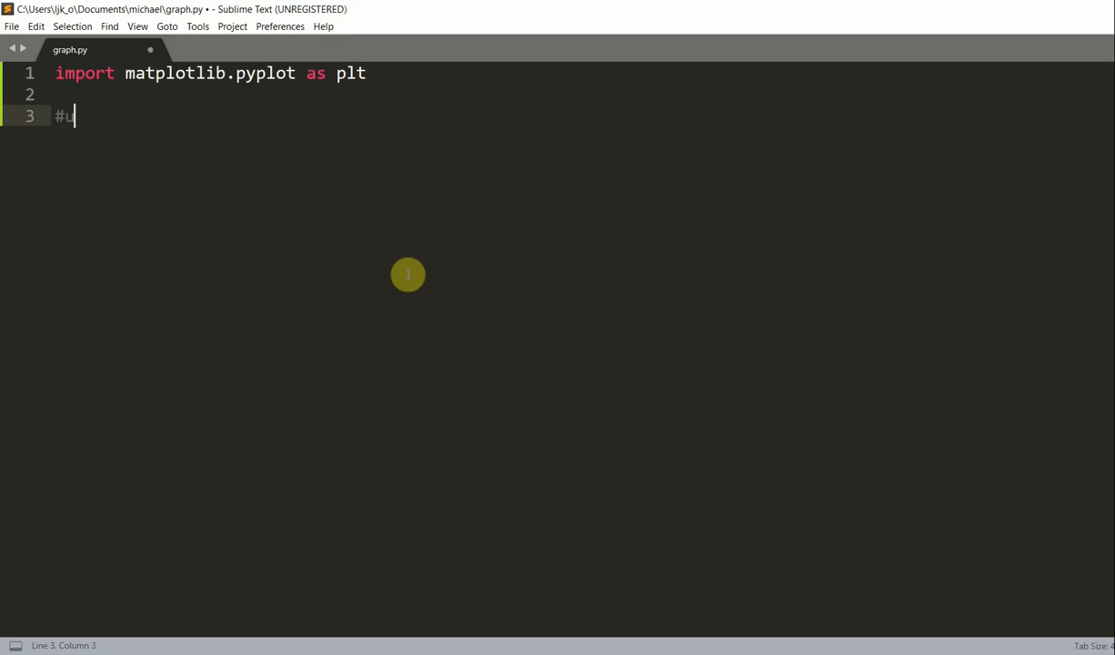
{"action": "type", "text": "put data"}
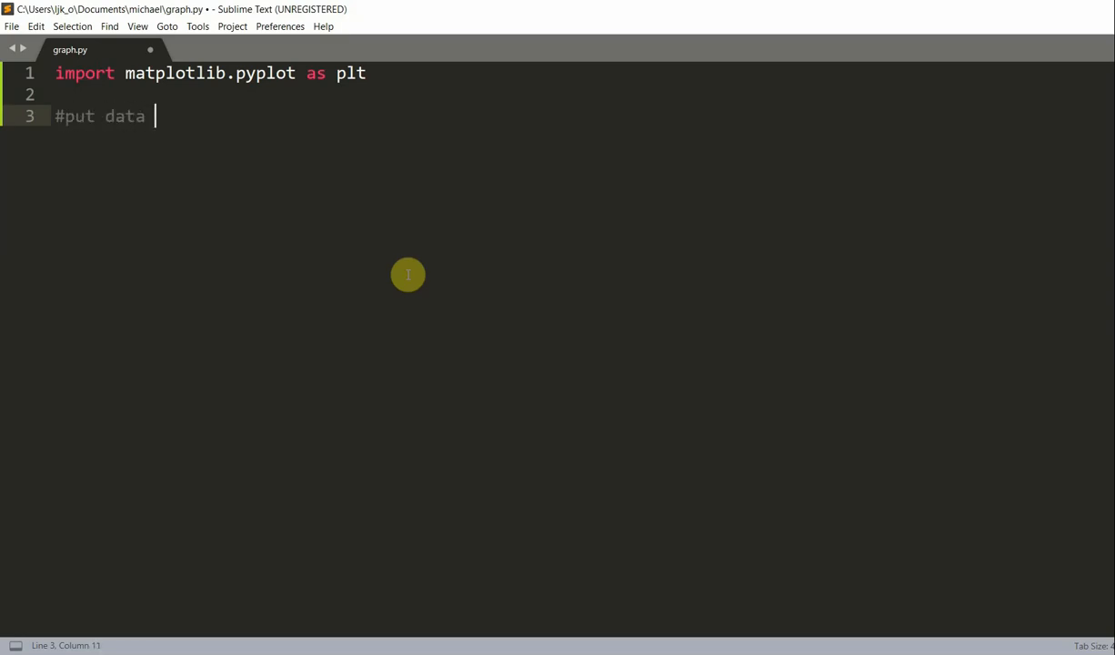
{"action": "type", "text": "in lists"}
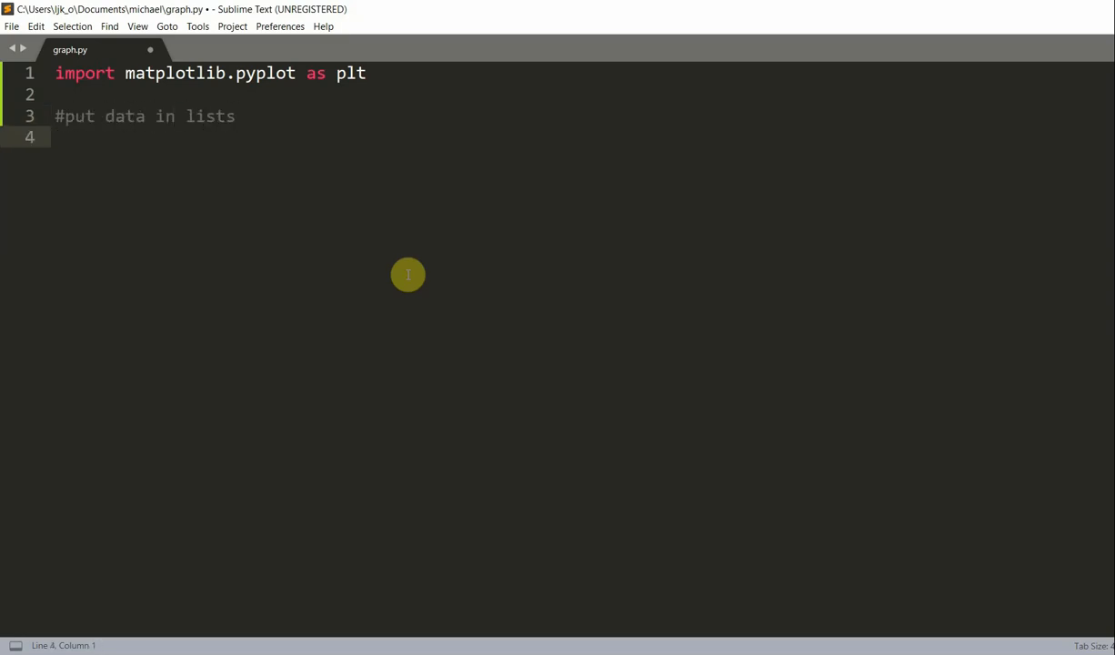
{"action": "type", "text": "countries="}
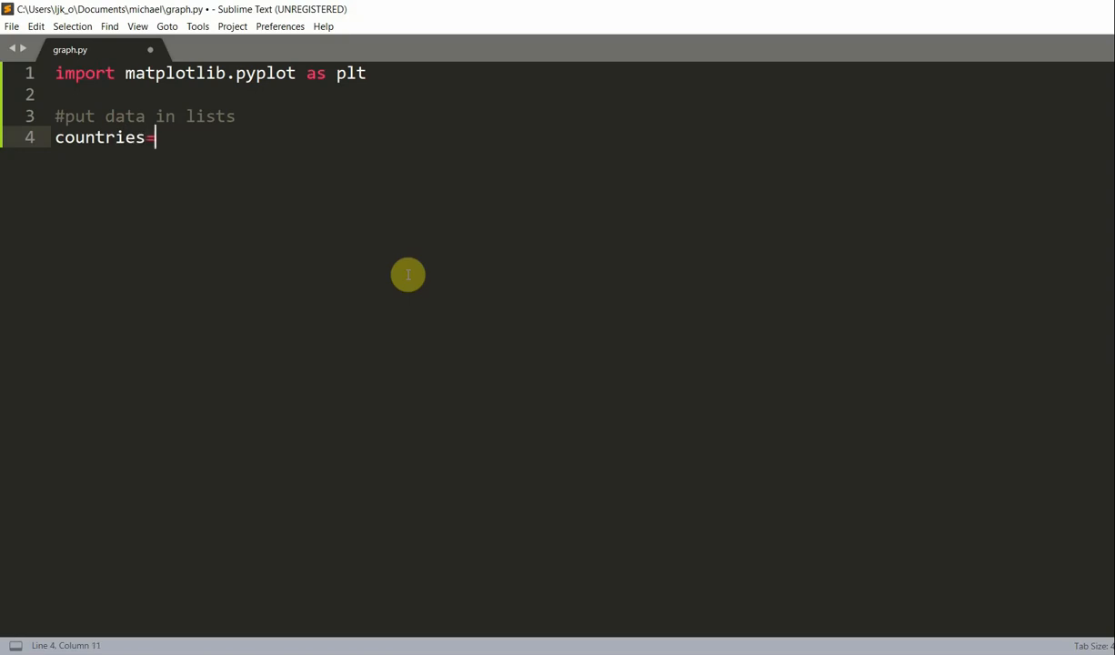
{"action": "type", "text": "[\"usa\"]"}
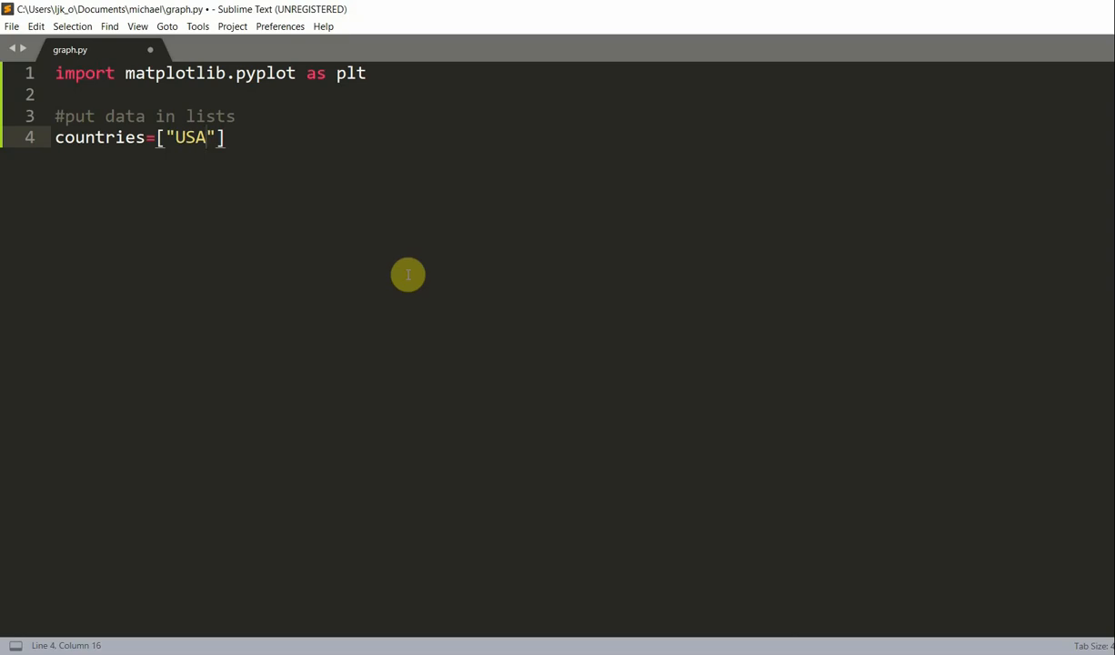
{"action": "type", "text": ", \"\""}
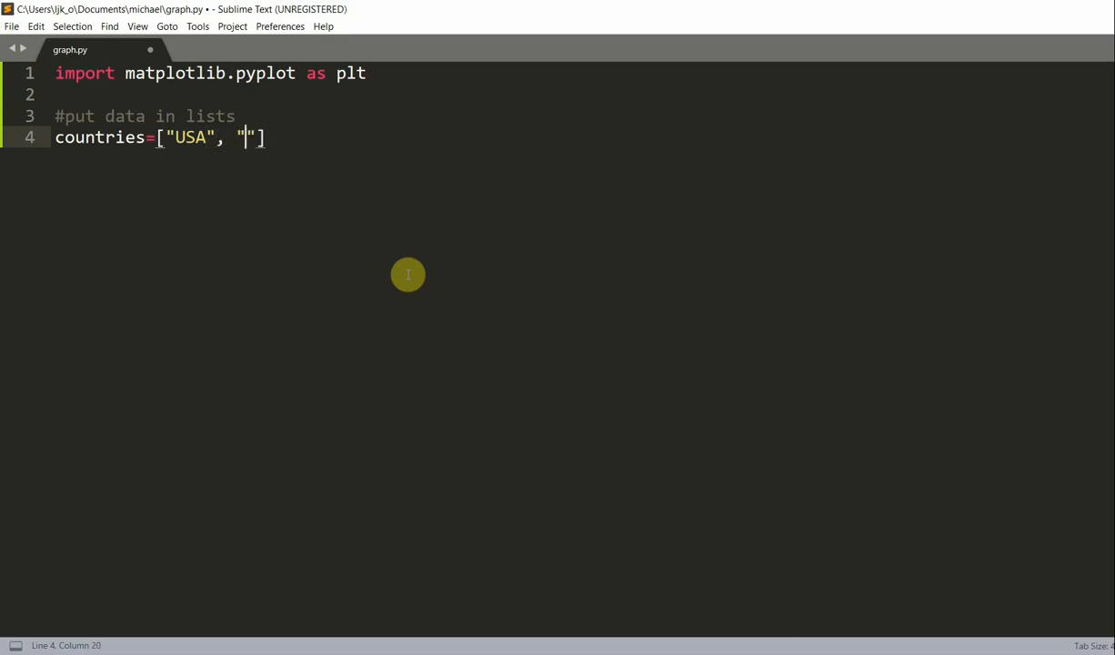
{"action": "type", "text": "GBR"}
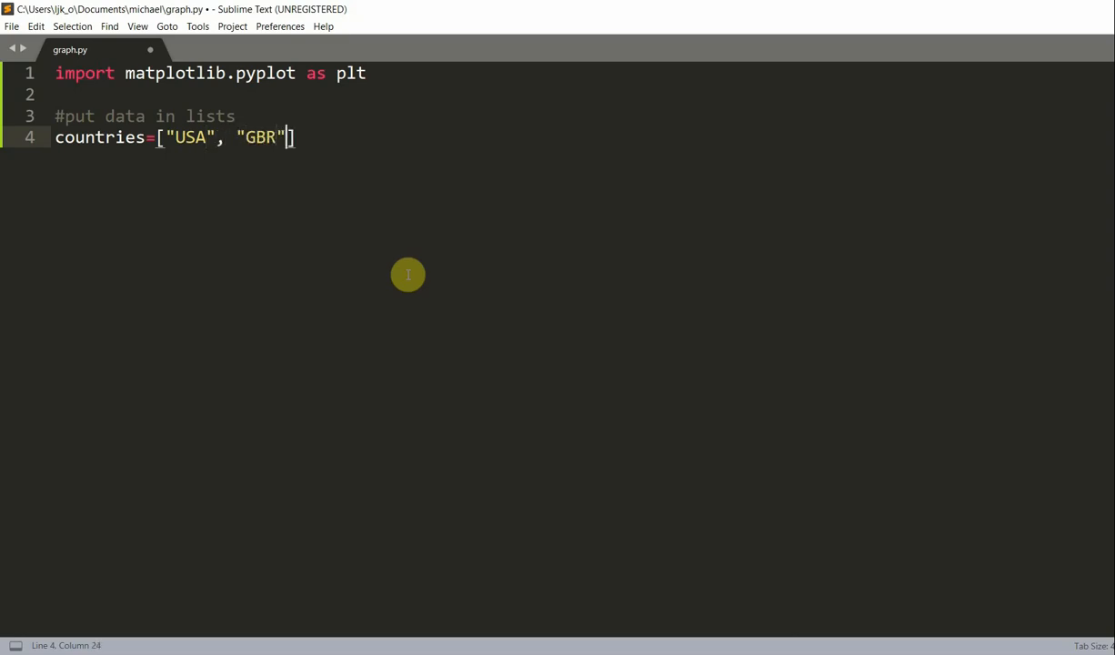
{"action": "type", "text": ", \"CHina\""}
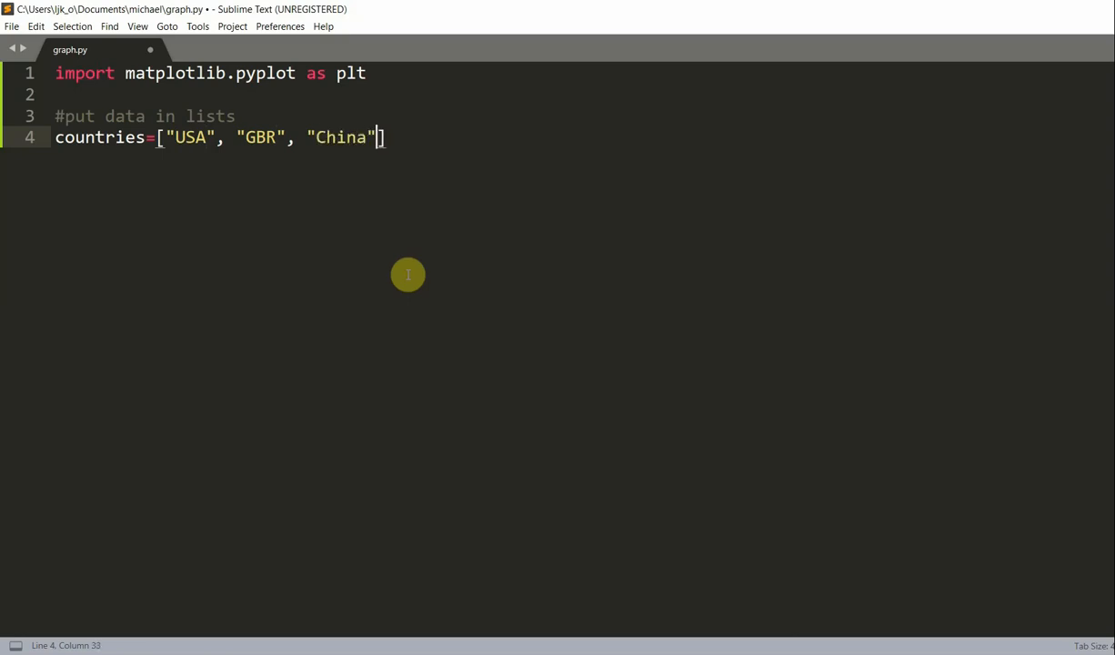
{"action": "type", "text": ", \"Russia\""}
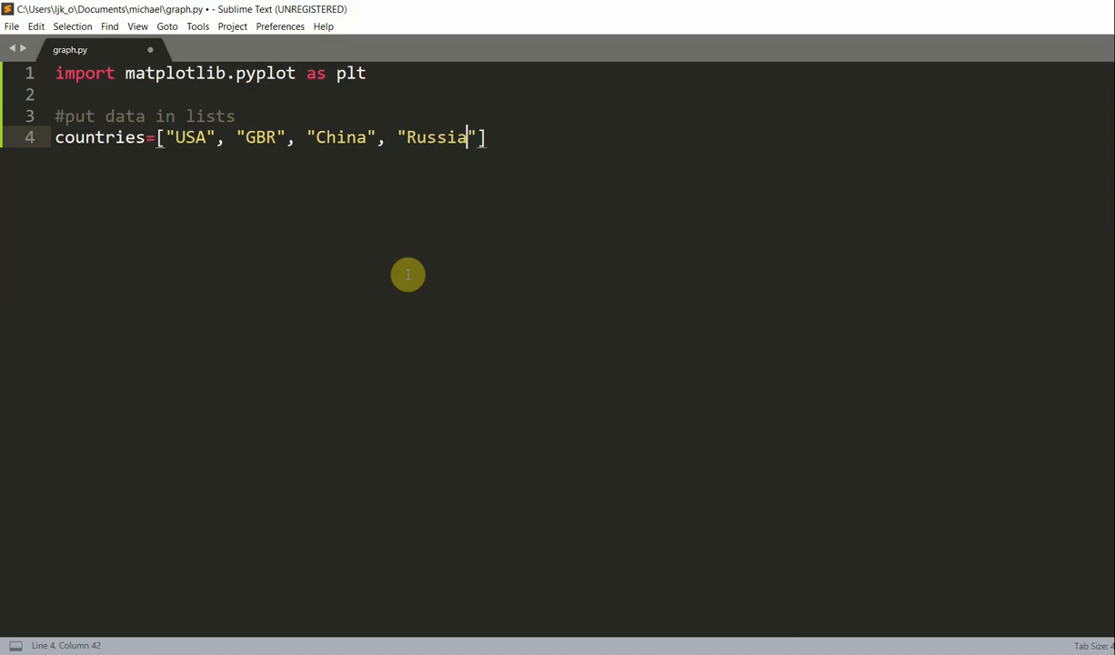
{"action": "type", "text": ", \"GEe\""}
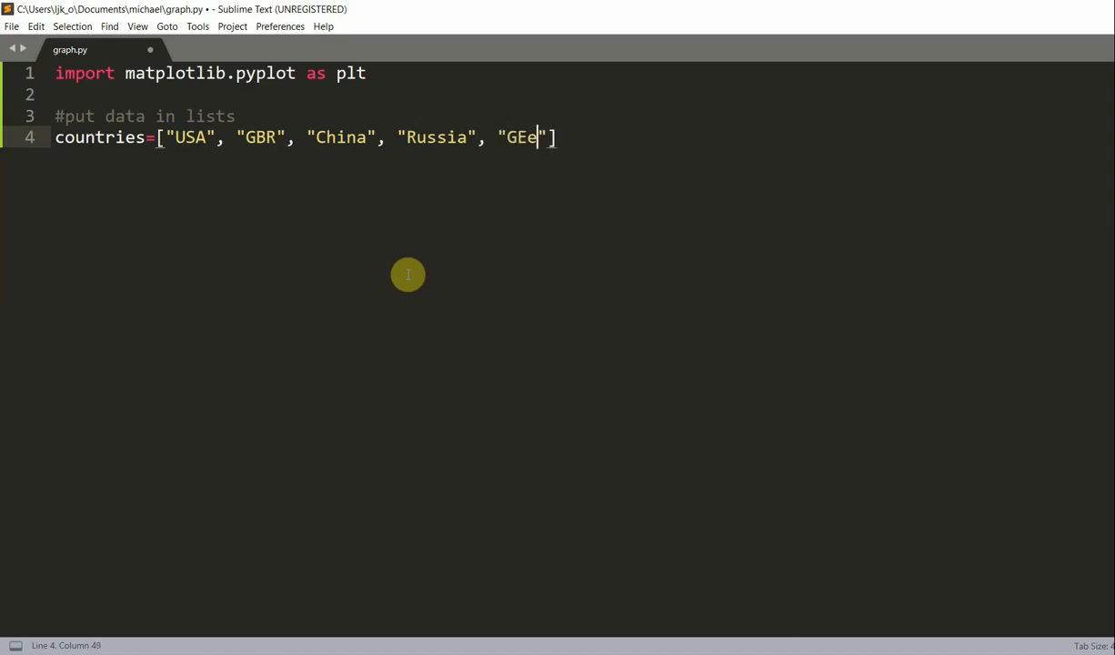
{"action": "type", "text": "rmany"}
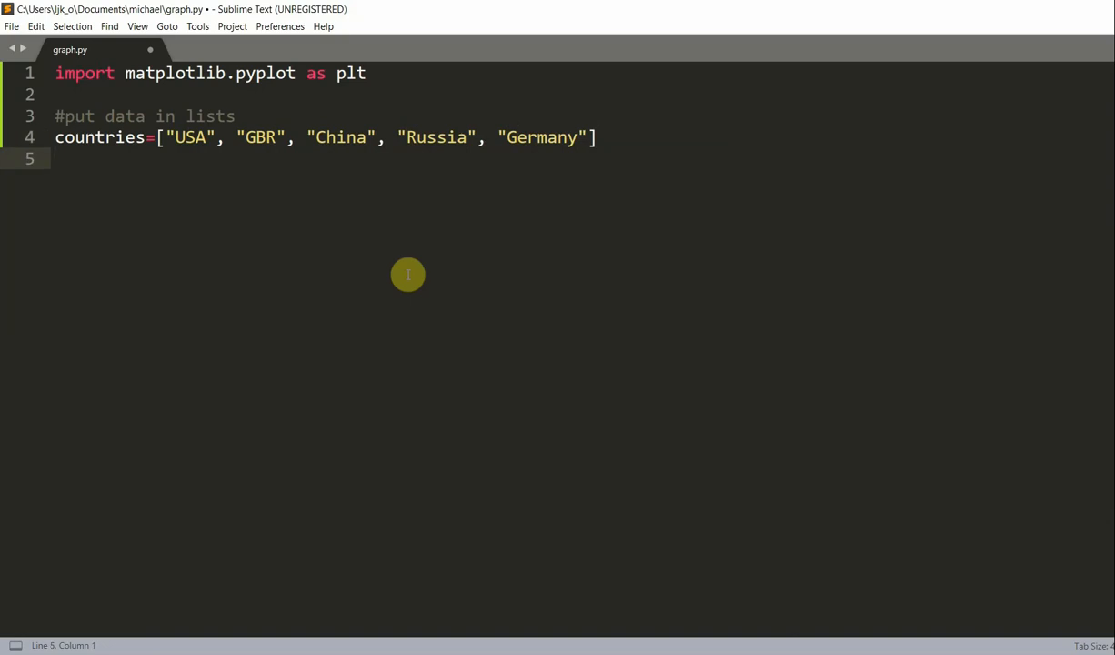
- Define gold=[46, 27, 26, 19, 17]
{"action": "type", "text": "gold"}
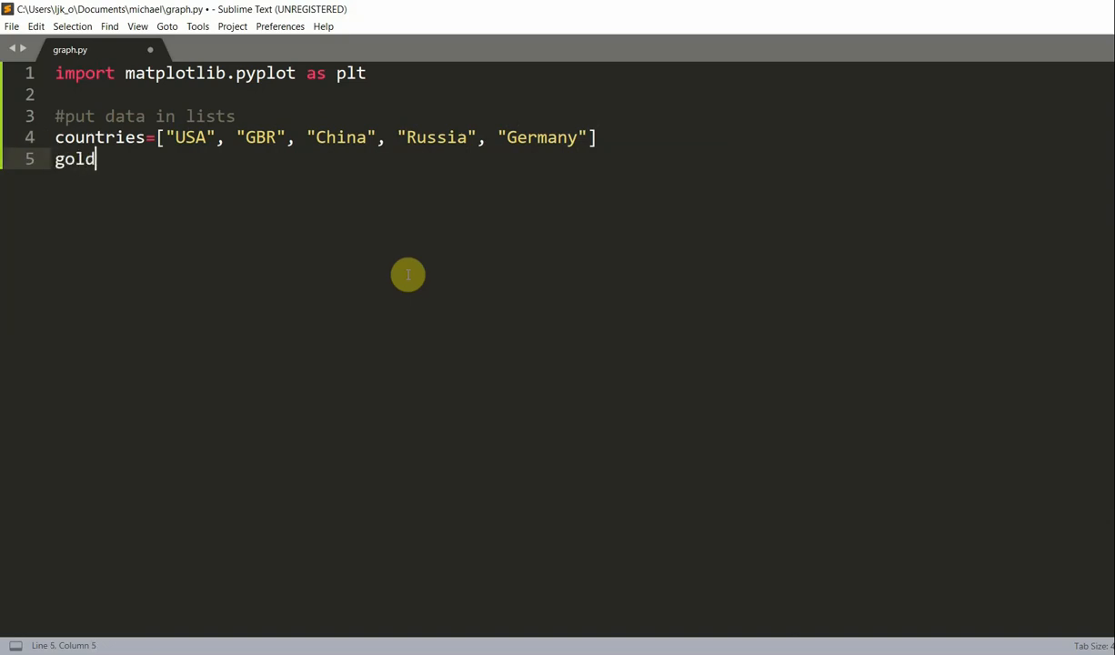
{"action": "type", "text": "="}
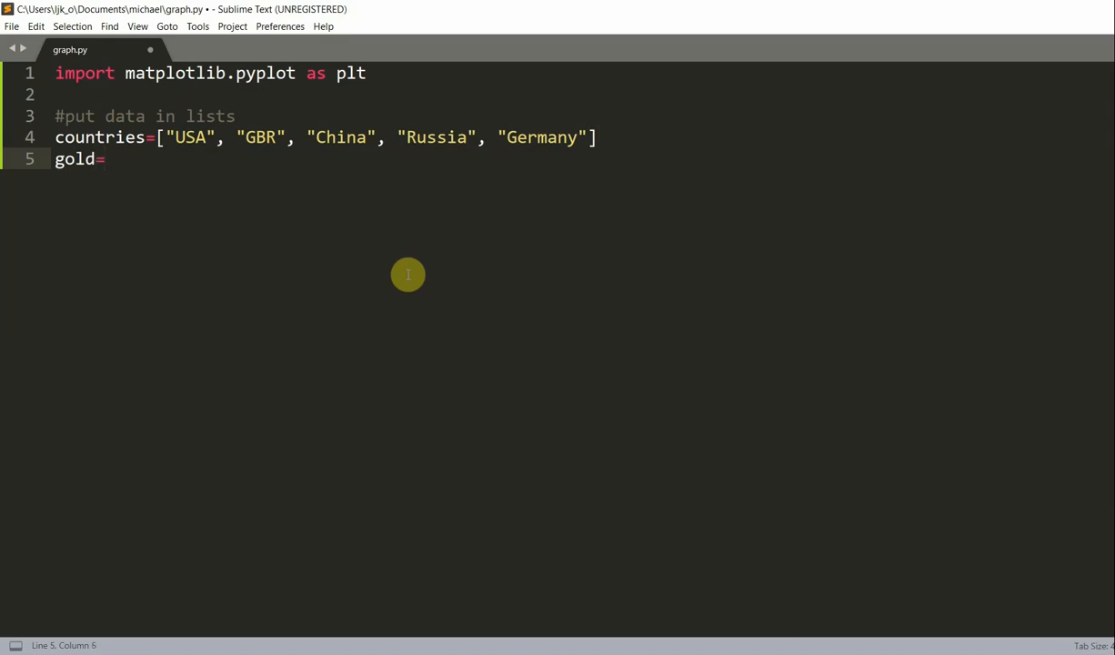
{"action": "type", "text": "[46]"}
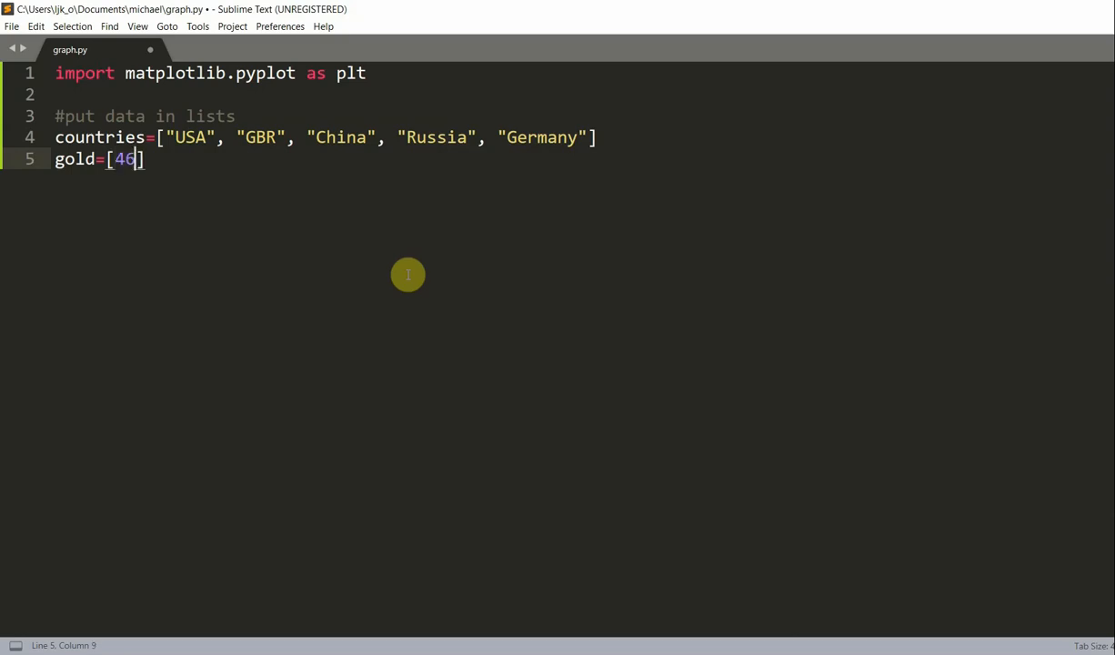
{"action": "type", "text": ", 27,"}
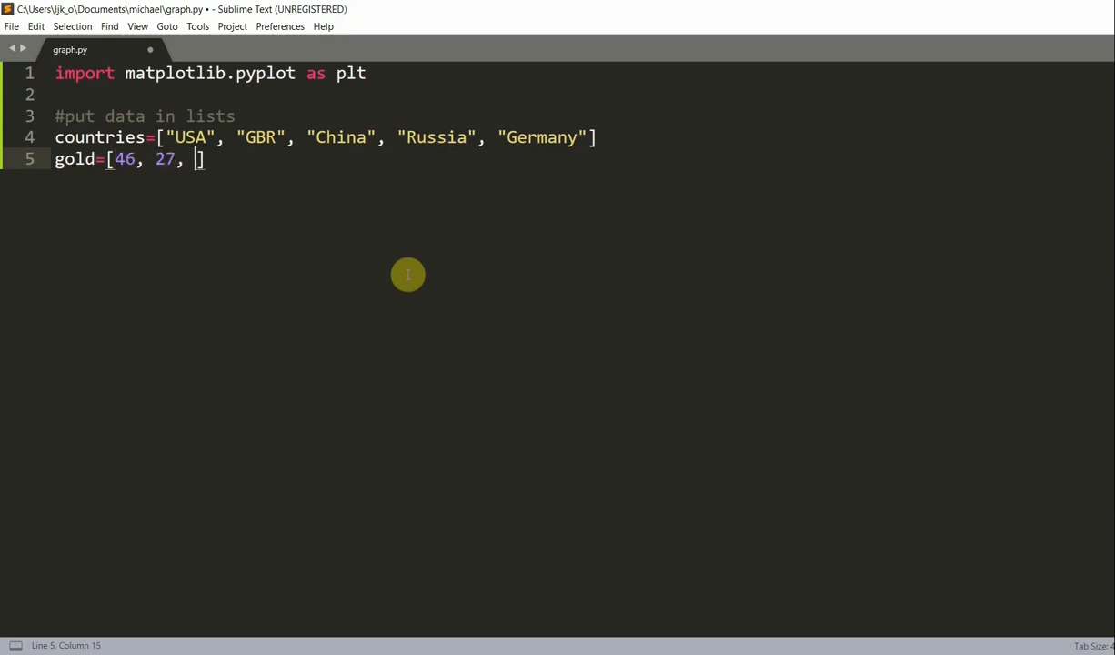
{"action": "type", "text": "26, 1"}
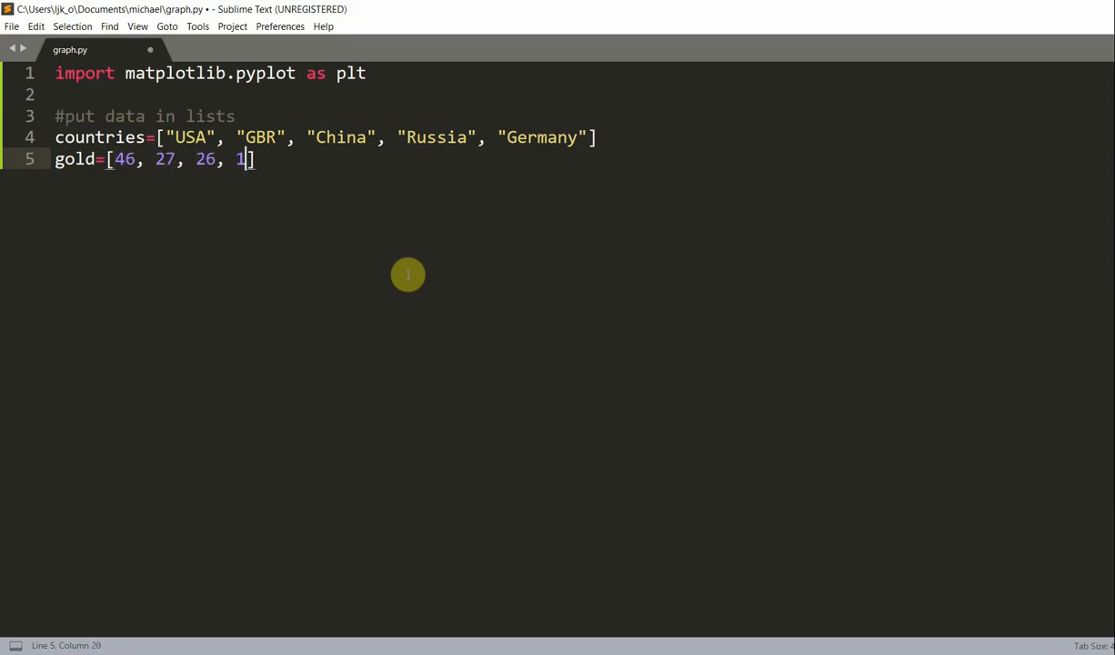
{"action": "type", "text": "9, 17]"}
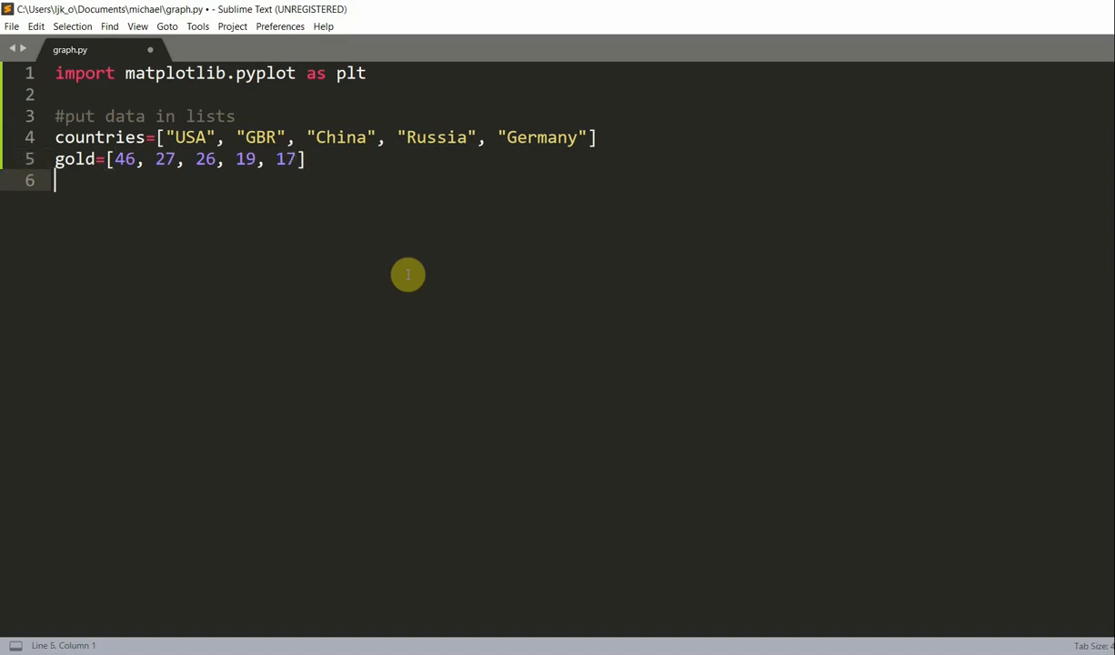
- Add the silver list (37, 23, …, 10) and bronze=[38, 17, 26, 19, 15] below it
{"action": "type", "text": "silver=[]"}
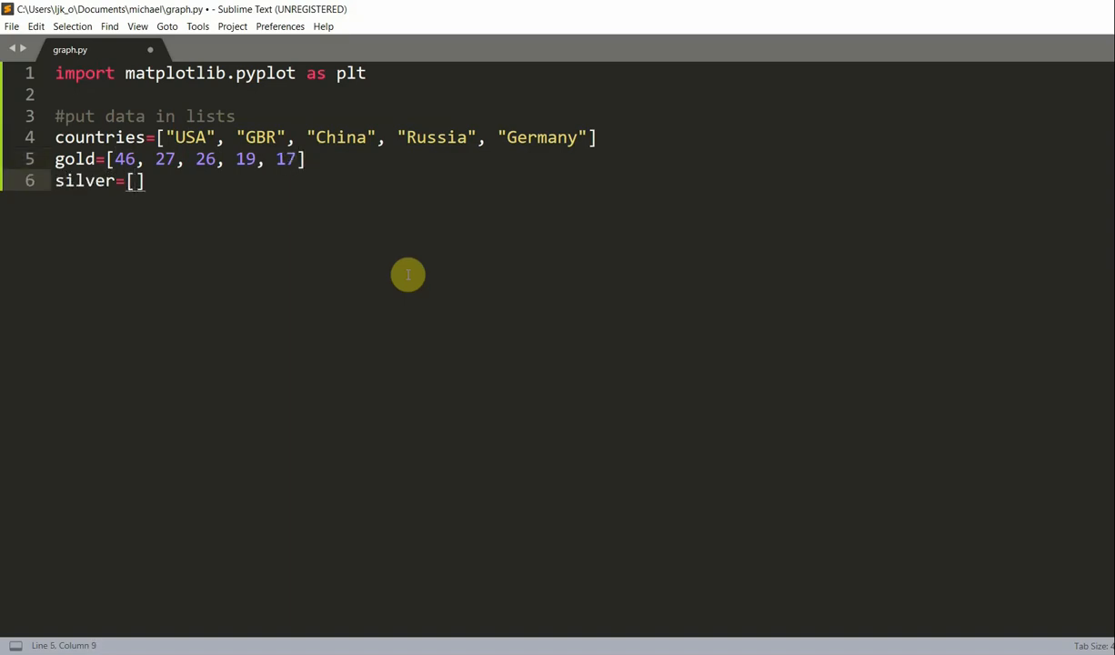
{"action": "type", "text": "37, 23, 18, 18,"}
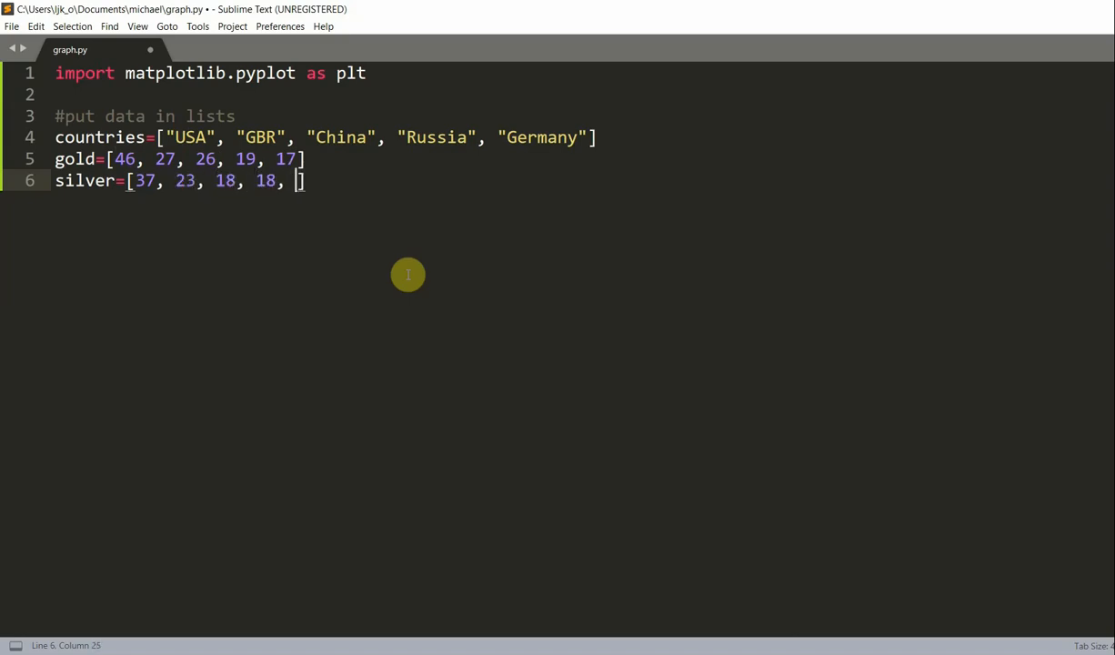
{"action": "type", "text": "10"}
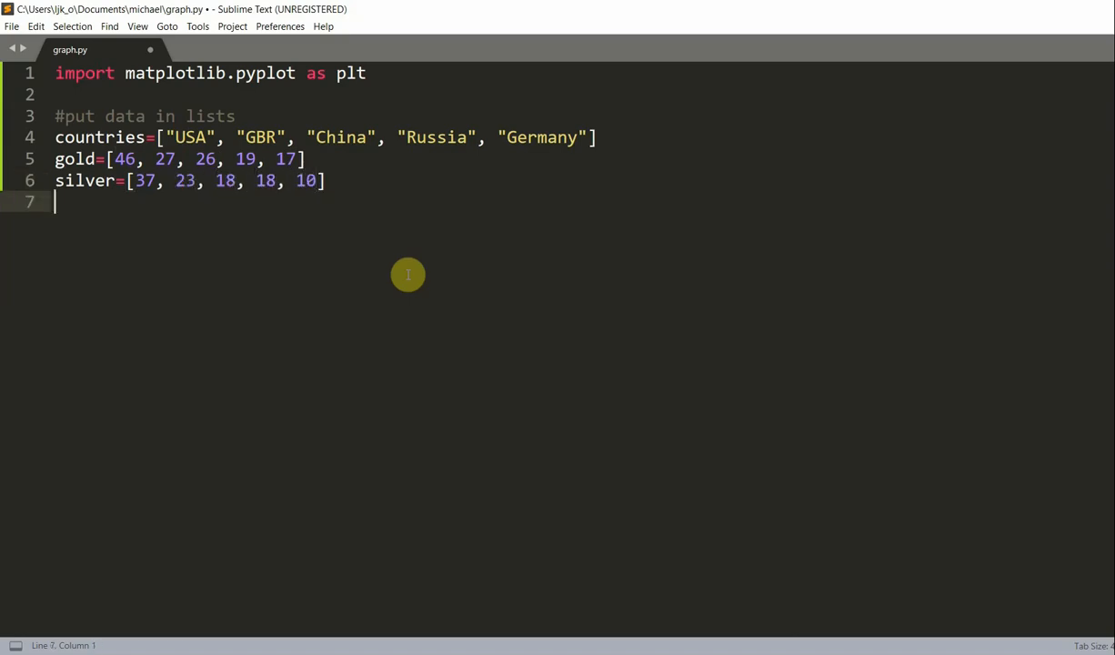
{"action": "type", "text": "bronz"}
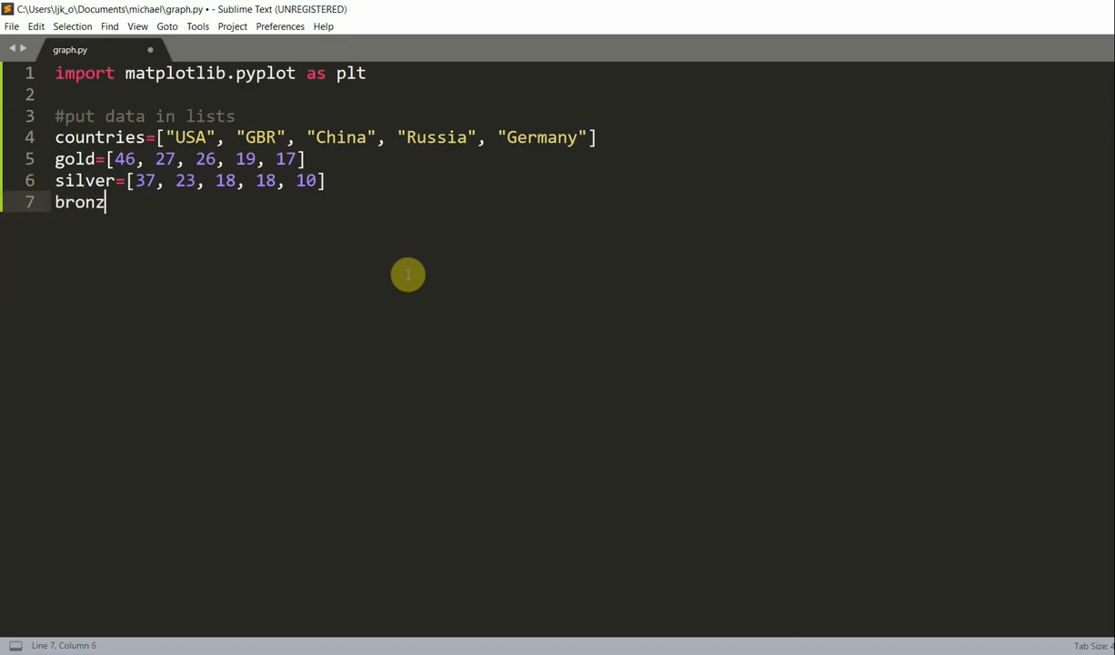
{"action": "type", "text": "e=[]"}
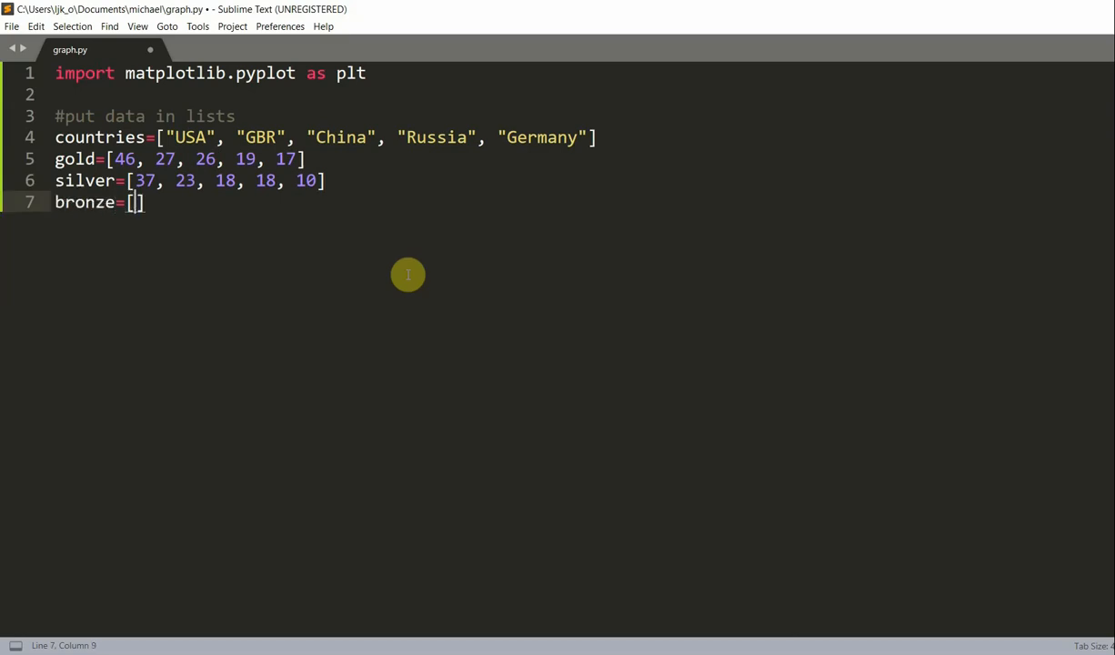
{"action": "type", "text": "38, 17,"}
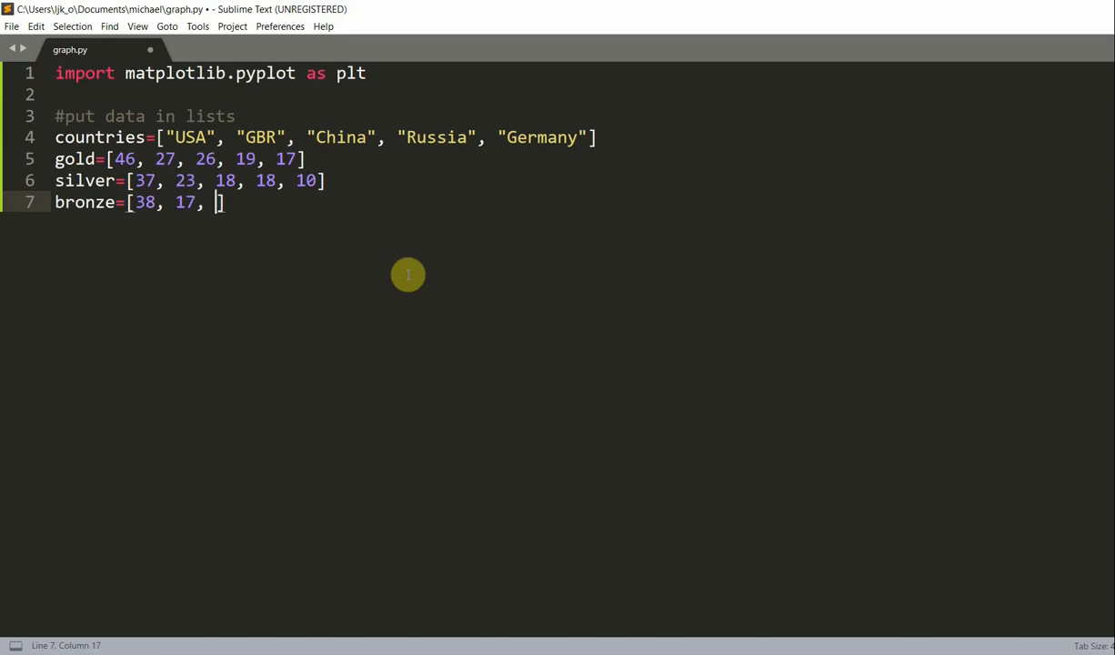
{"action": "type", "text": "26,"}
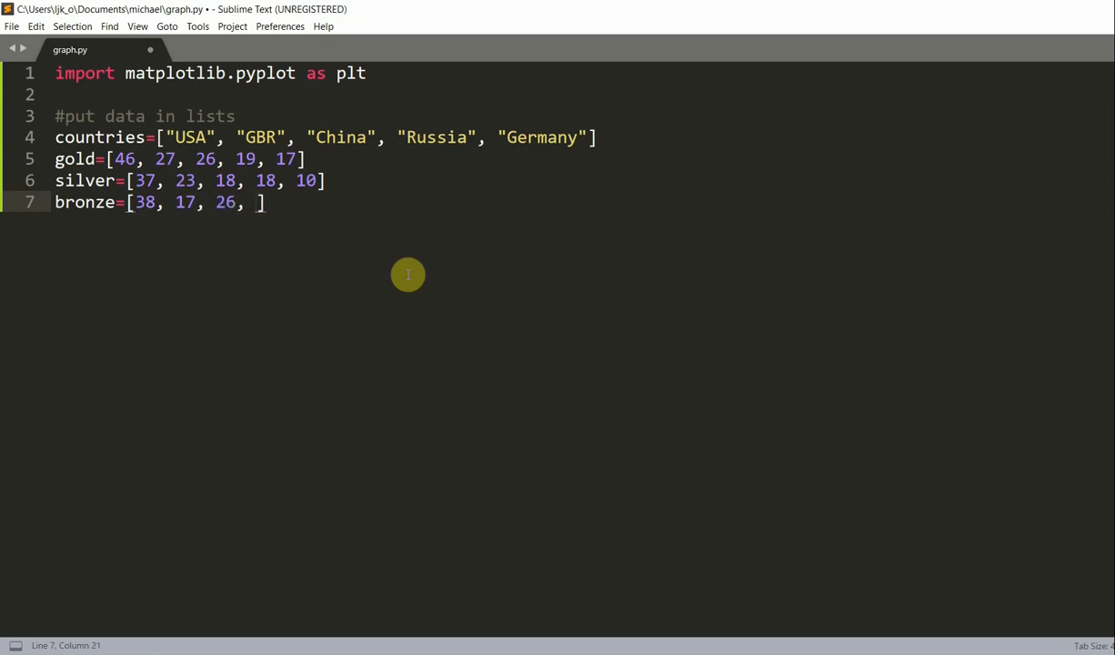
{"action": "type", "text": "19, 15"}
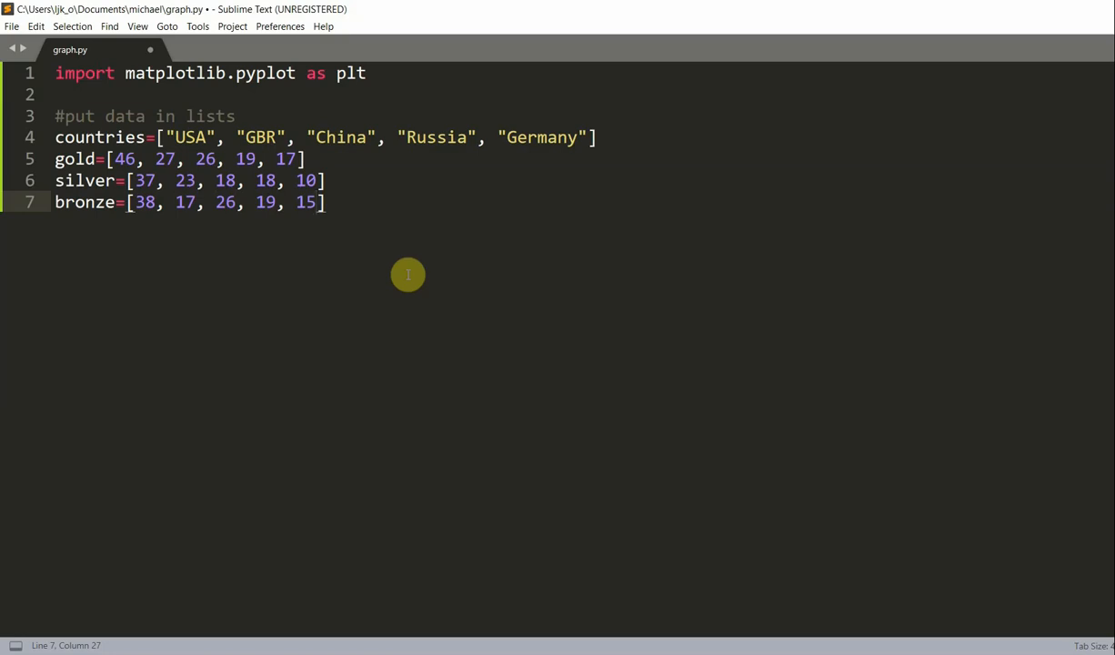
{"action": "left_click", "coordinate": [318, 202]}
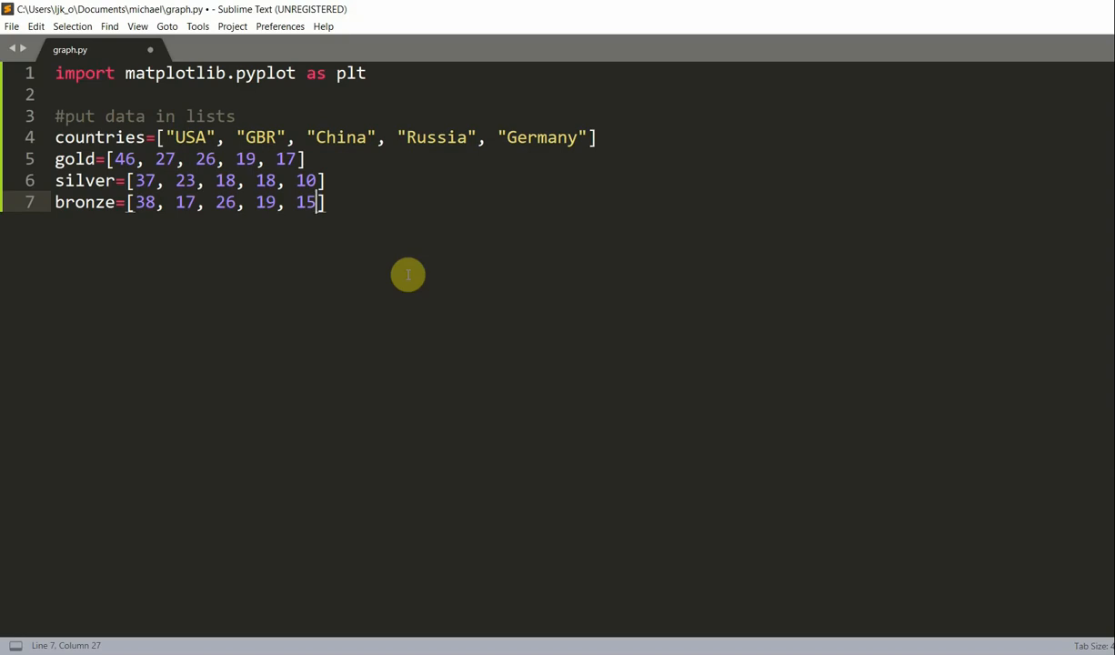
- After a blank line, add bottom_silver=gold on line 9
{"action": "key", "text": "enter"}
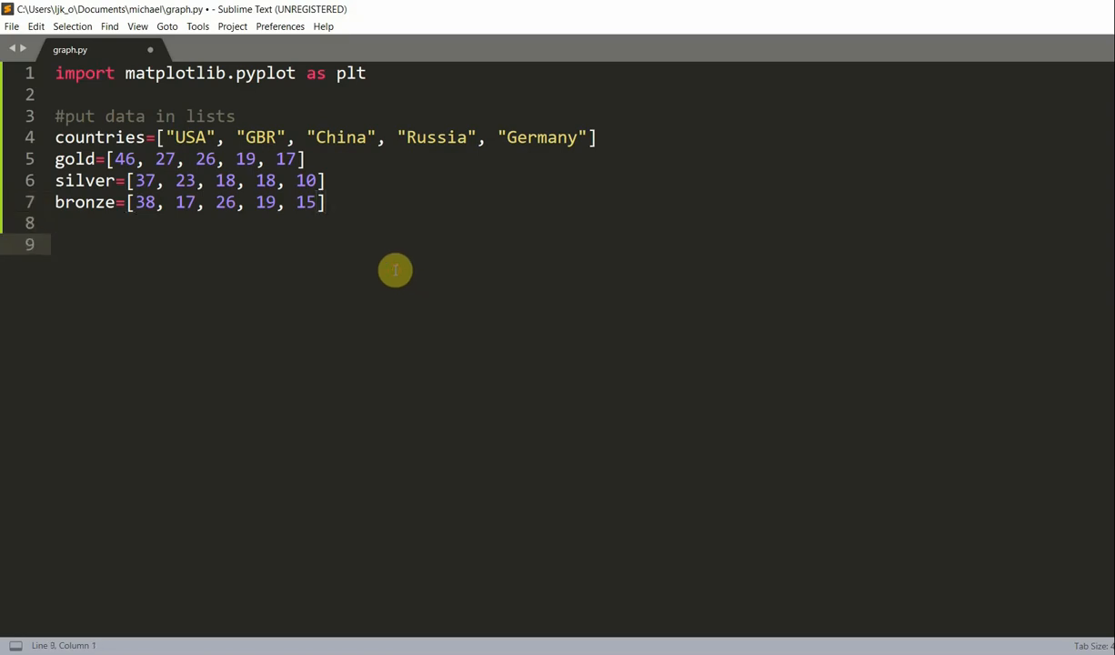
{"action": "type", "text": "bottom_si"}
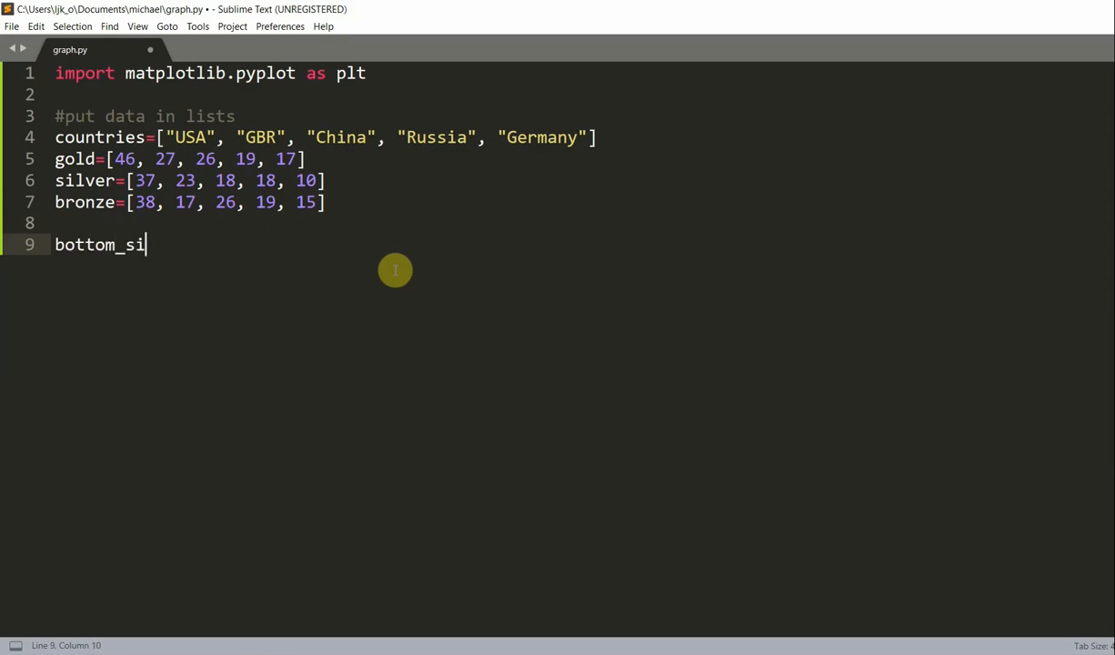
{"action": "type", "text": "lver=gold"}
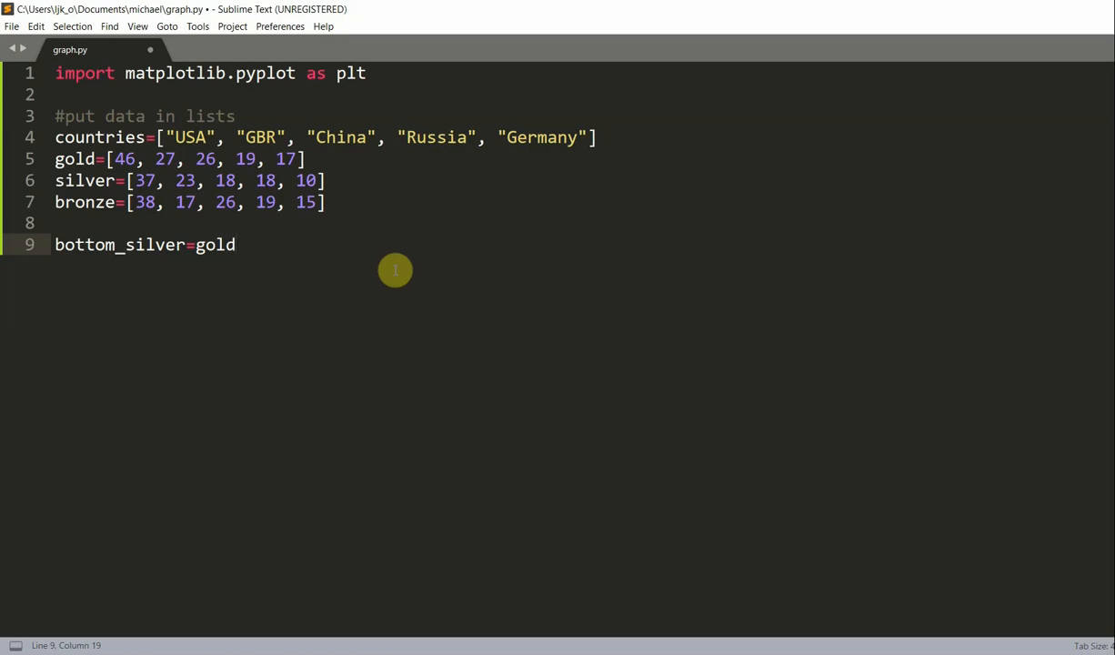
{"action": "key", "text": "enter"}
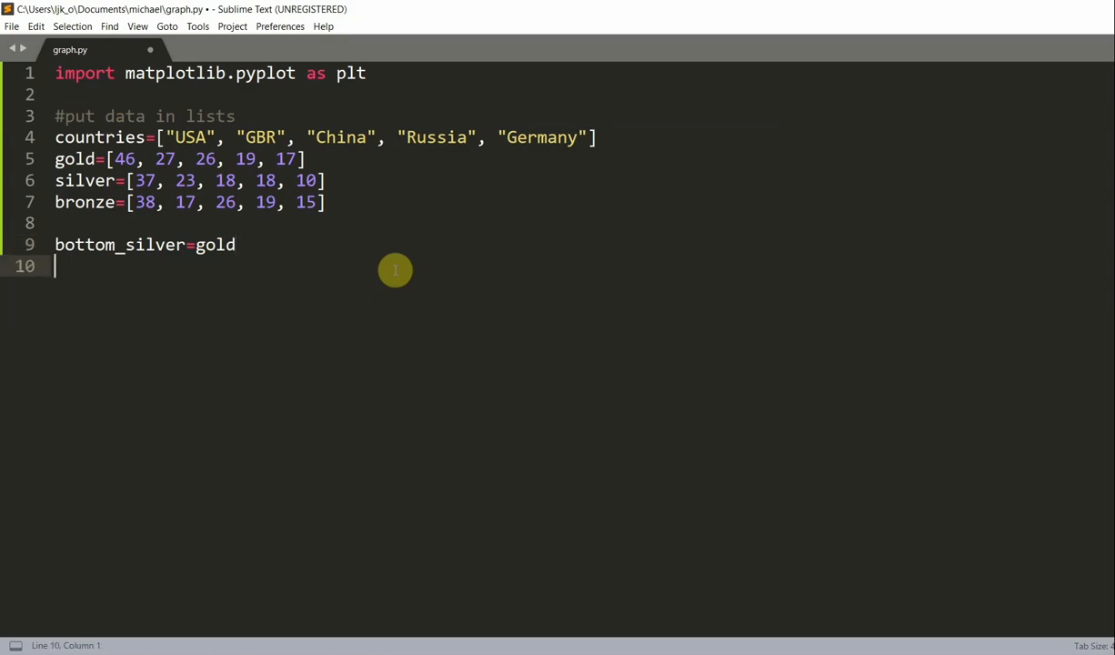
- Define bottom_bronze=[a+b for a,b in zip(gold, silver)]
{"action": "type", "text": "bottom_bronze="}
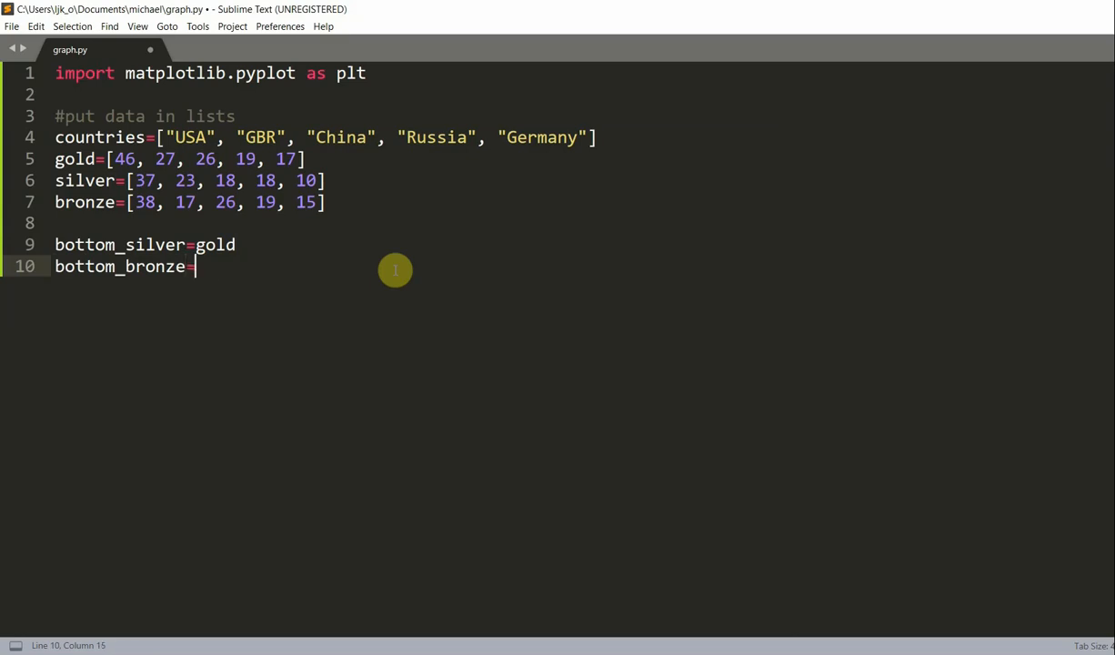
{"action": "type", "text": "[]"}
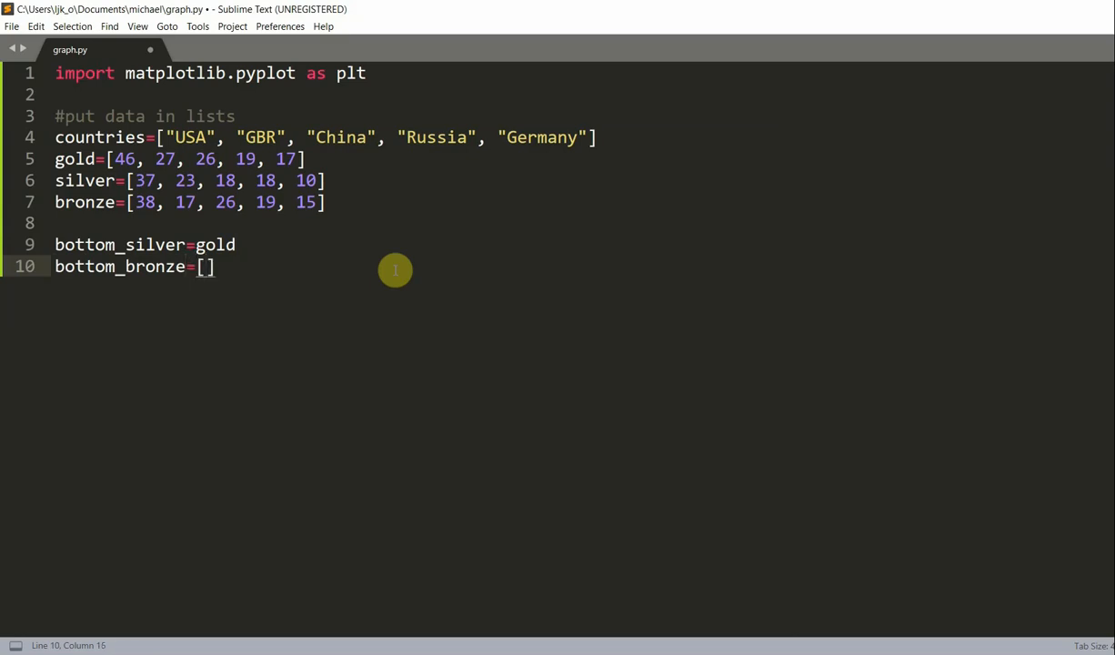
{"action": "type", "text": "a+b for a,b"}
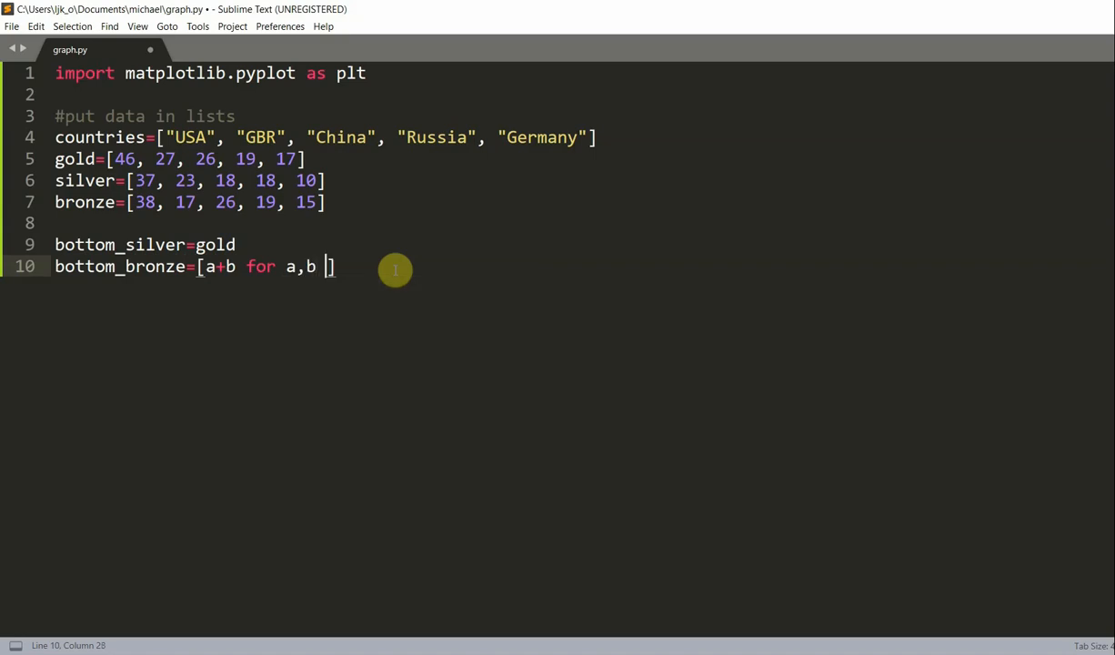
{"action": "type", "text": "in zip(gol"}
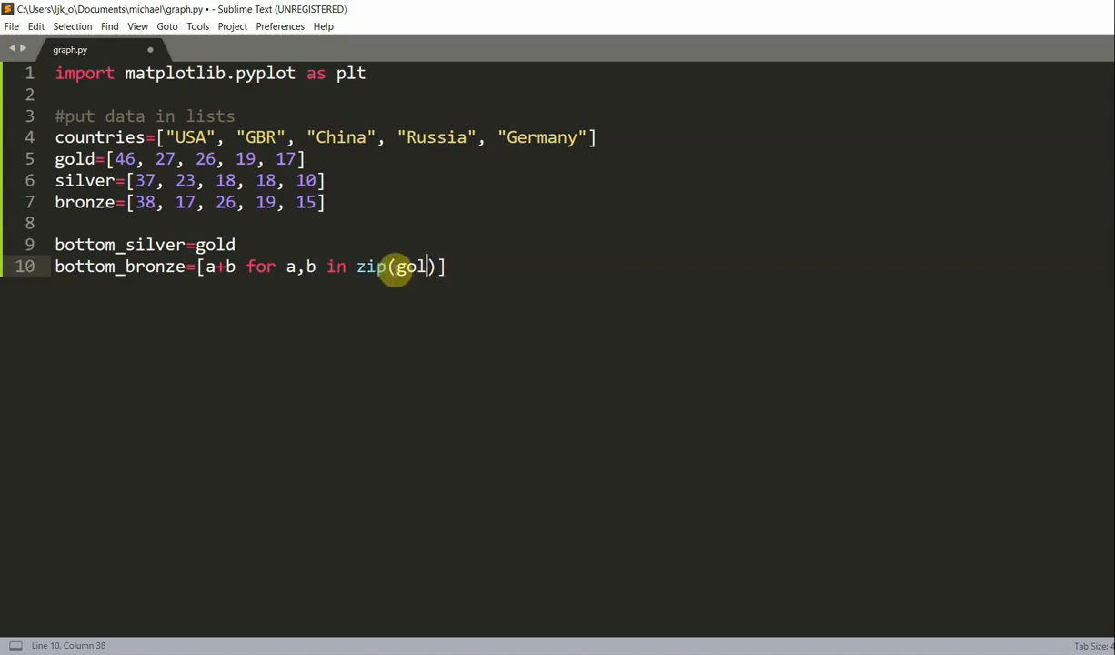
{"action": "type", "text": "d, silver"}
{"action": "type", "text": "#Make the plot and sh"}
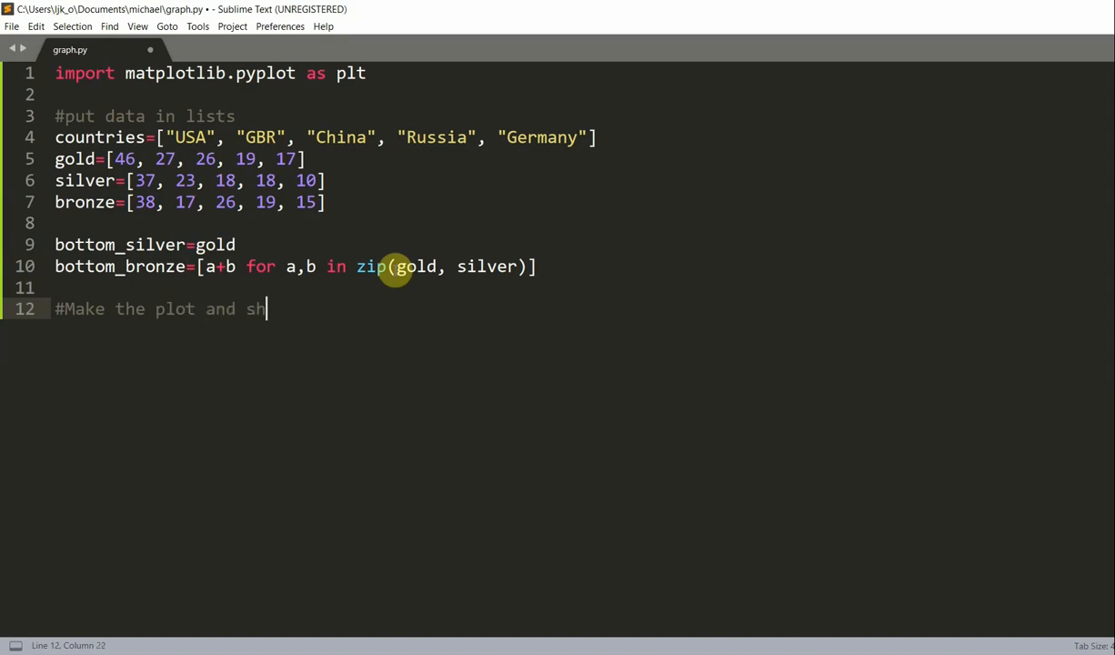
- Finish the show-it-on-screen comment, create fig, ax=plt.subplots() and add p1 gold bars
{"action": "type", "text": "ow it on csreen"}
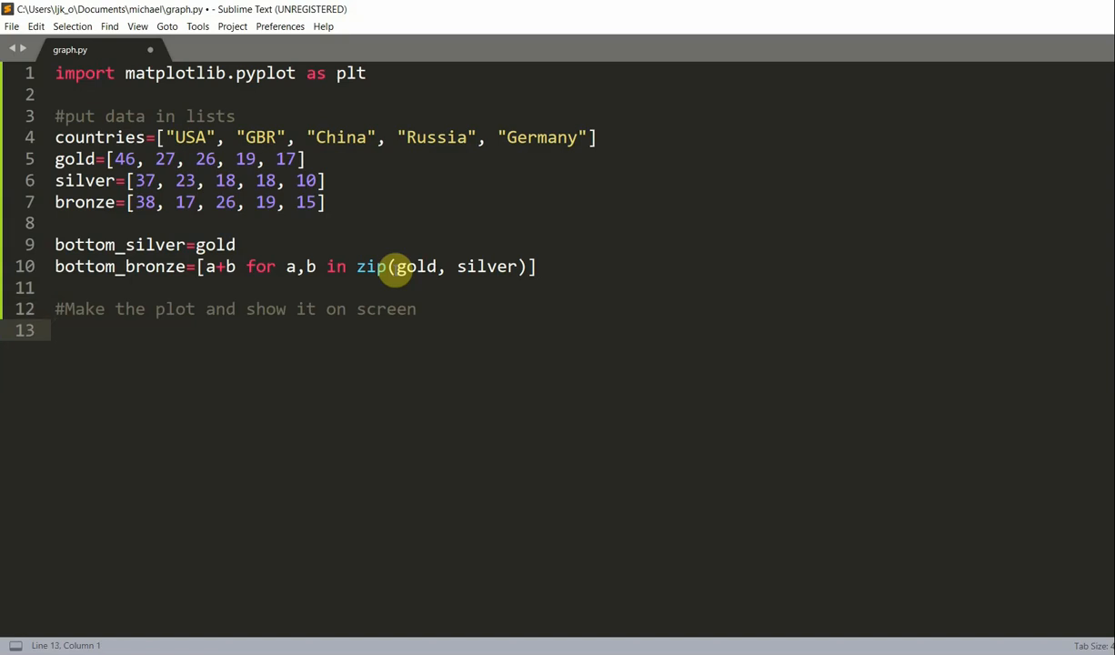
{"action": "type", "text": "fig, a"}
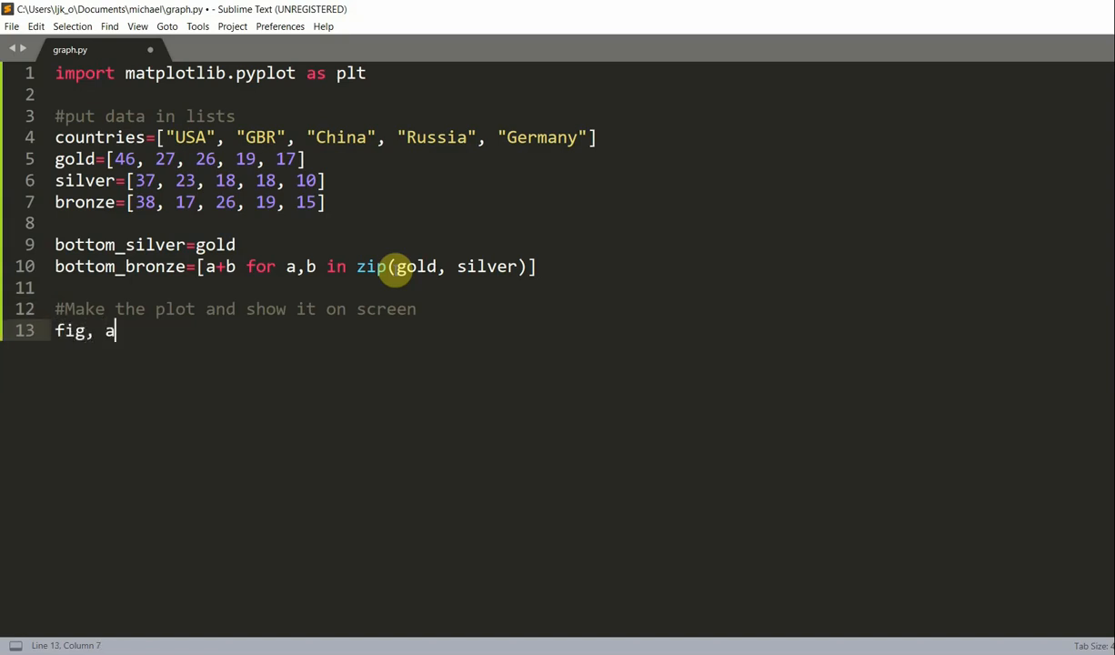
{"action": "type", "text": "x=plt."}
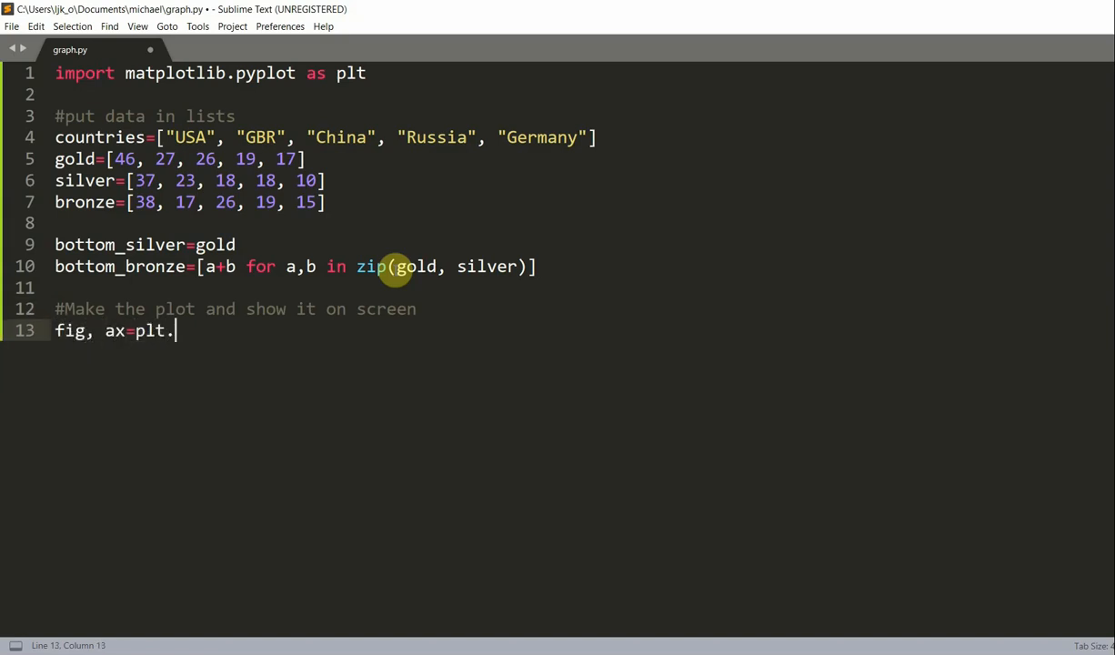
{"action": "type", "text": "subplots()"}
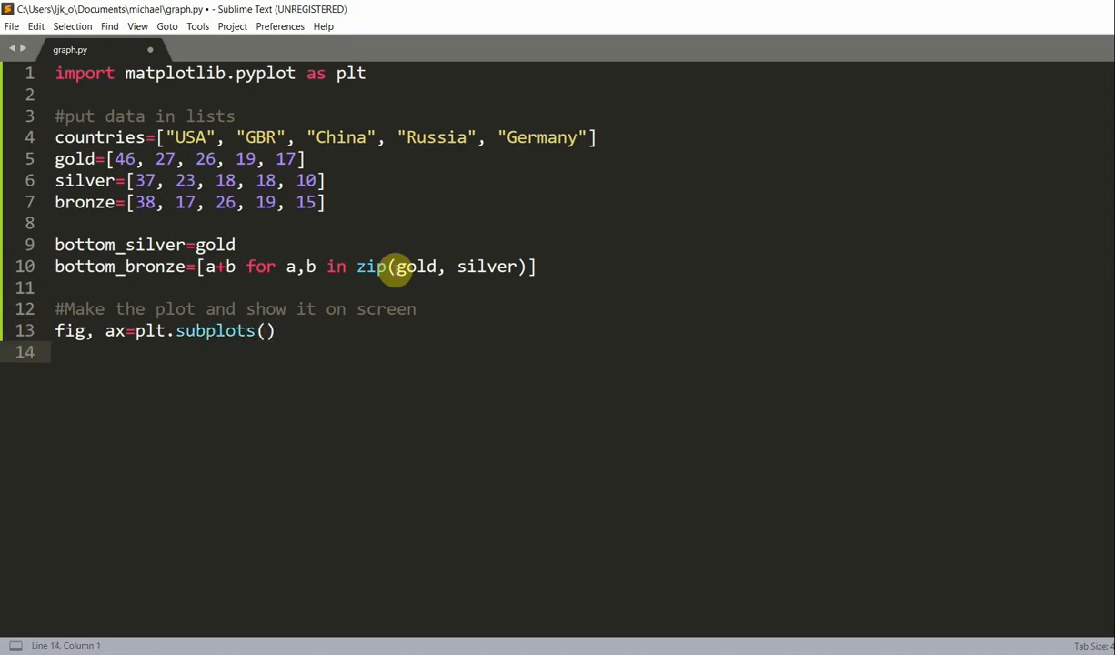
{"action": "type", "text": "p1=a"}
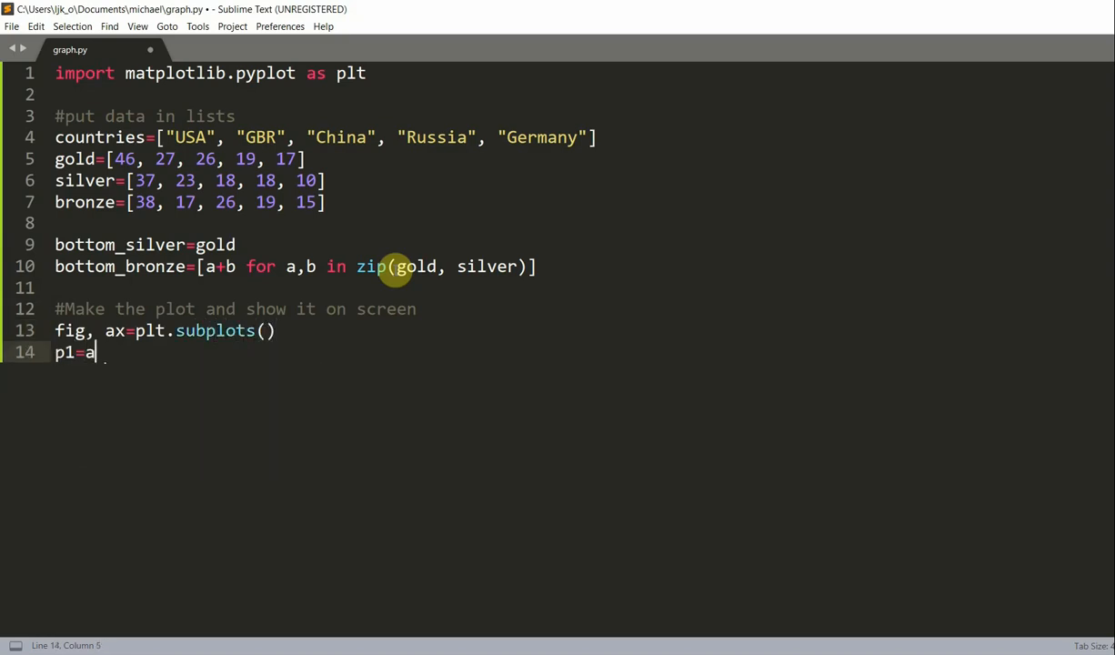
{"action": "type", "text": "x.bar(countries, gold"}
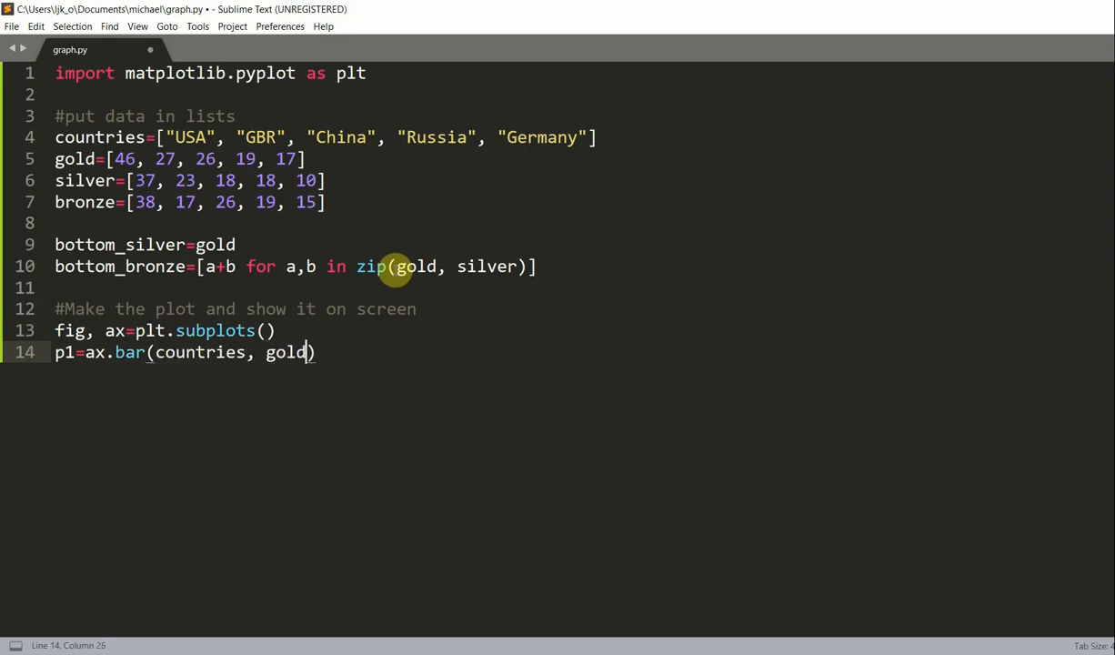
{"action": "key", "text": "enter"}
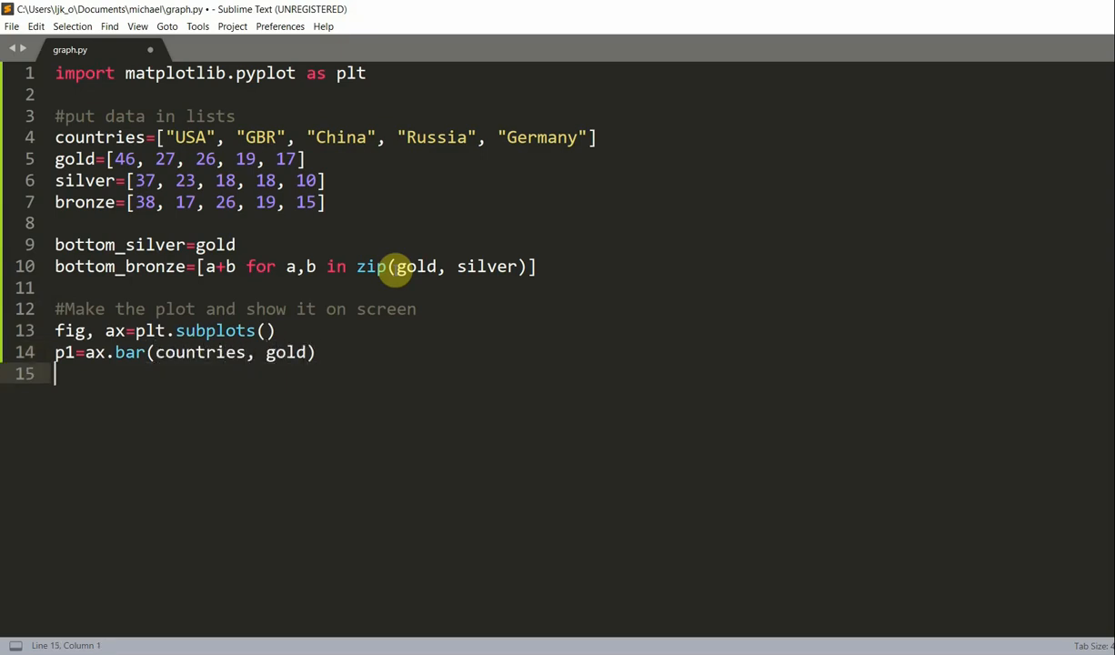
- Add p2=ax.bar(countries, silver, bottom=bottom_silver)
{"action": "type", "text": "p2=ax"}
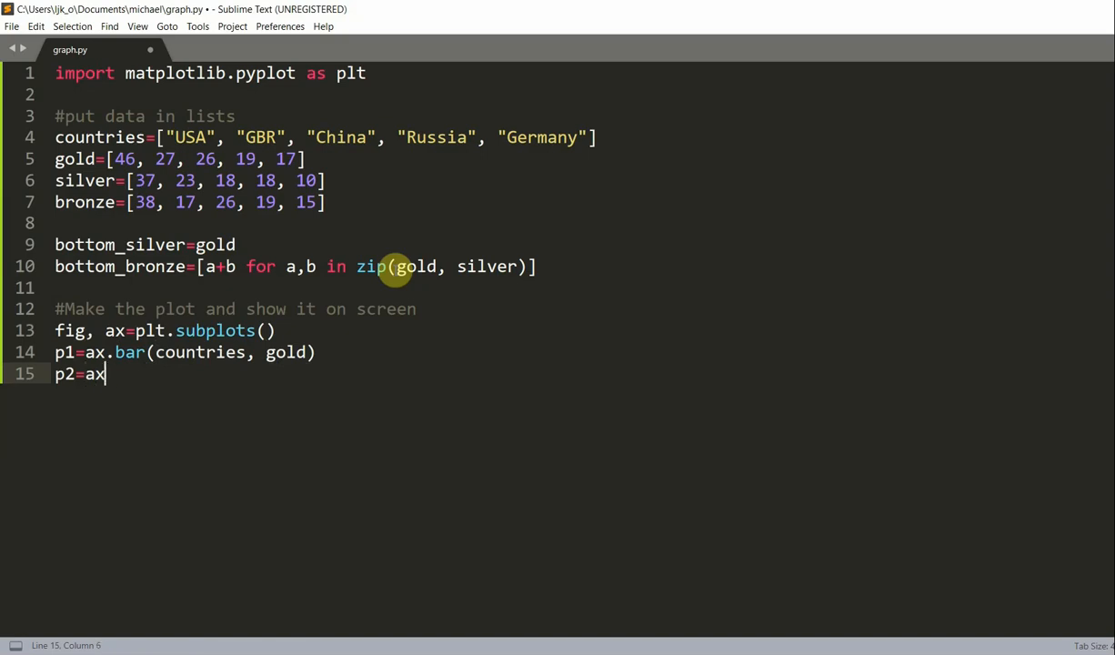
{"action": "type", "text": ".bar()"}
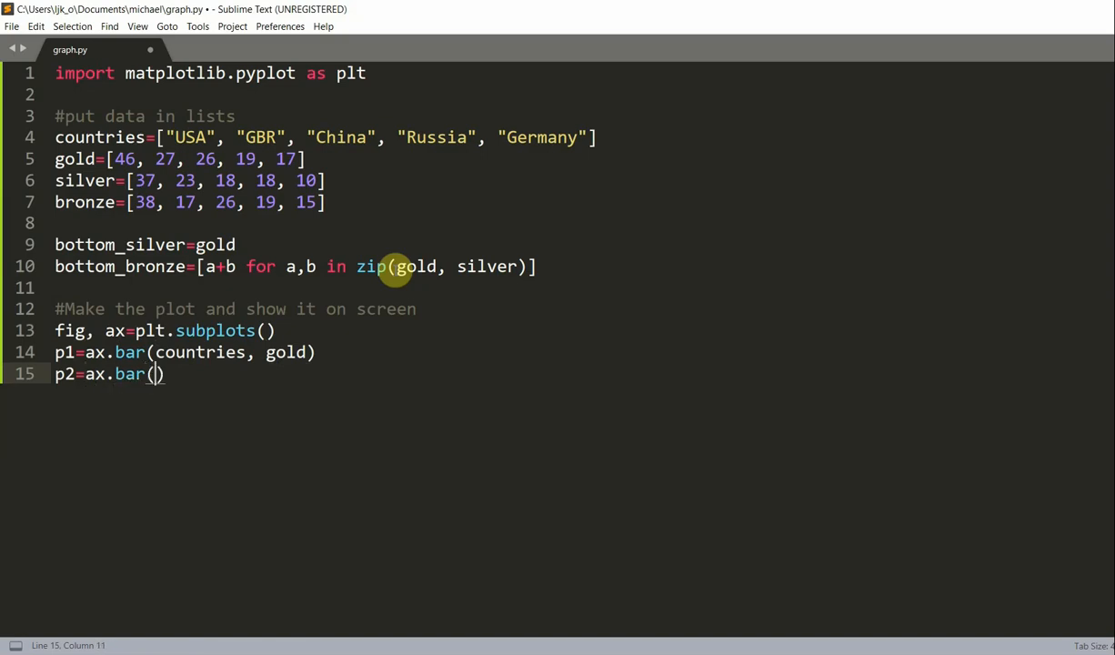
{"action": "type", "text": "countries, silver, bottom="}
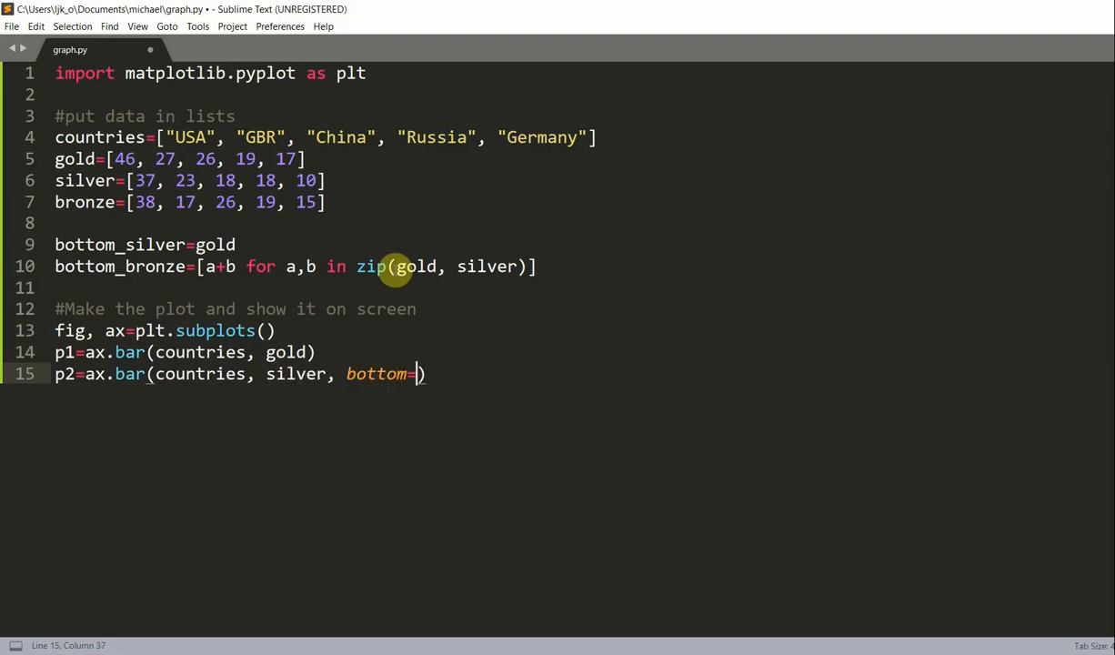
{"action": "type", "text": "bottom_s"}
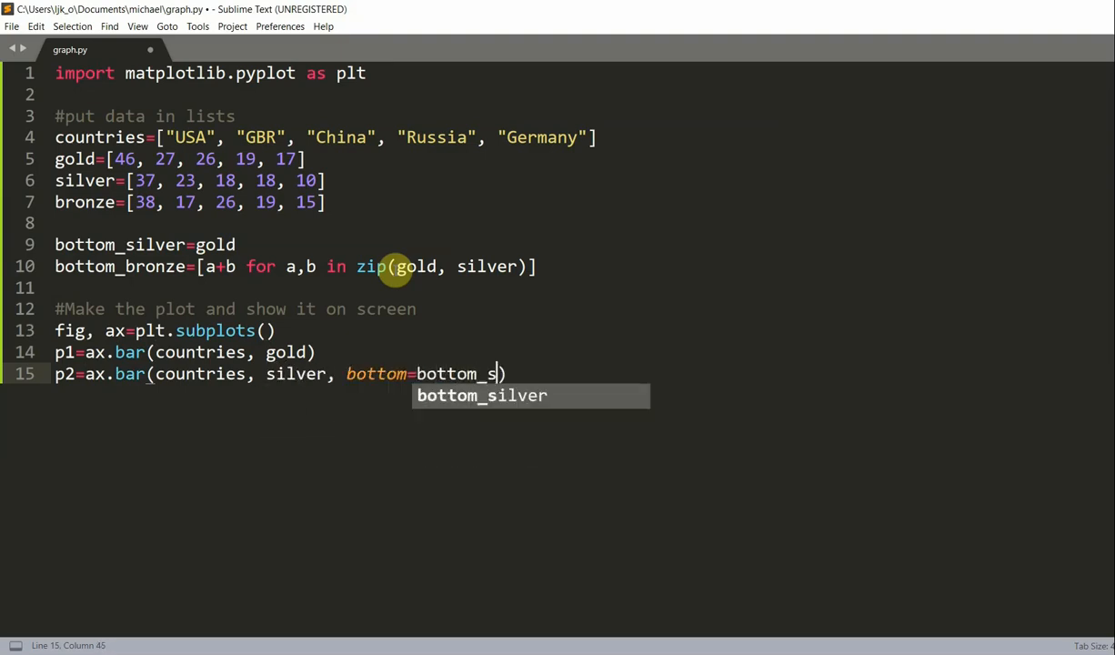
{"action": "key", "text": "enter"}
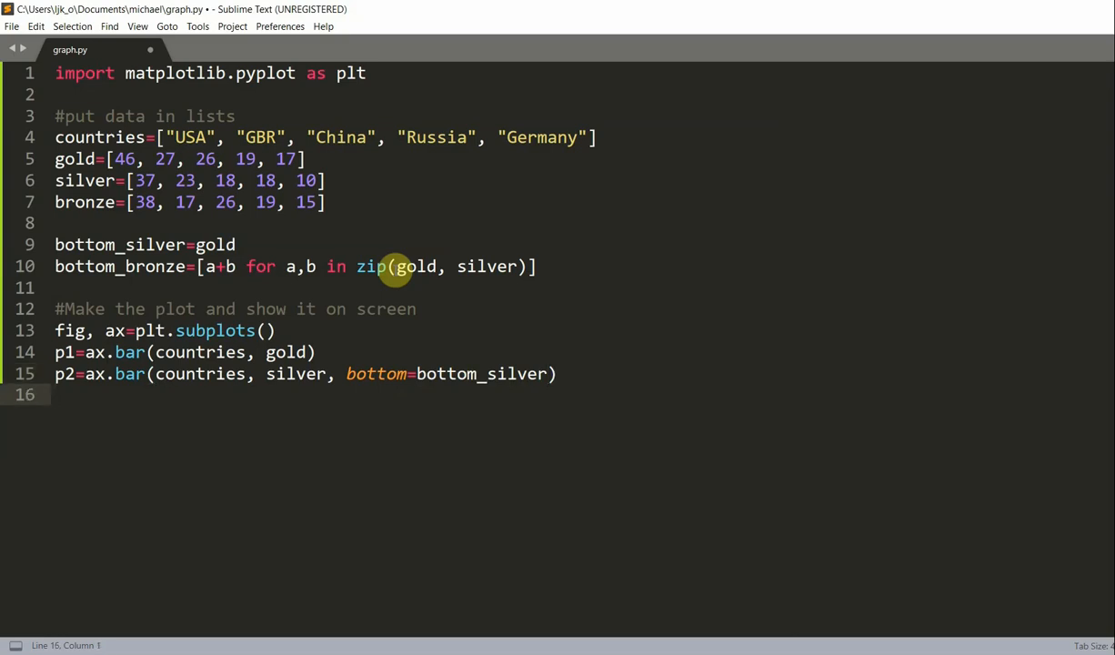
- Add p3=ax.bar(countries, bronze, bottom=bottom_bronze) and plt.show(), then build the script
{"action": "type", "text": "p3.ax.bar(countries,"}
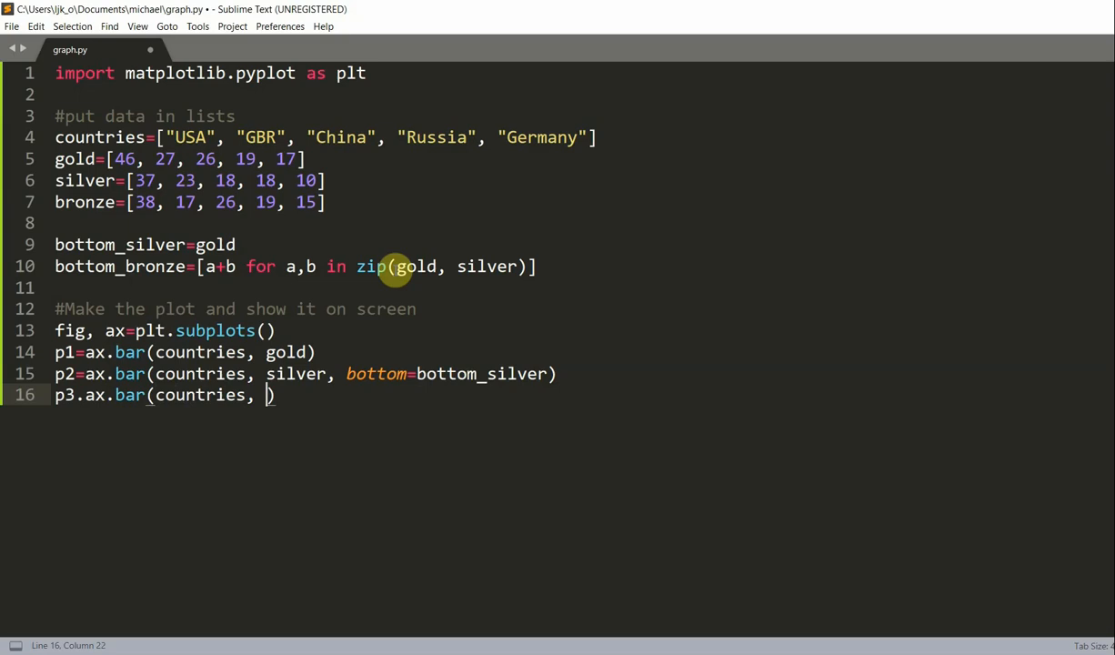
{"action": "type", "text": "b"}
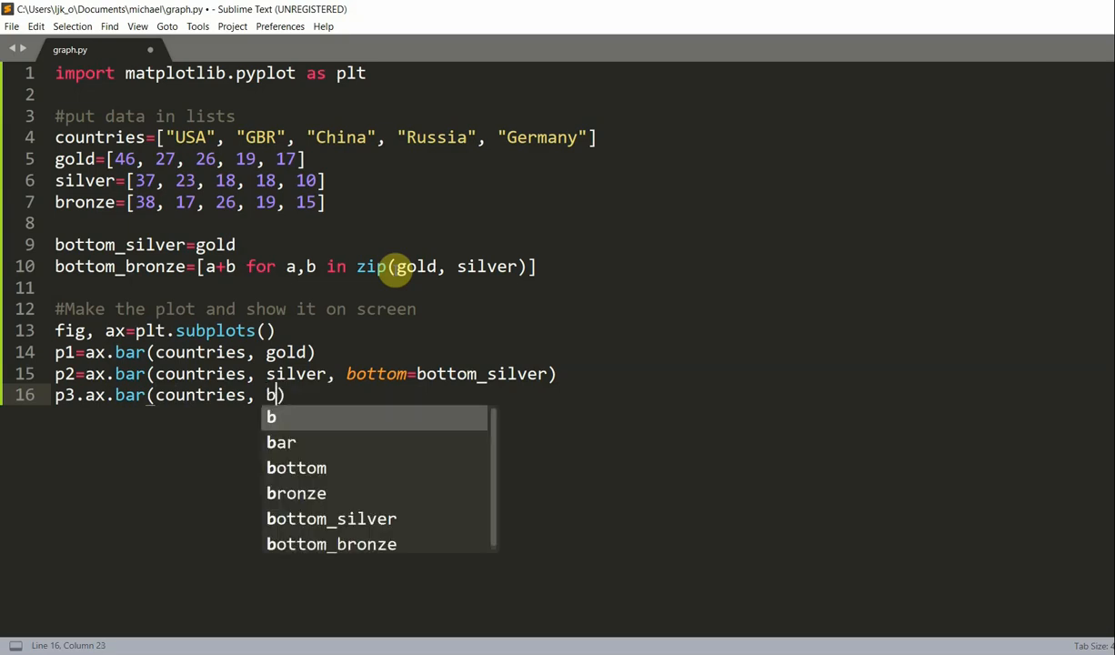
{"action": "type", "text": "ronze, bt"}
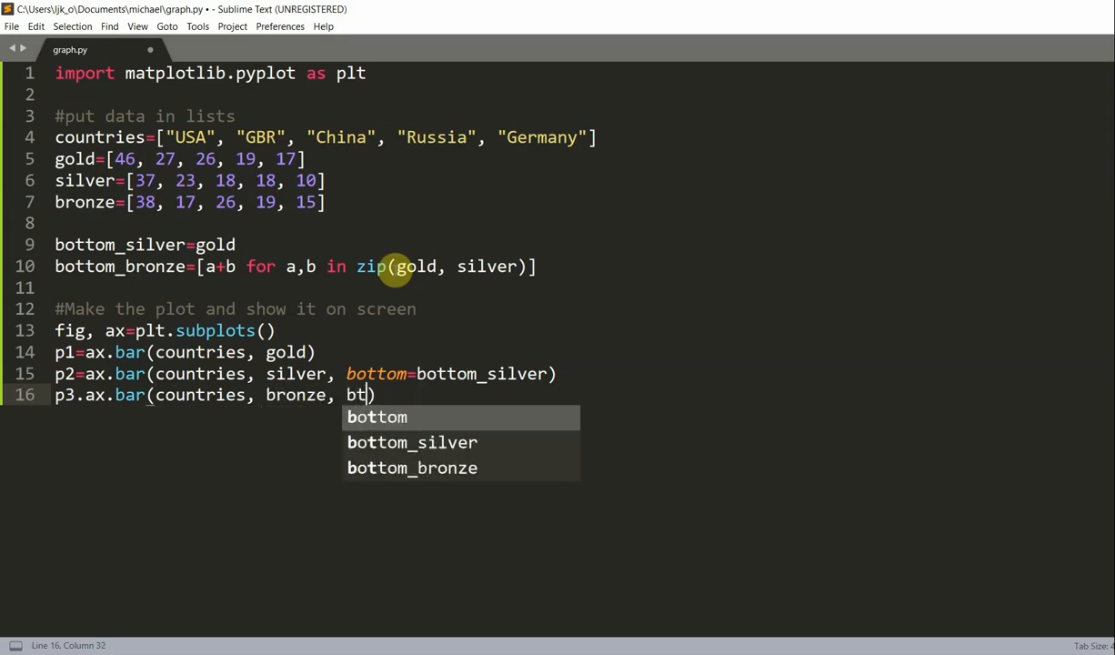
{"action": "key", "text": "Tab"}
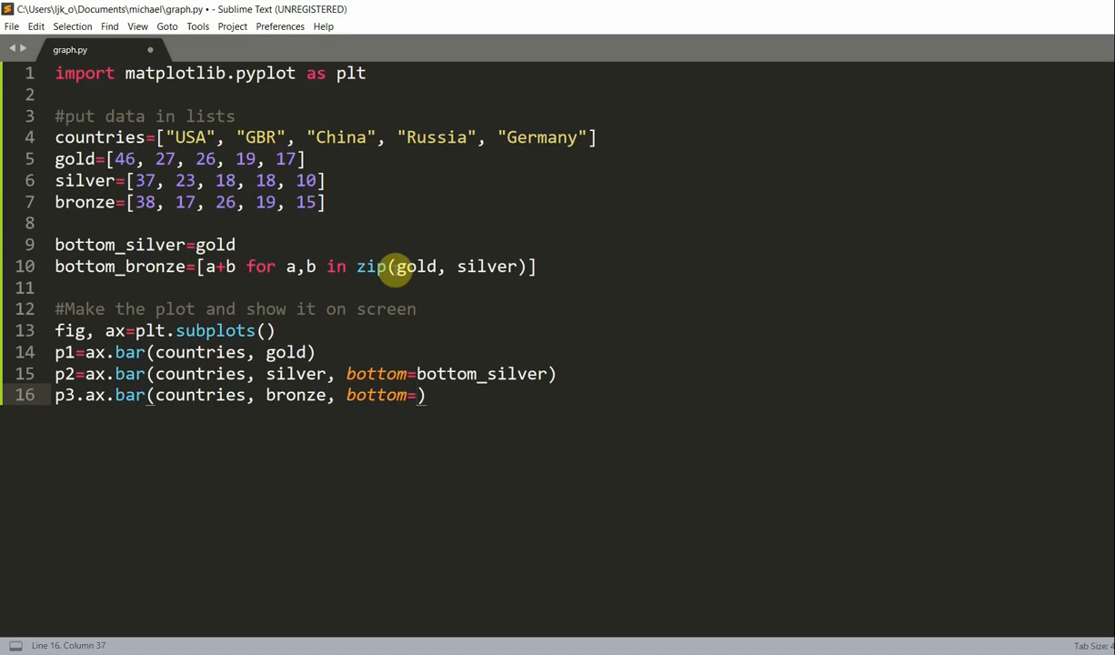
{"action": "type", "text": "bottom_bro"}
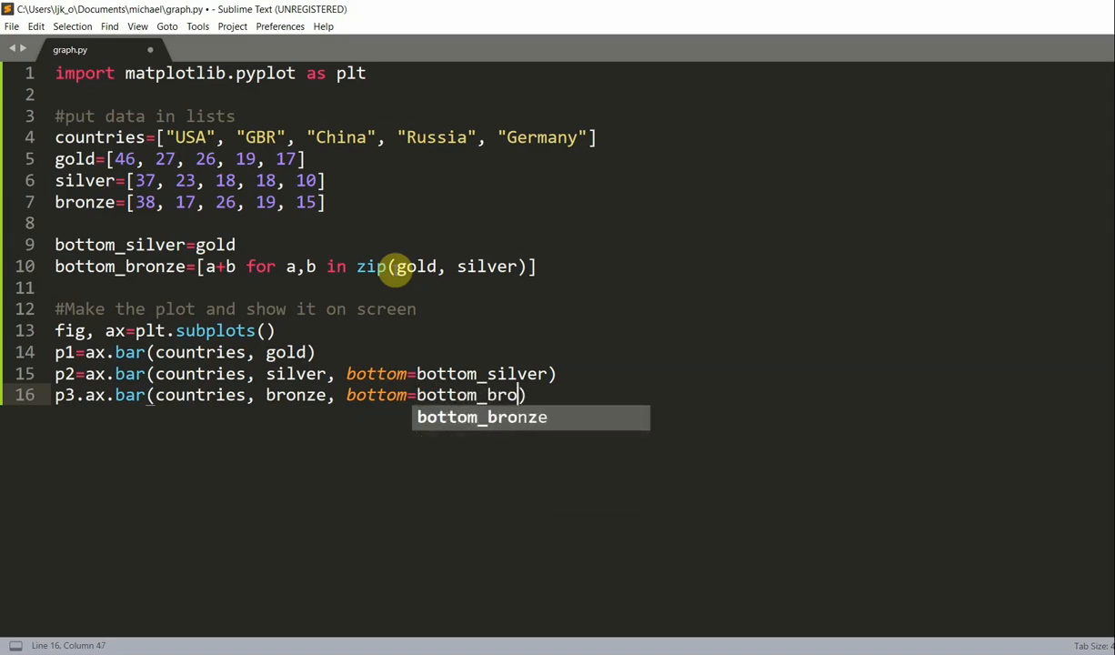
{"action": "key", "text": "Tab"}
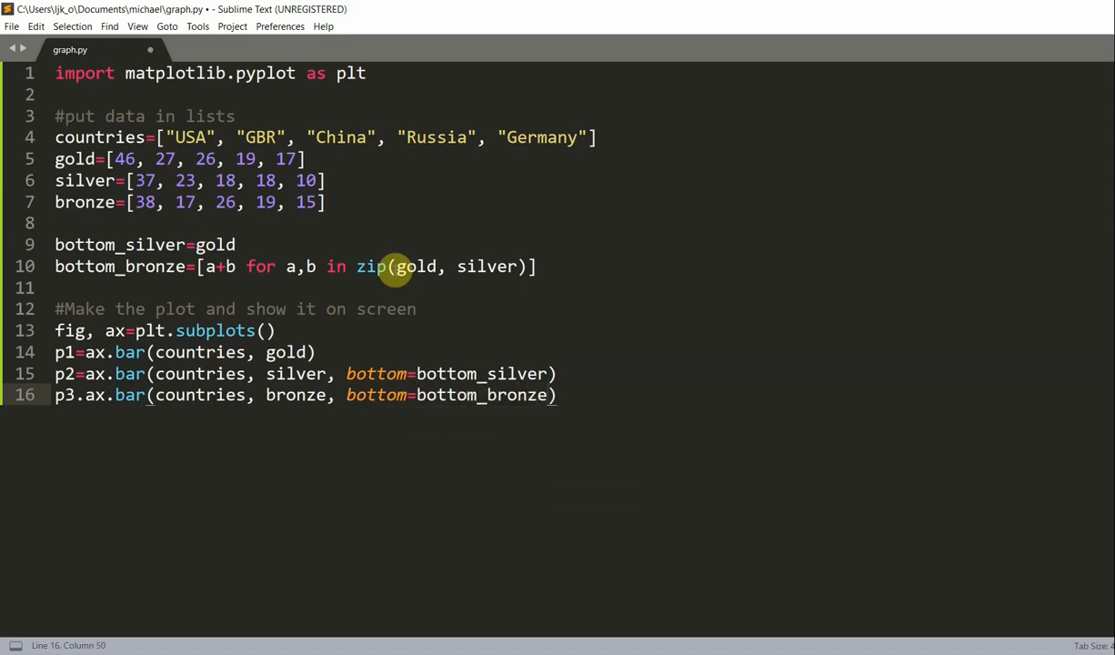
{"action": "key", "text": "enter"}
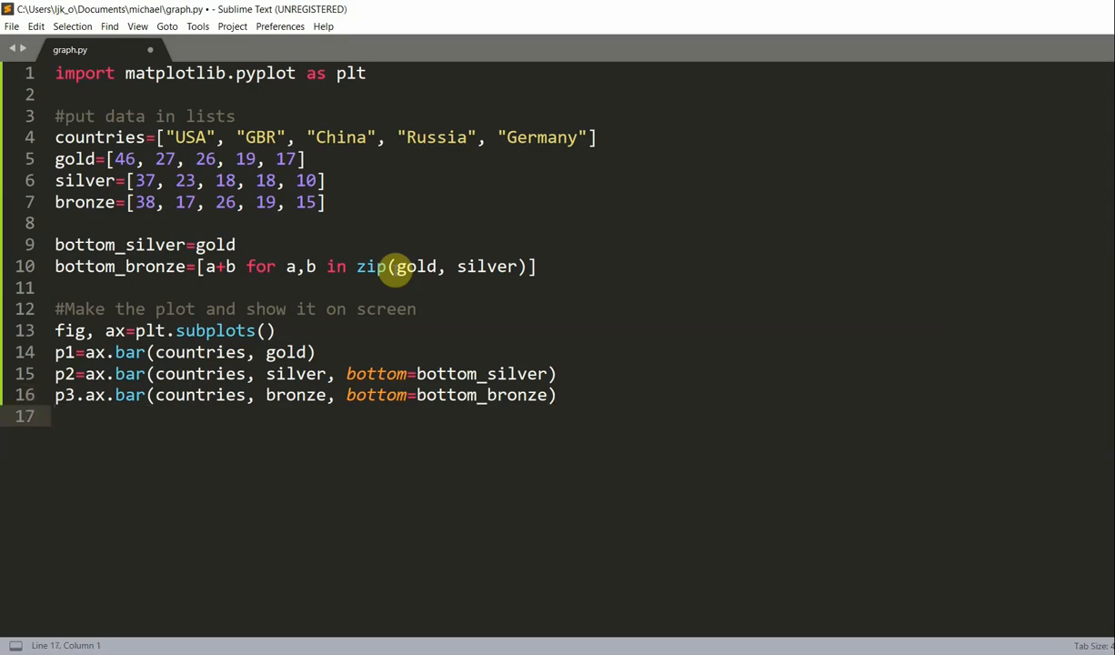
{"action": "type", "text": "plt.show()"}
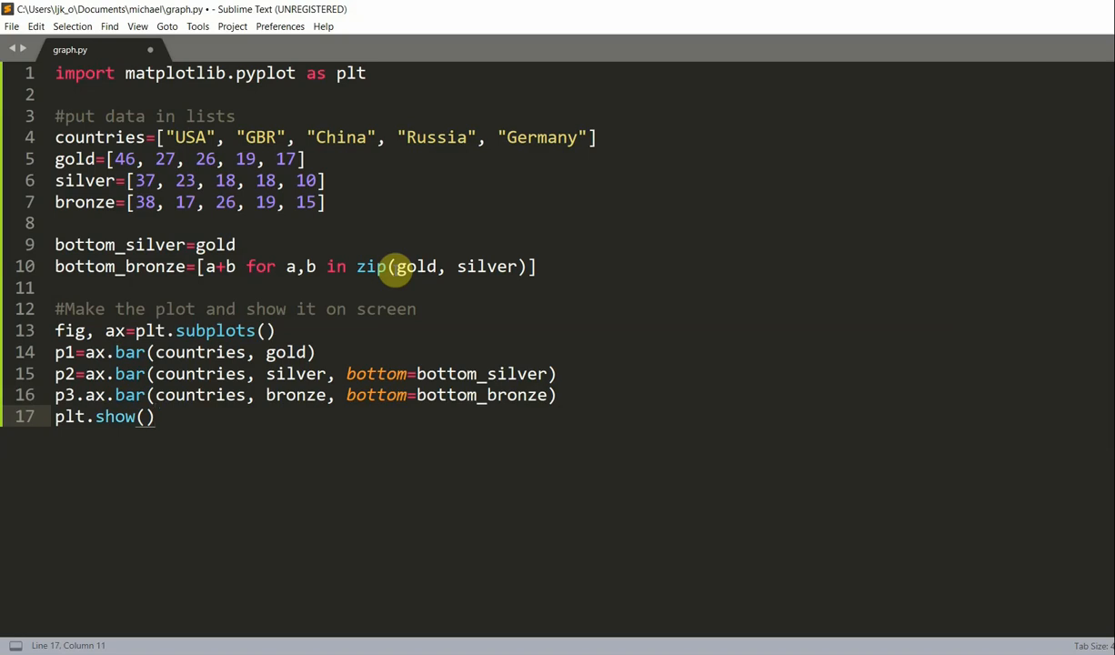
{"action": "key", "text": "ctrl+b"}
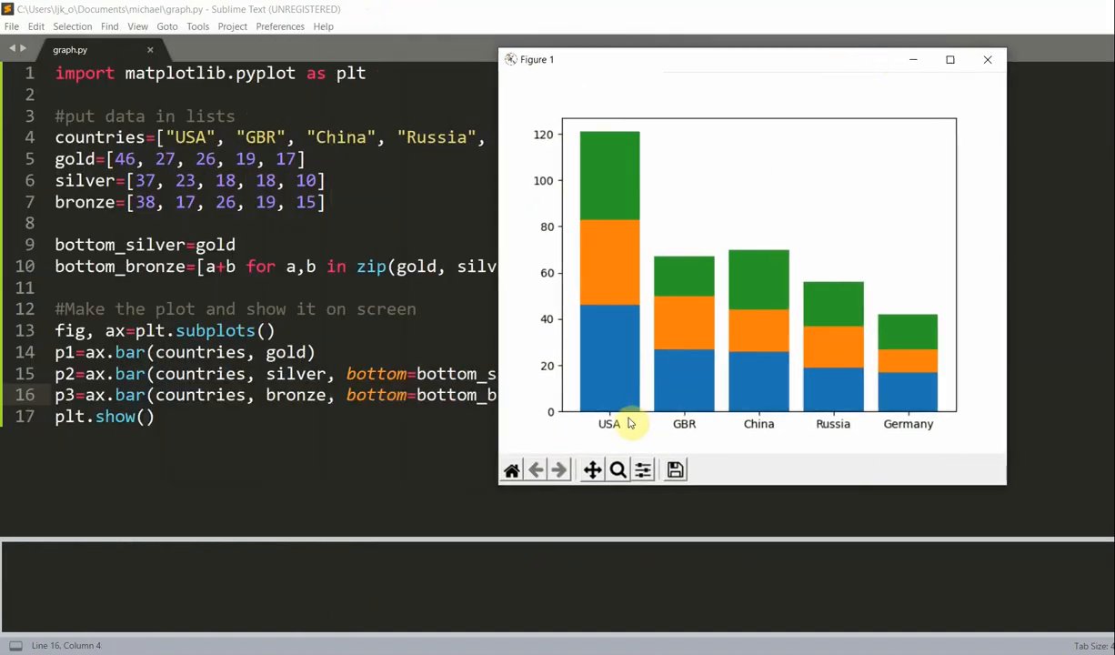
{"action": "mouse_move", "coordinate": [559, 118]}
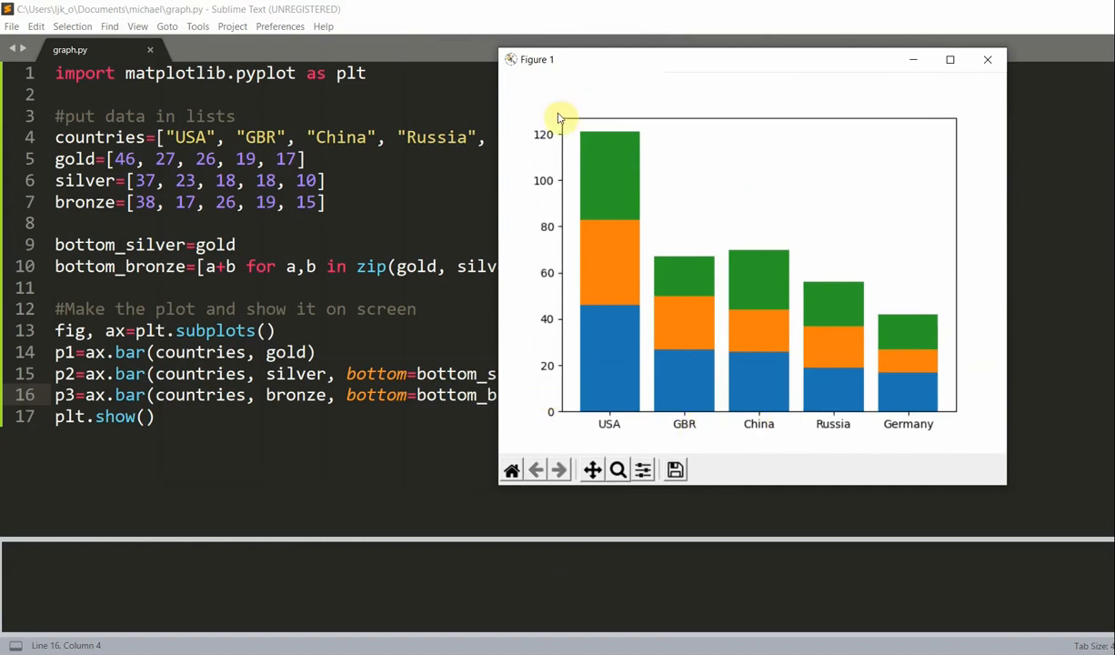
{"action": "mouse_move", "coordinate": [559, 169]}
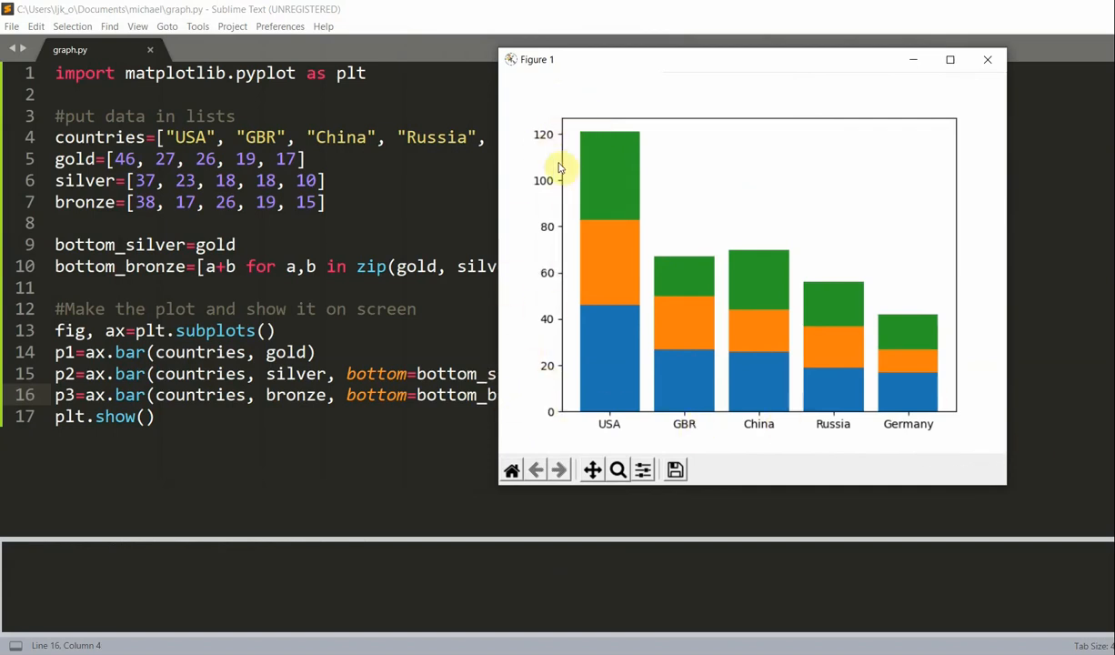
{"action": "mouse_move", "coordinate": [534, 317]}
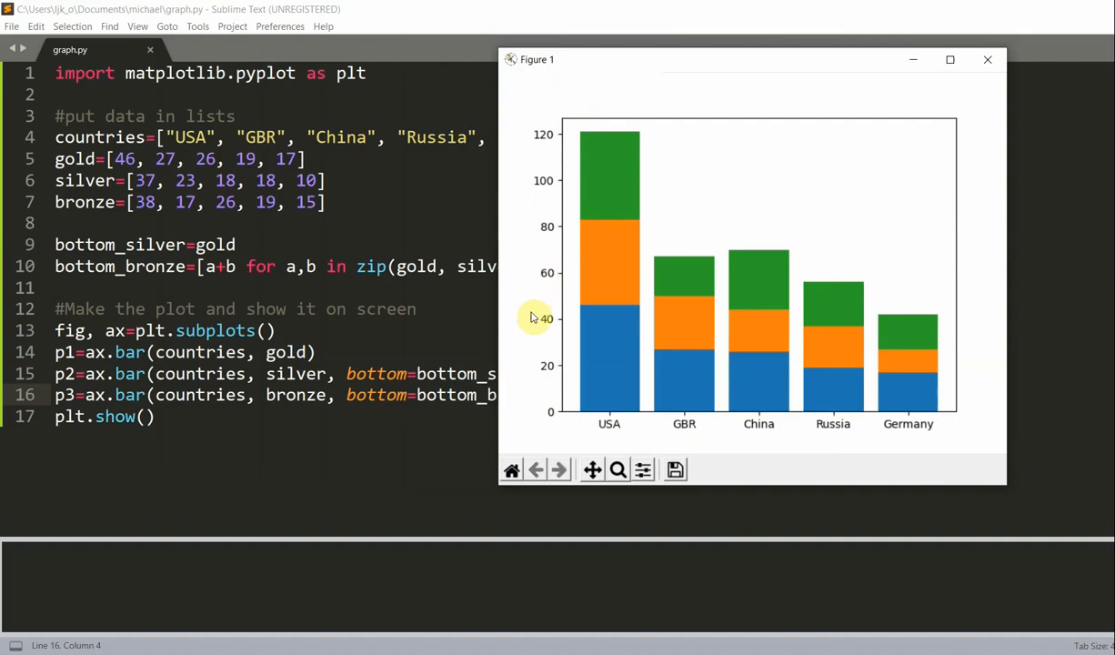
{"action": "mouse_move", "coordinate": [882, 379]}
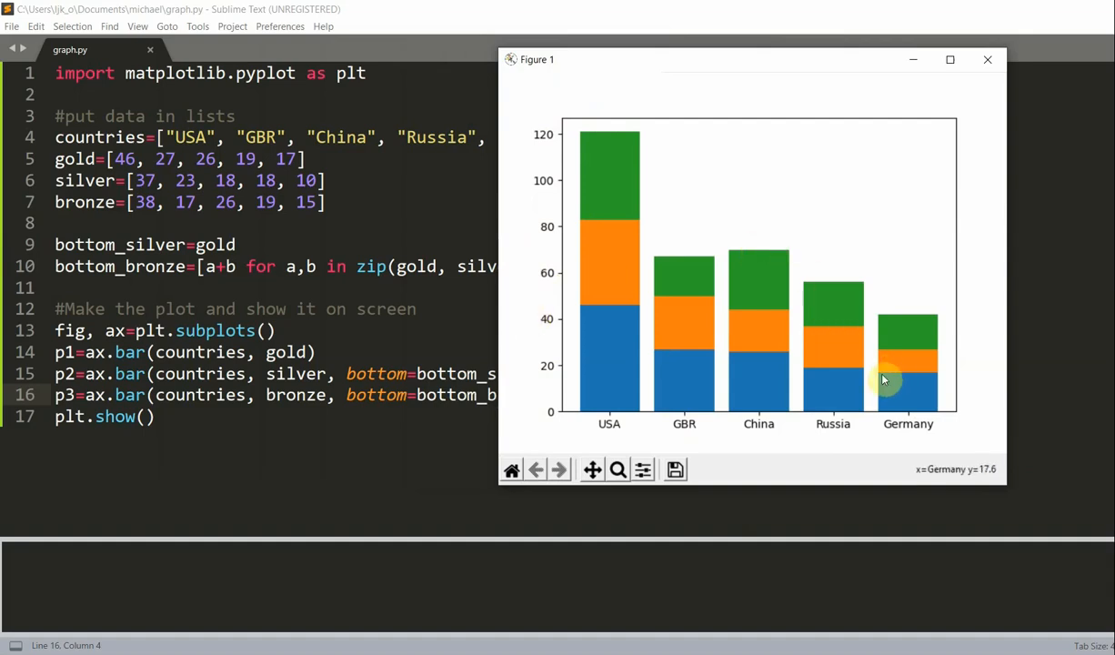
{"action": "mouse_move", "coordinate": [627, 212]}
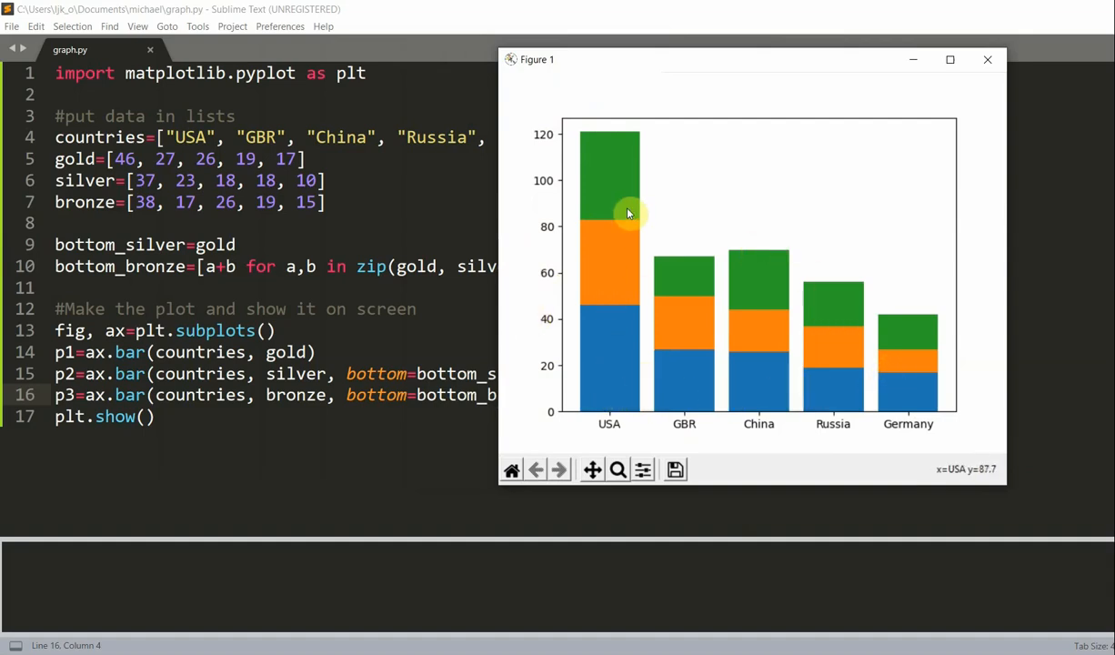
{"action": "mouse_move", "coordinate": [680, 262]}
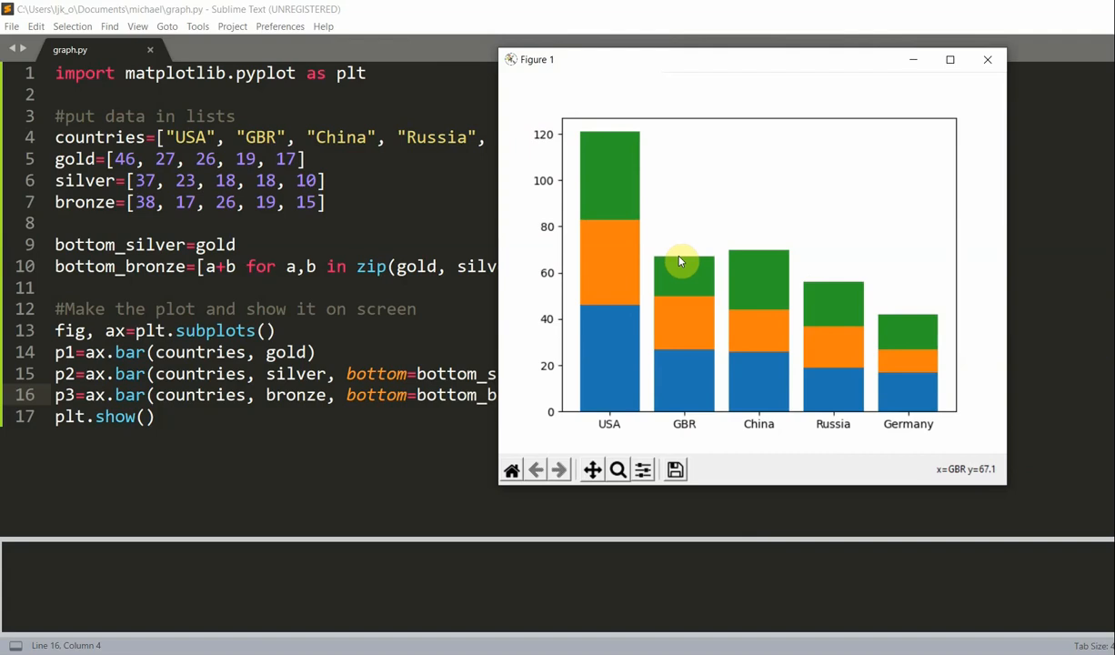
{"action": "mouse_move", "coordinate": [776, 229]}
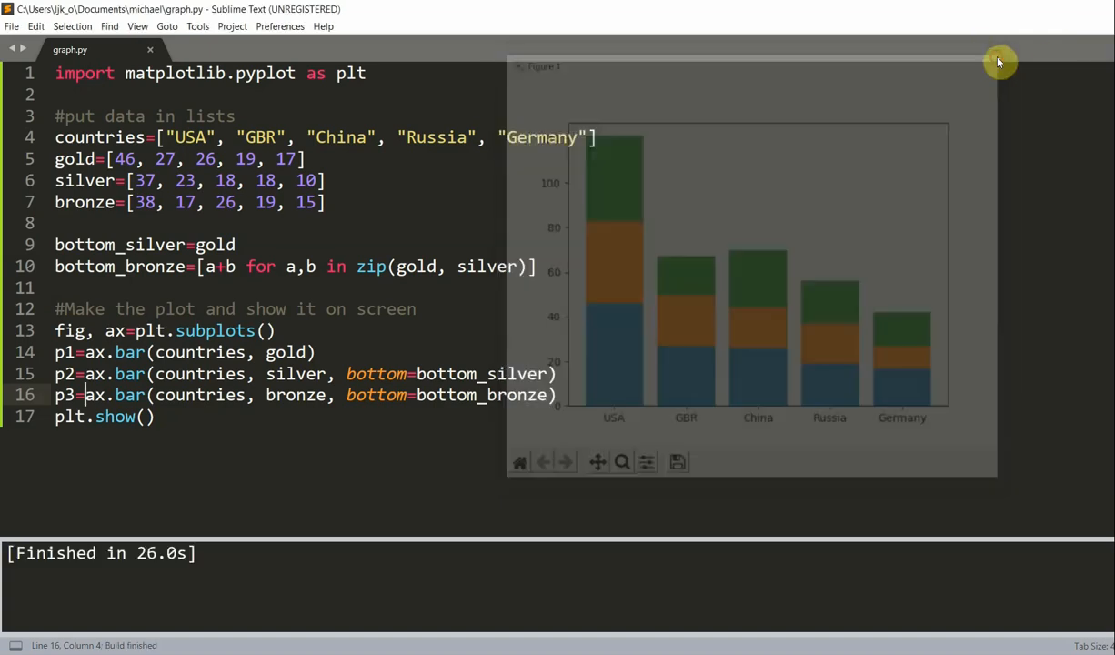
- Add plt.xlabel and plt.ylabel lines for Countries and Medals before the show call
{"action": "left_click", "coordinate": [998, 62]}
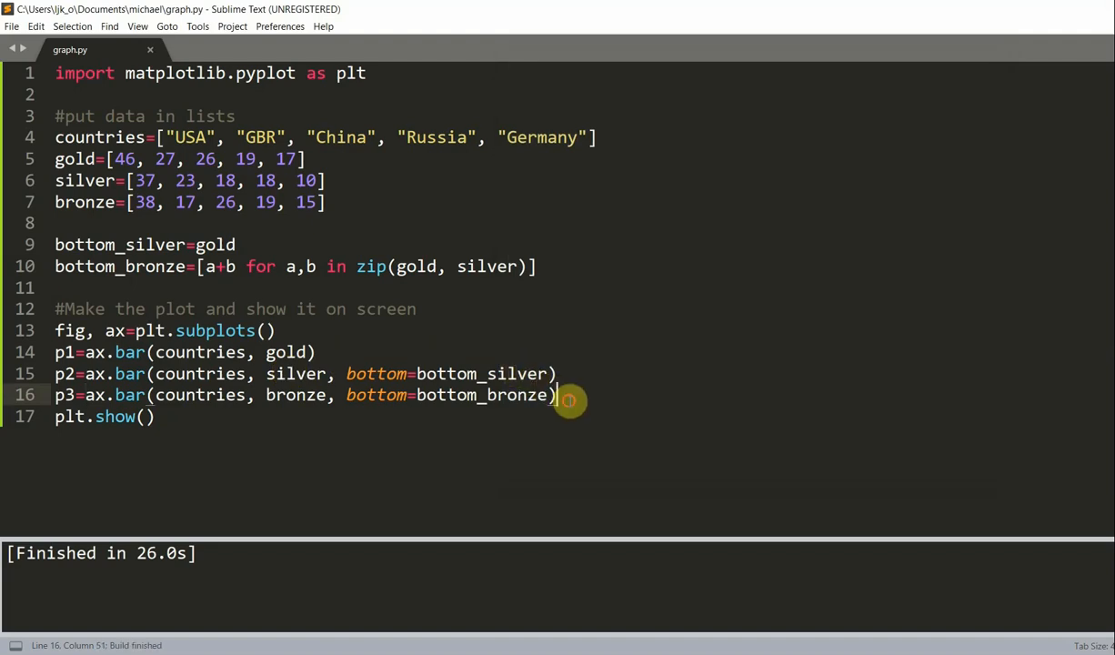
{"action": "key", "text": "enter"}
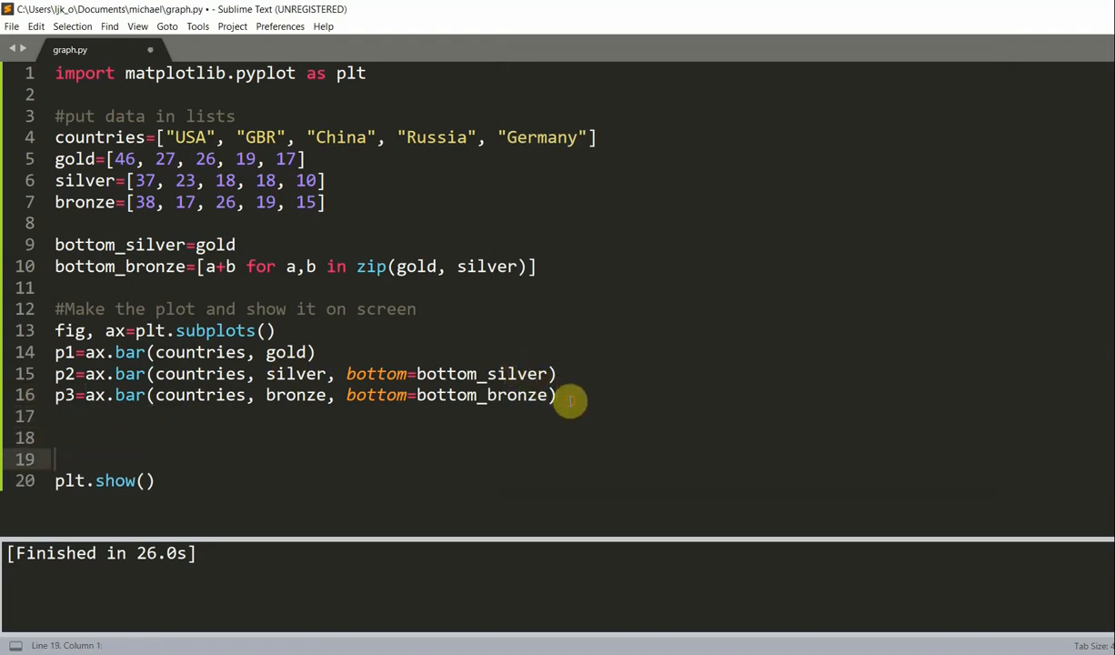
{"action": "type", "text": "plt.xlba"}
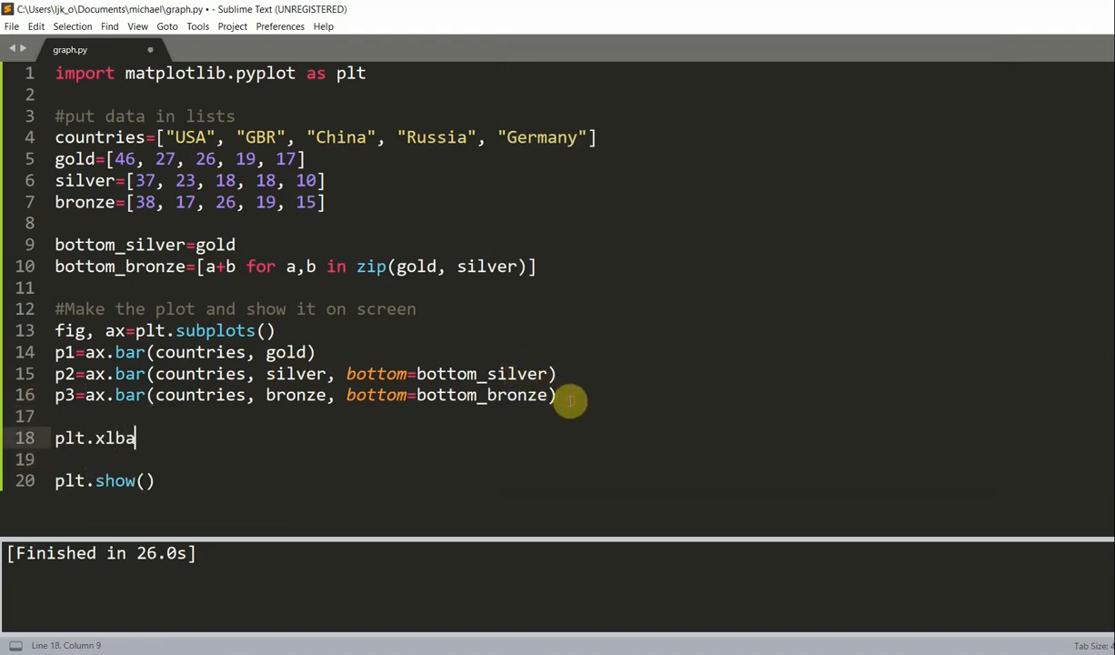
{"action": "type", "text": "el(\"Countries"}
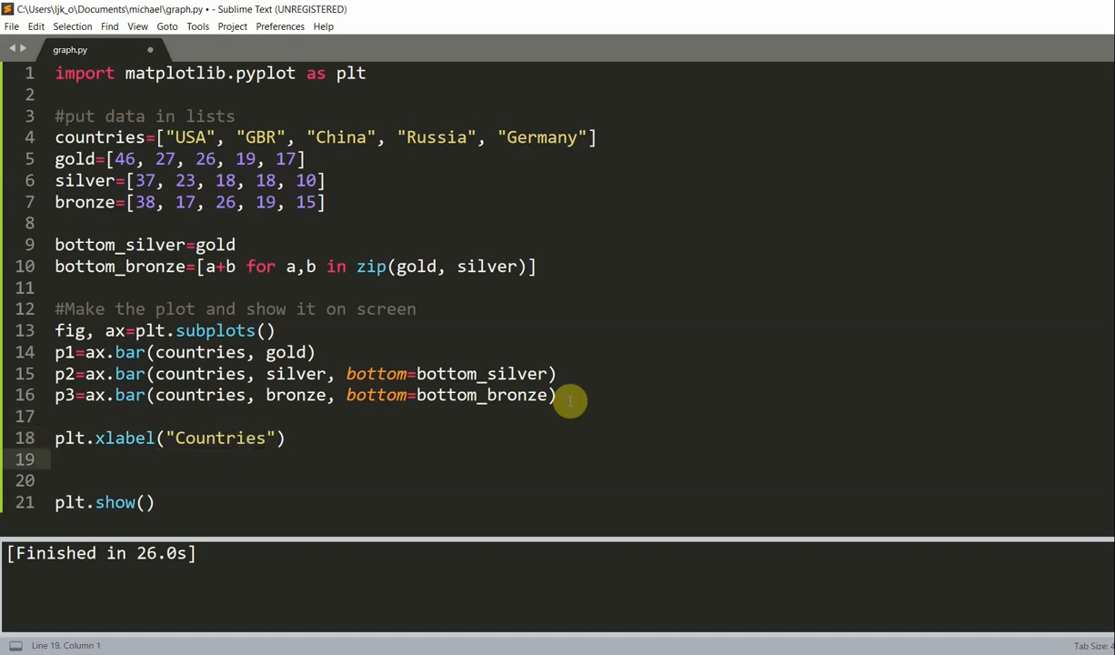
{"action": "type", "text": "plt.ylbale"}
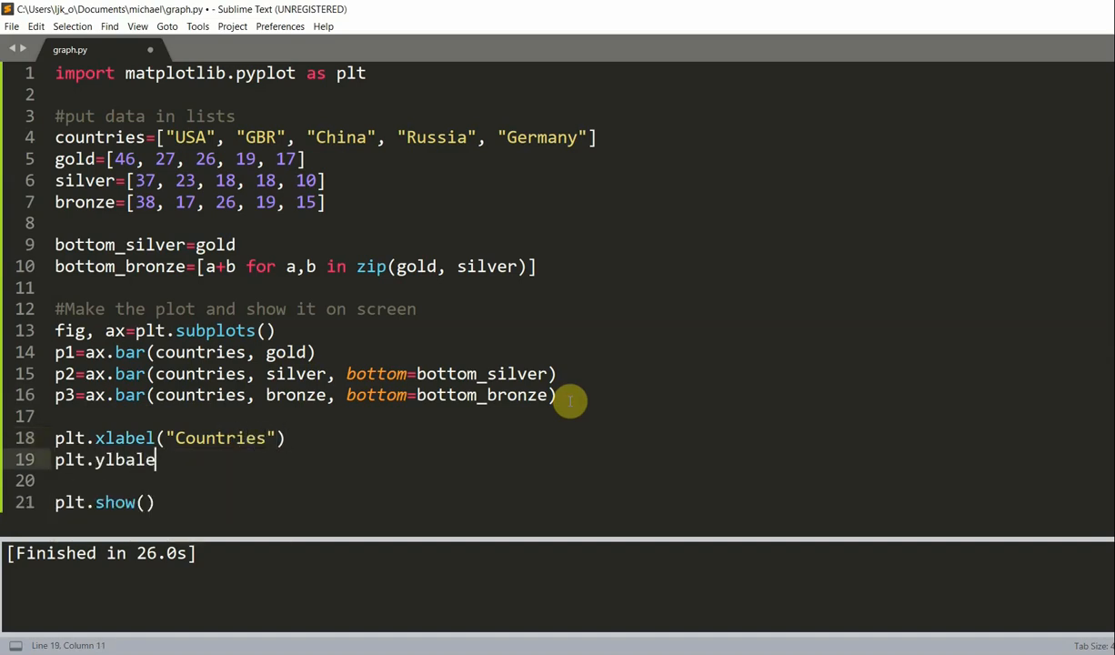
{"action": "key", "text": "BackSpace"}
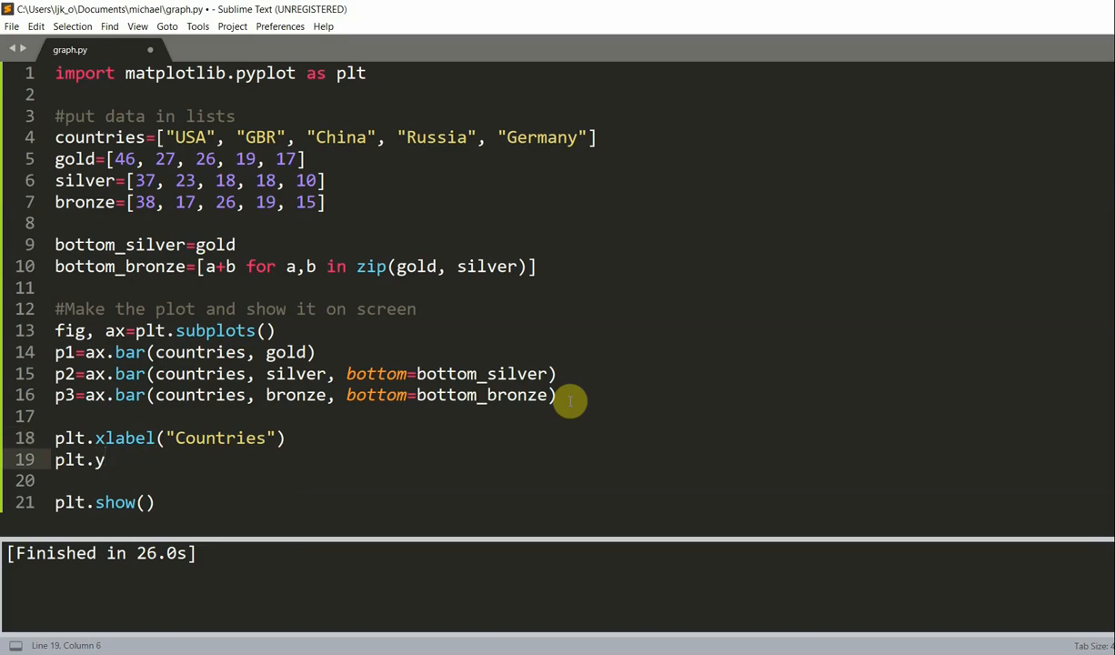
{"action": "type", "text": "label"}
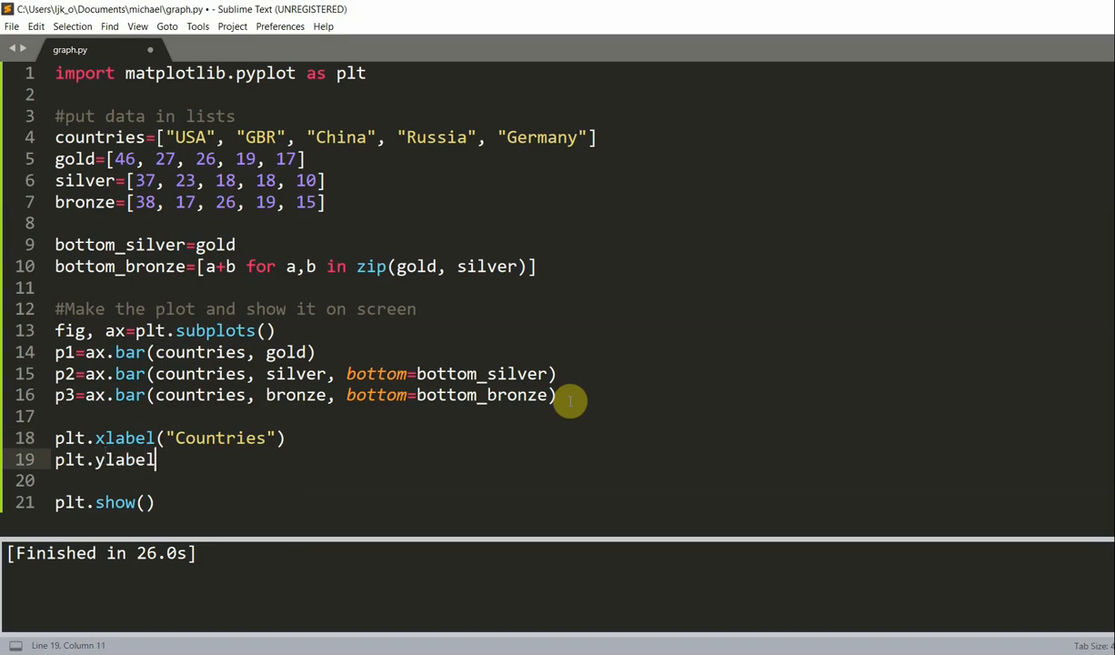
{"action": "type", "text": "(\"Mde\")"}
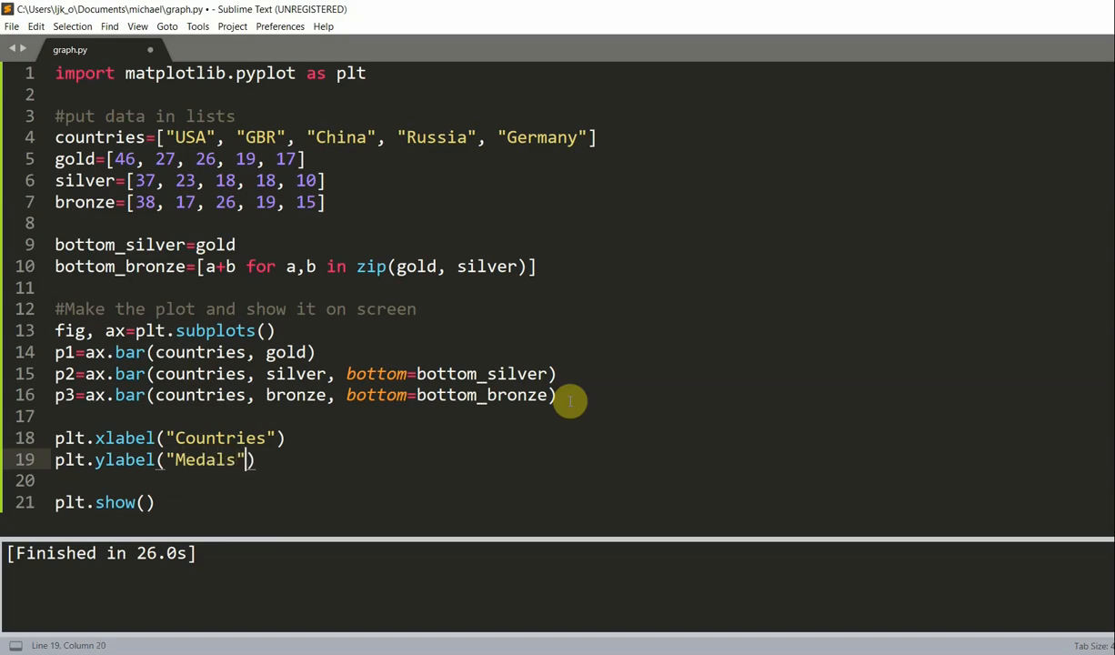
- Set the title to 'Rio 2016 Summer Olympics Medal Table, Top 5' and run the script
{"action": "type", "text": "plt.title(\""}
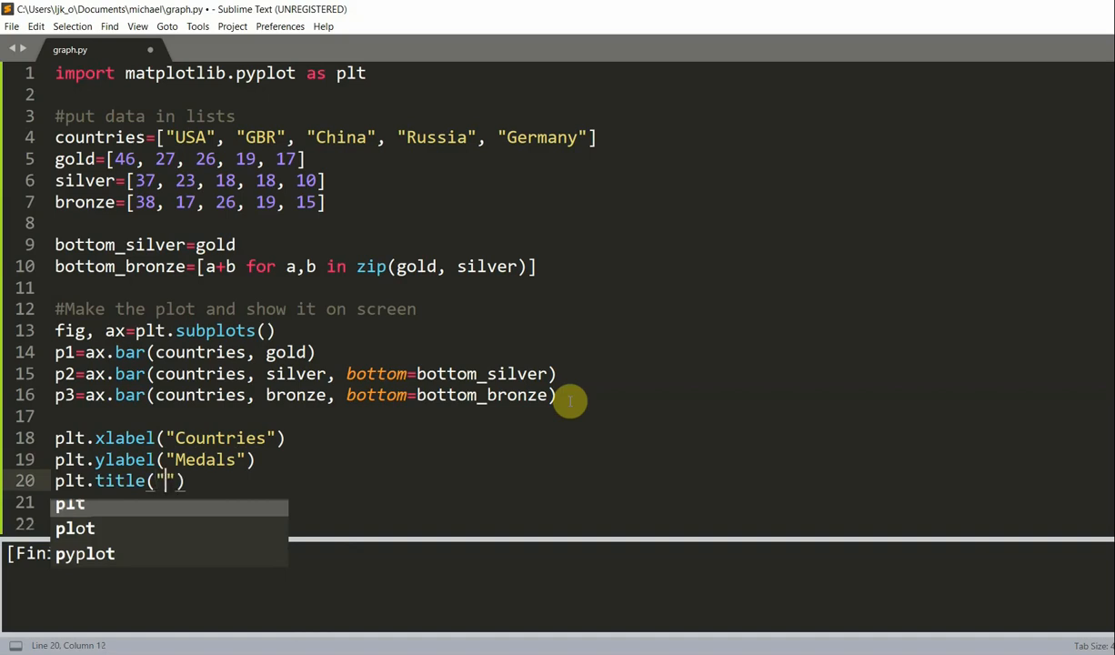
{"action": "type", "text": "Rio 2016"}
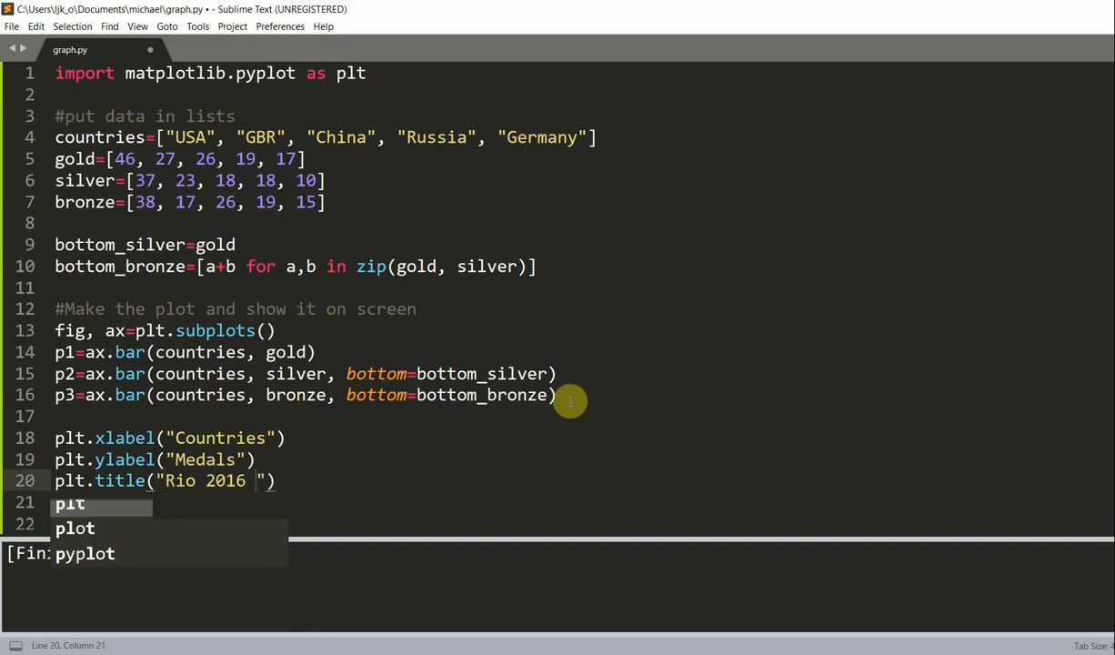
{"action": "type", "text": "Summer Olpym"}
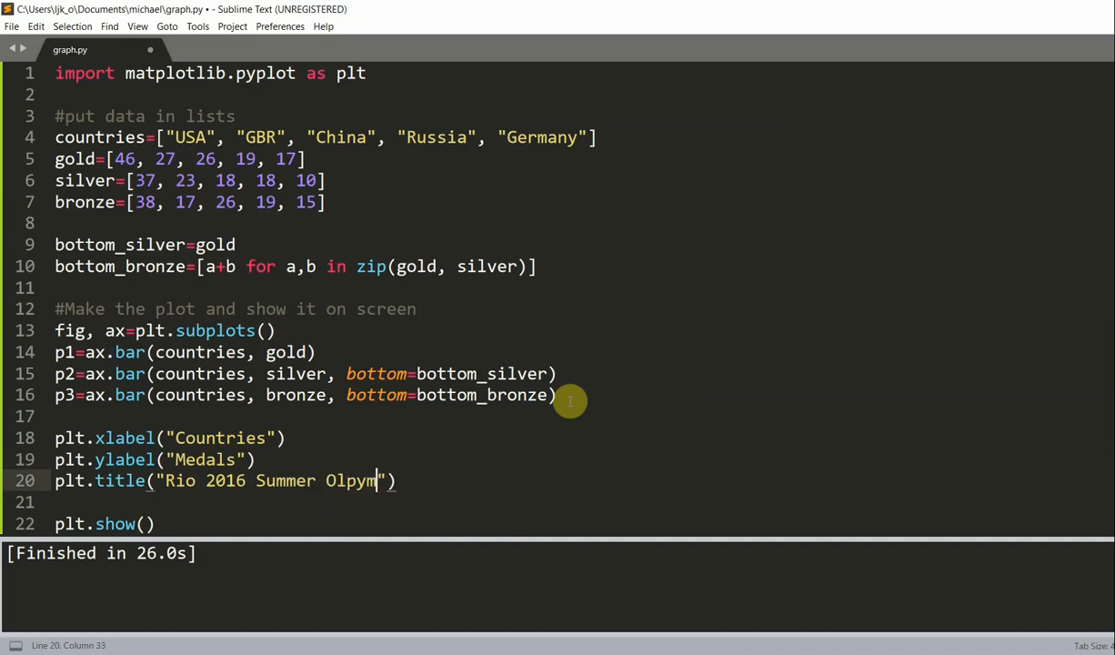
{"action": "key", "text": "BackSpace"}
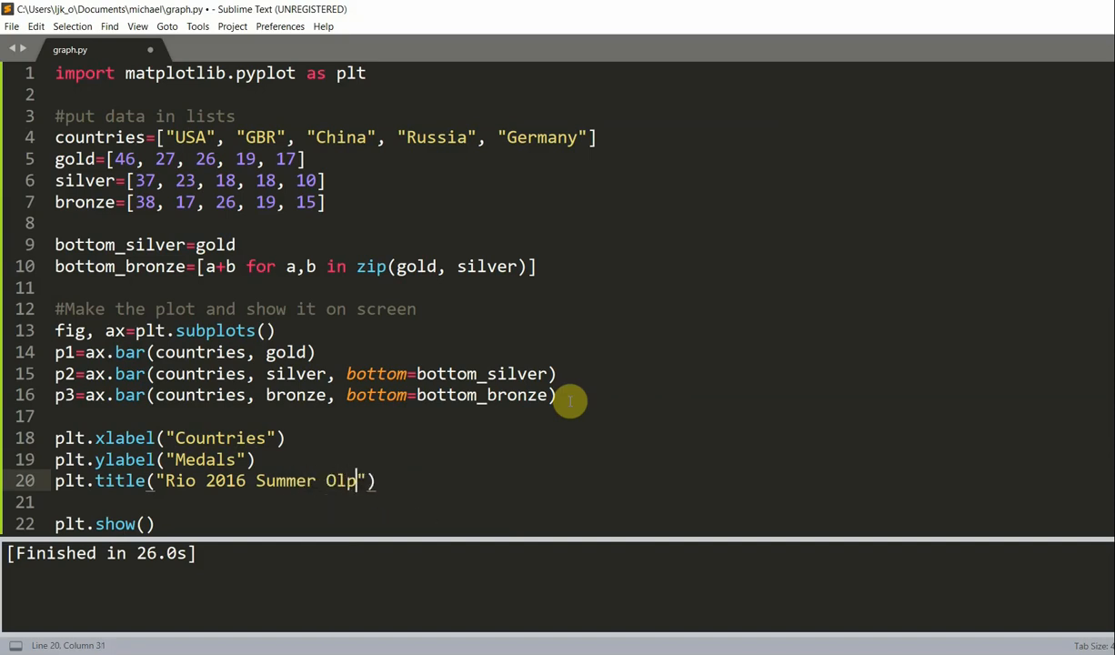
{"action": "type", "text": "ym"}
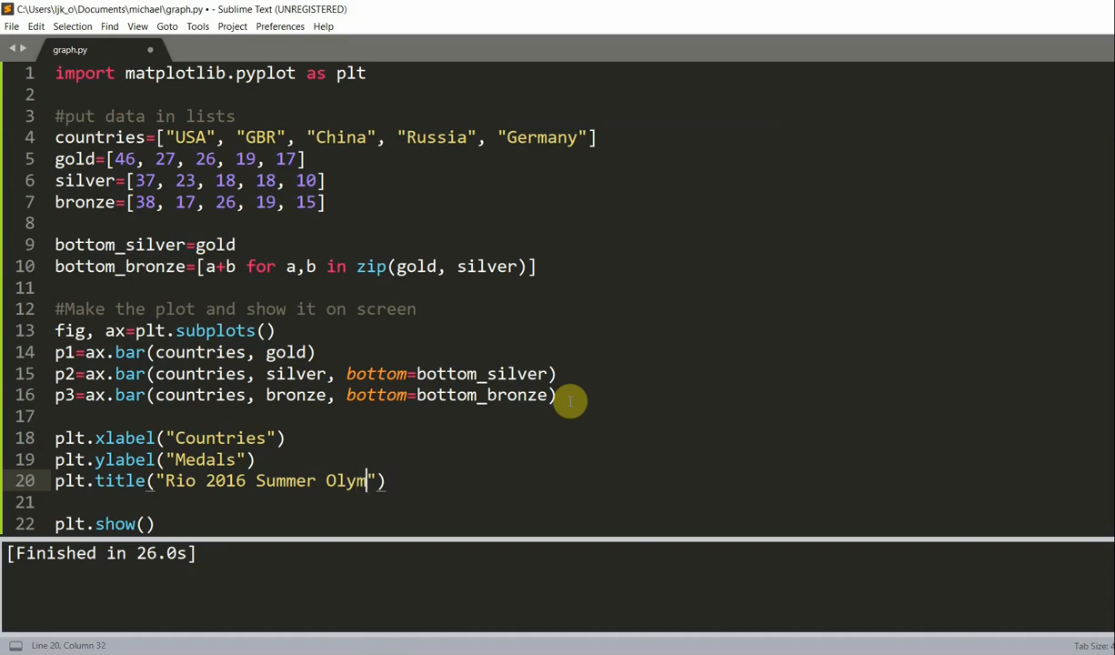
{"action": "type", "text": "pics Medal Table,"}
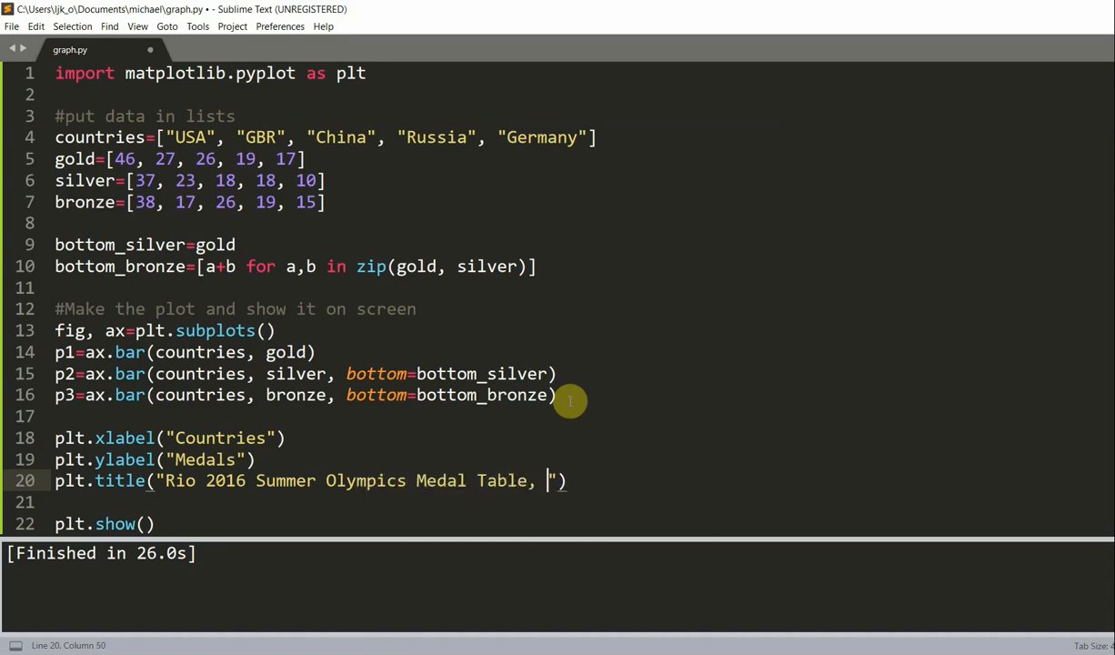
{"action": "type", "text": "Top 5"}
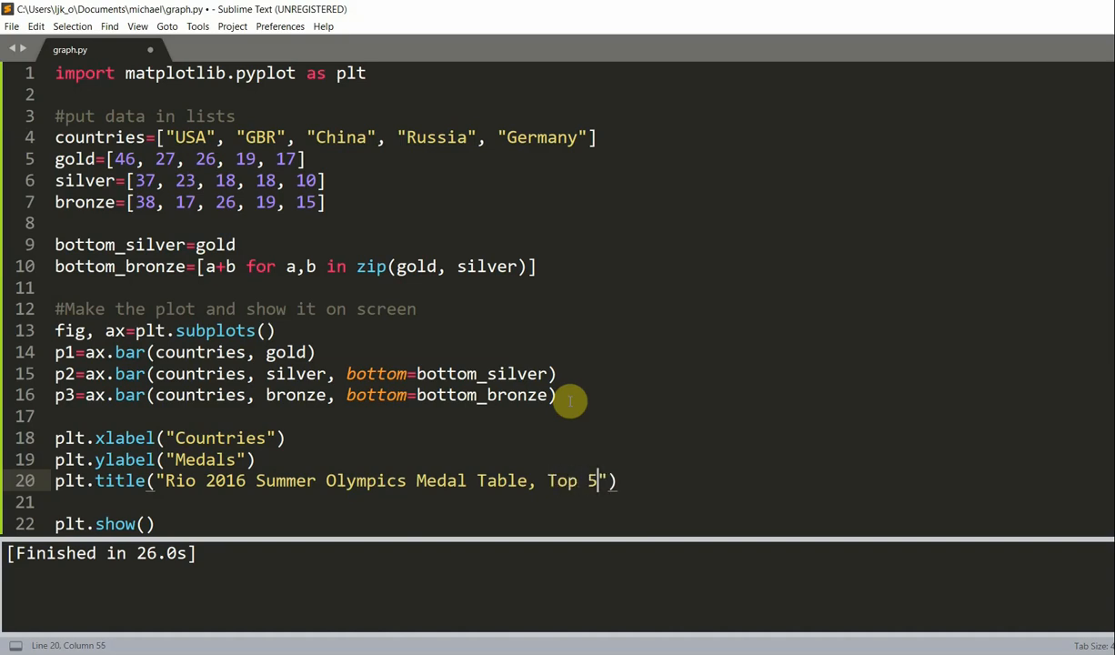
{"action": "key", "text": "ctrl+b"}
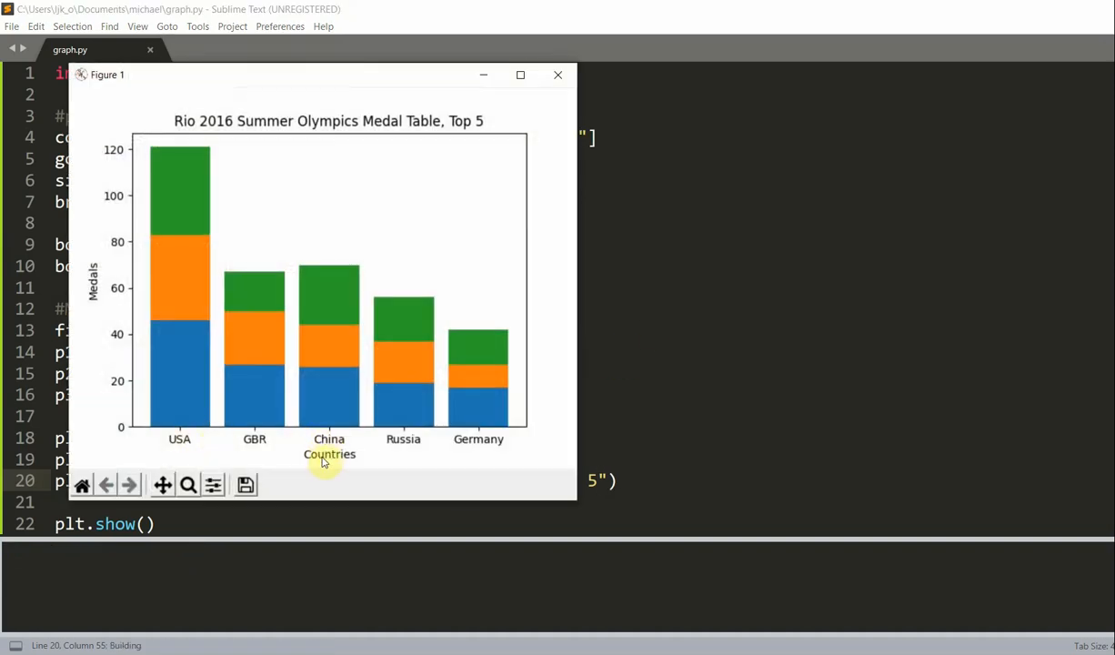
{"action": "mouse_move", "coordinate": [116, 241]}
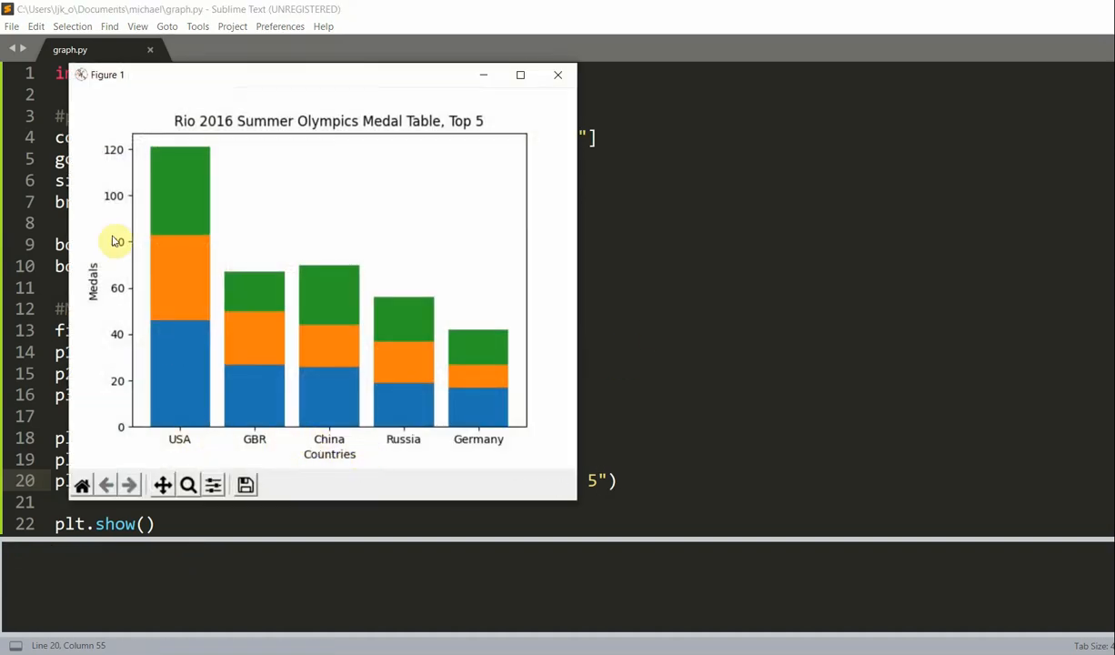
{"action": "mouse_move", "coordinate": [378, 152]}
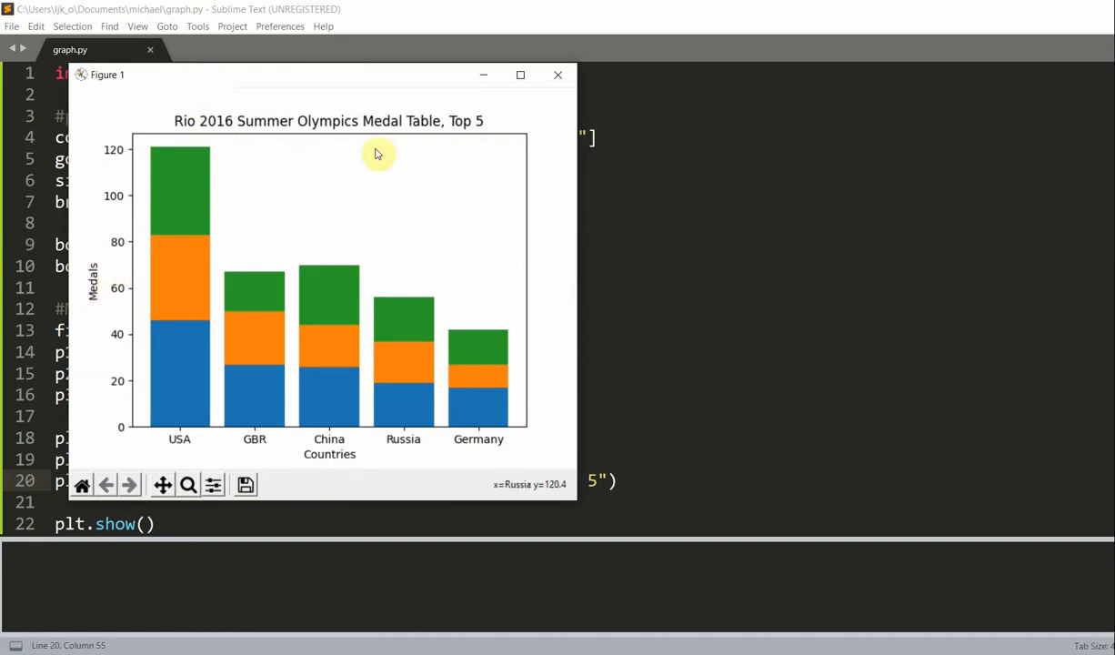
{"action": "mouse_move", "coordinate": [300, 132]}
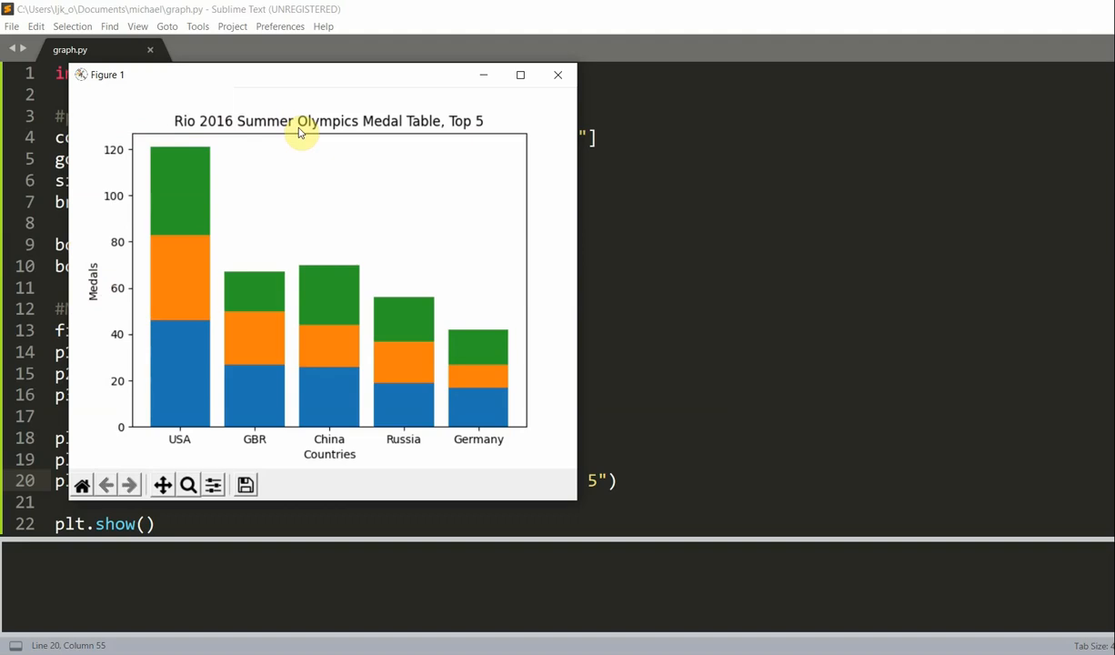
{"action": "left_click", "coordinate": [557, 75]}
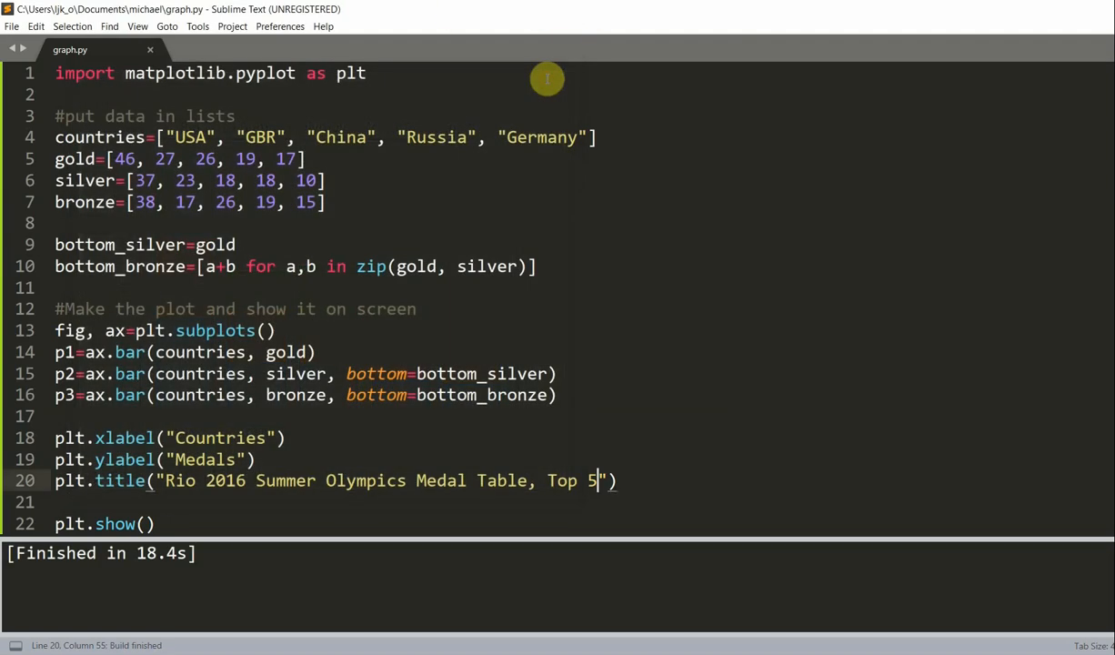
{"action": "mouse_move", "coordinate": [536, 327]}
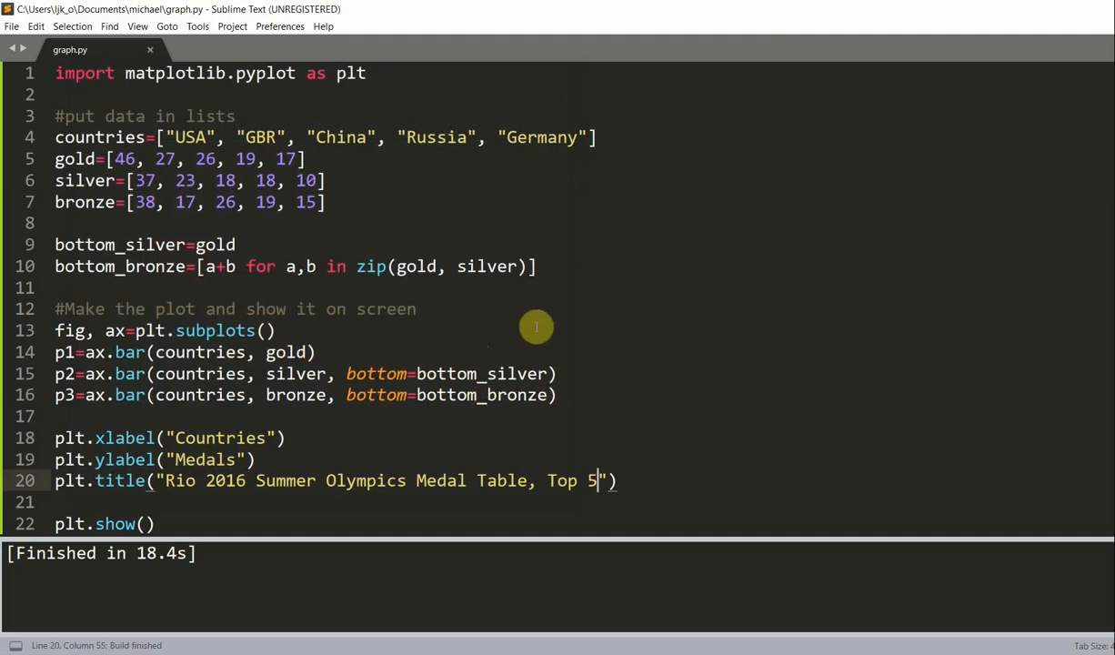
- Add label='Gold', 'Silver' and 'Bronze' to the three ax.bar calls
{"action": "left_click", "coordinate": [314, 352]}
{"action": "type", "text": ", "}
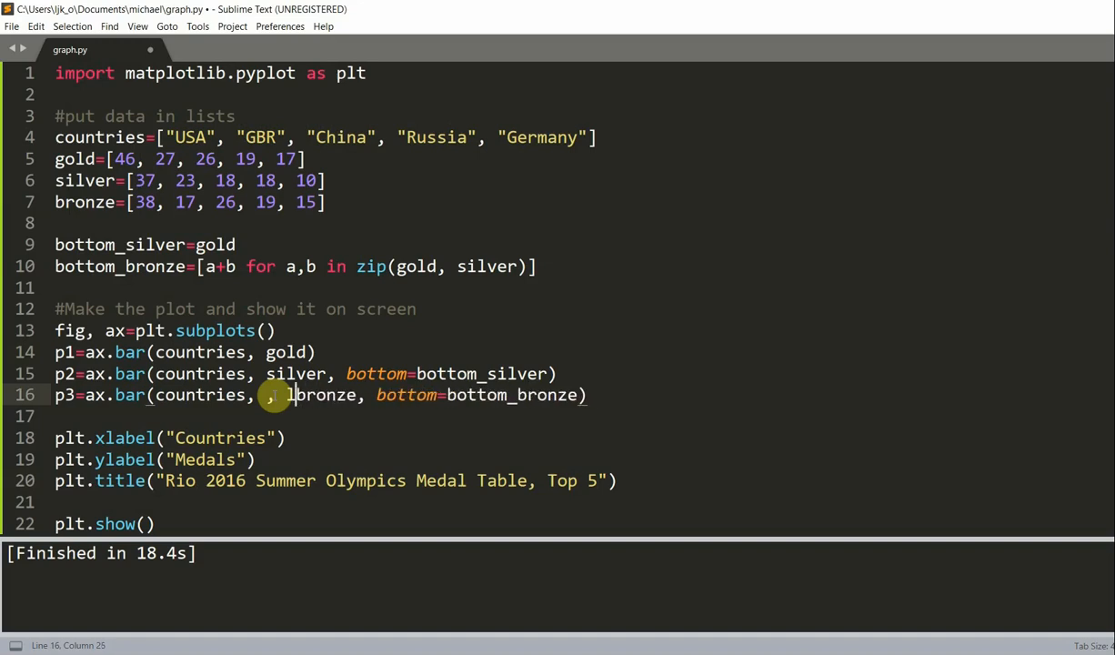
{"action": "key", "text": "backspace"}
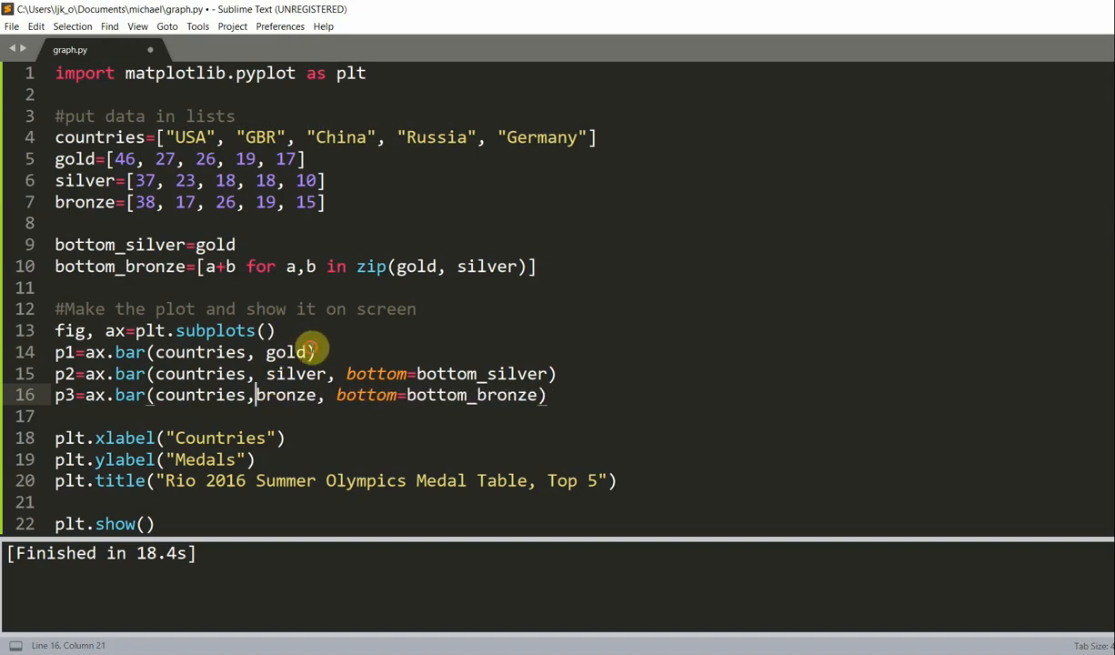
{"action": "type", "text": ", label='Gol"}
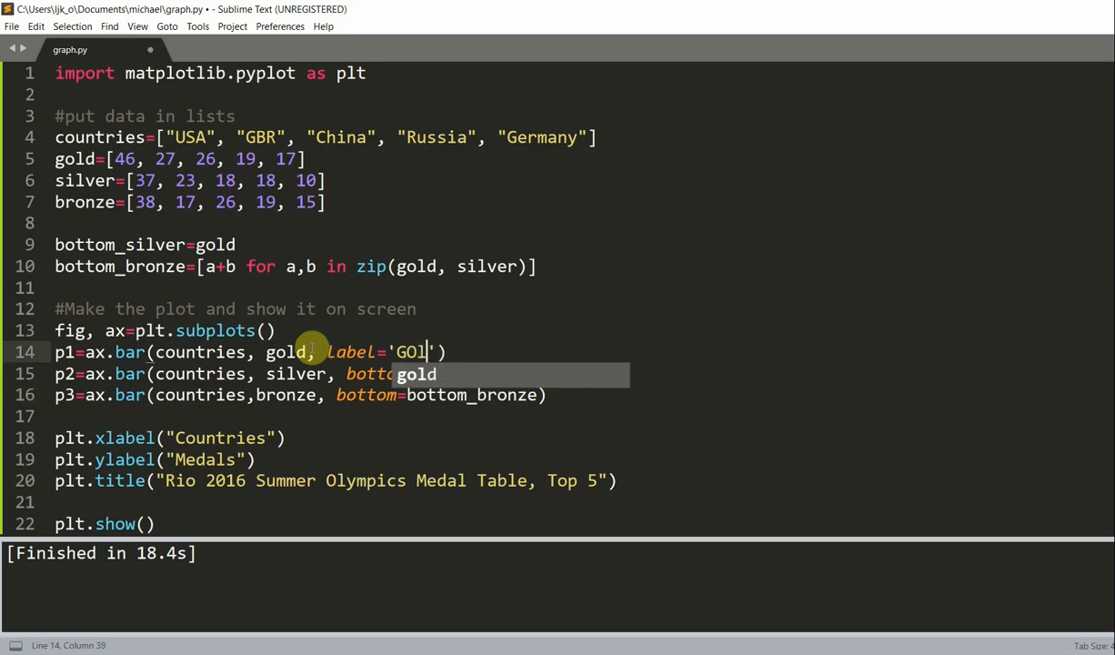
{"action": "type", "text": "Gold"}
{"action": "left_click", "coordinate": [343, 374]}
{"action": "type", "text": ", label=\""}
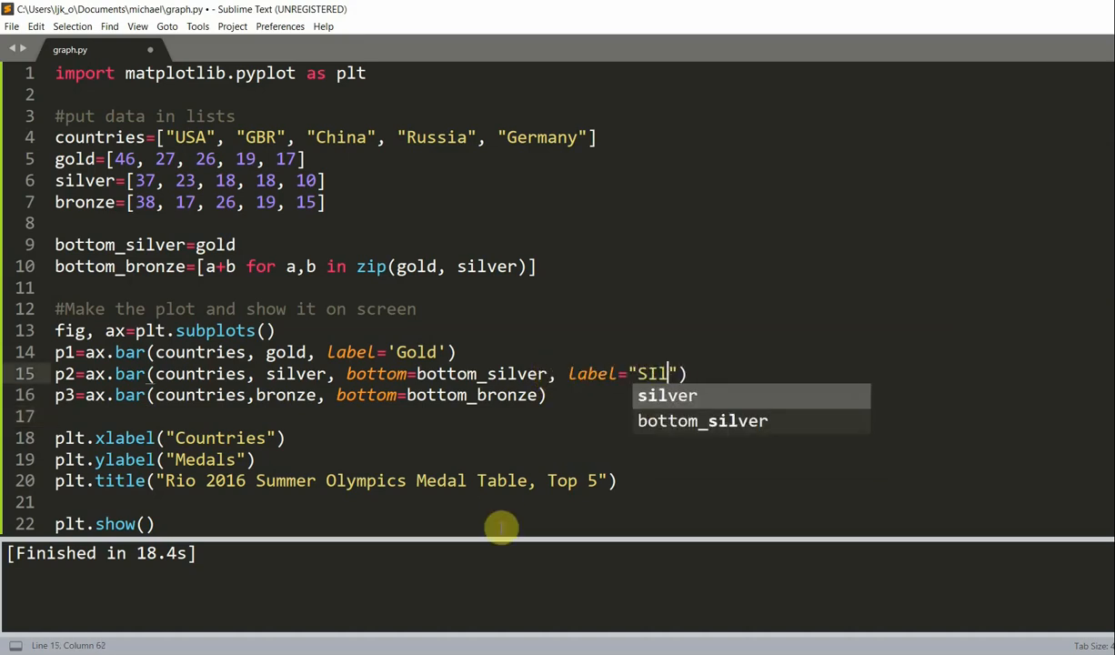
{"action": "type", "text": "Sil"}
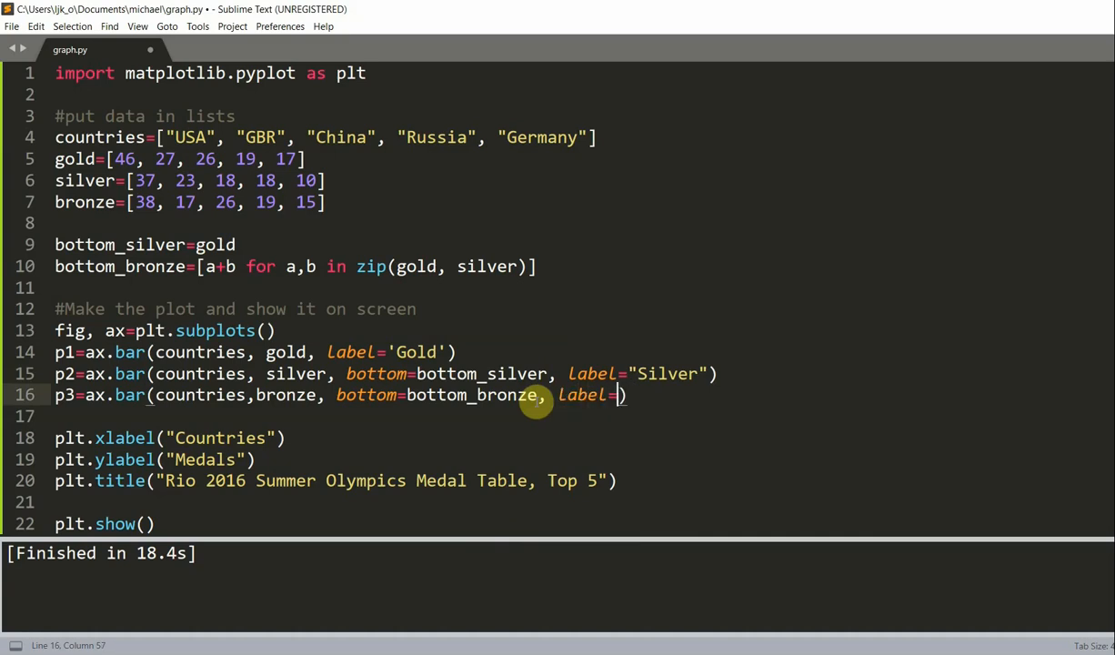
{"action": "type", "text": "Bro\""}
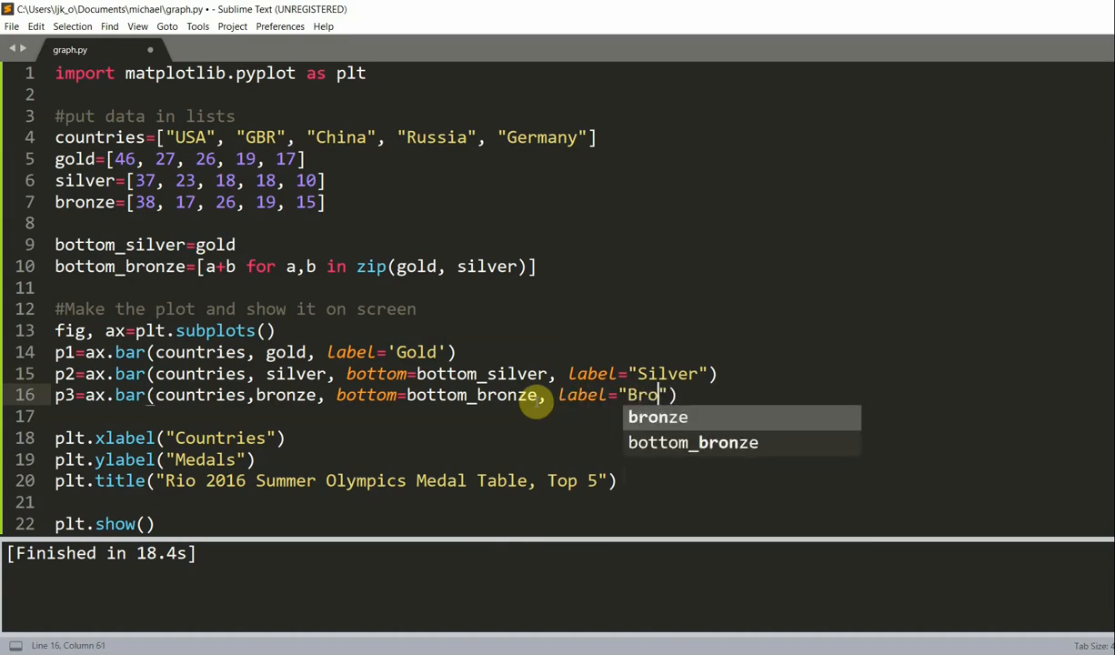
{"action": "type", "text": "nze"}
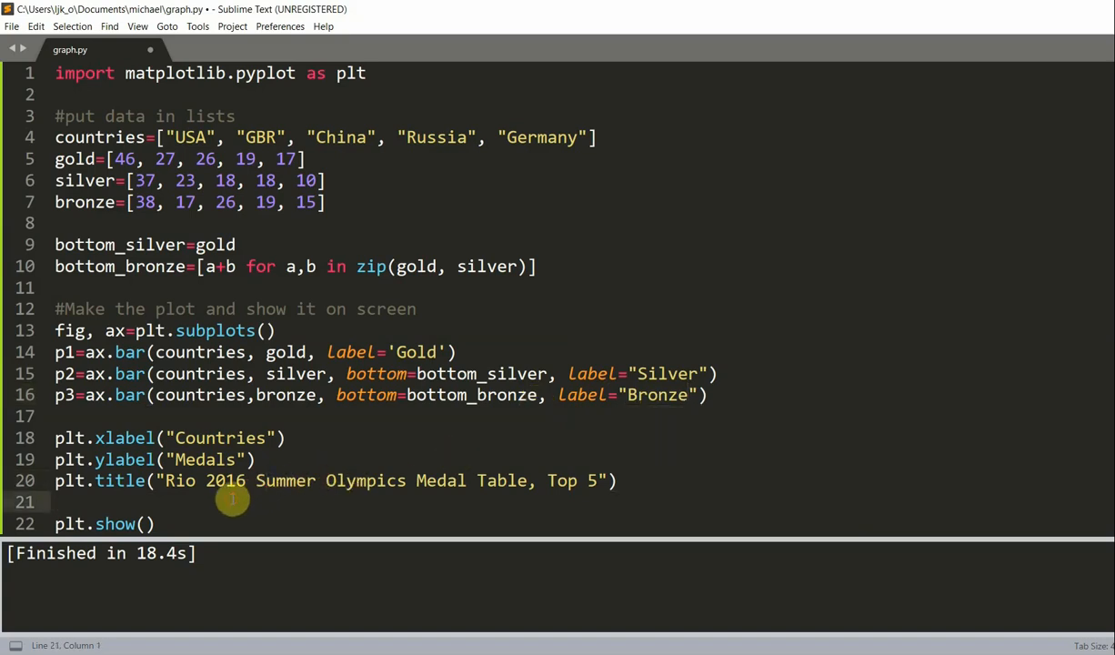
- Add plt.legend() on line 21
{"action": "type", "text": "plt.r"}
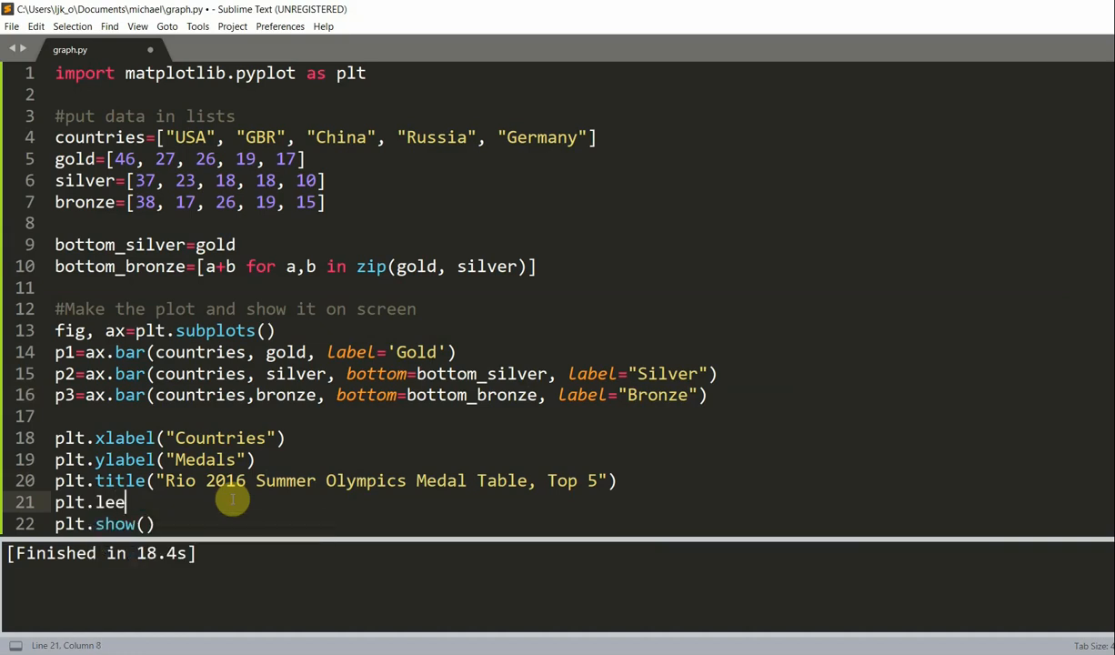
{"action": "type", "text": "g"}
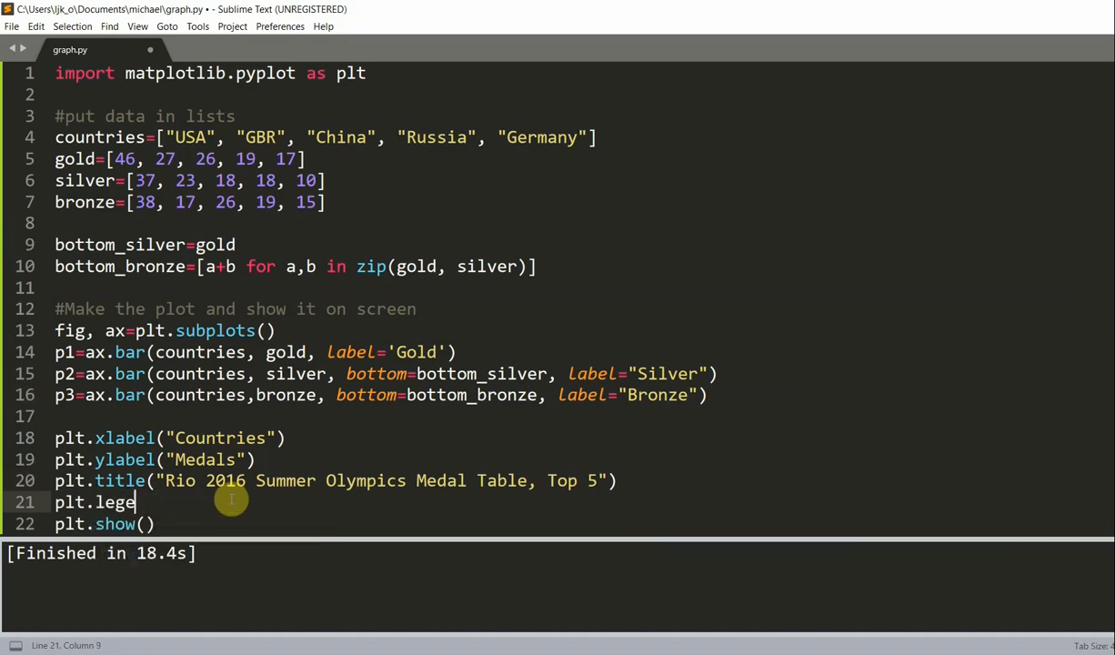
{"action": "type", "text": "nd()"}
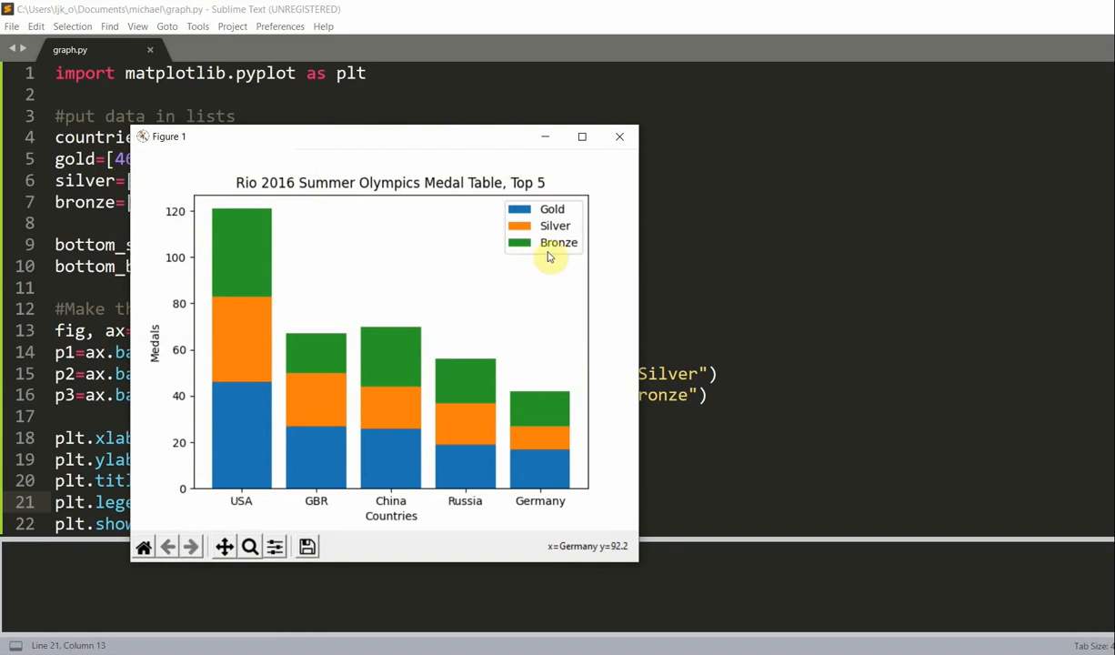
{"action": "mouse_move", "coordinate": [506, 210]}
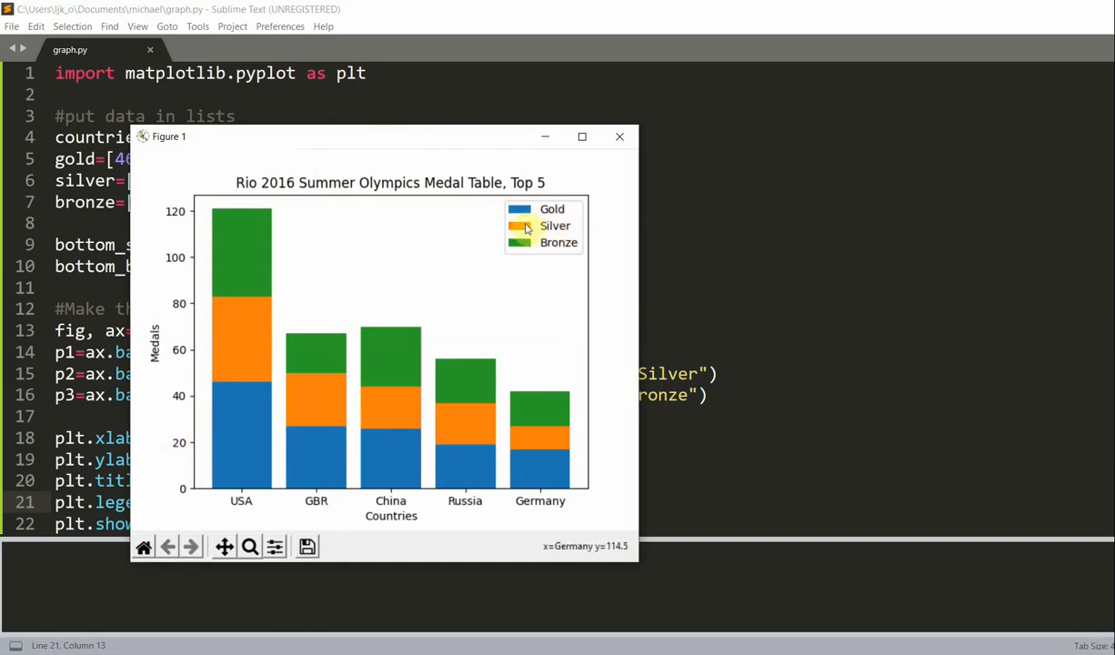
{"action": "mouse_move", "coordinate": [268, 306]}
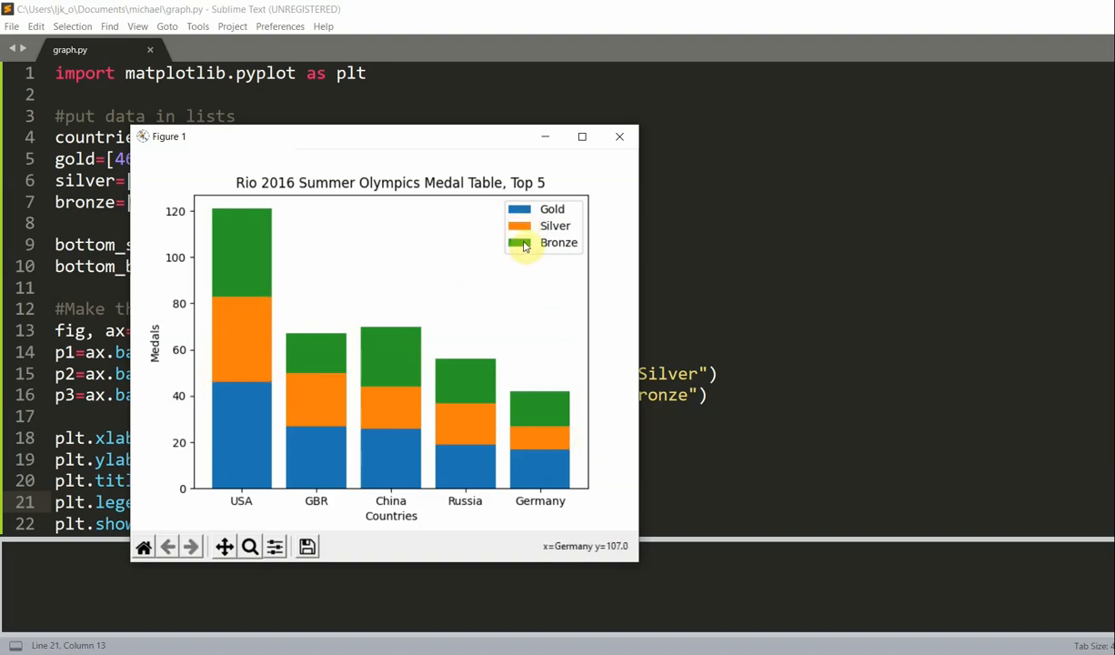
{"action": "mouse_move", "coordinate": [382, 334]}
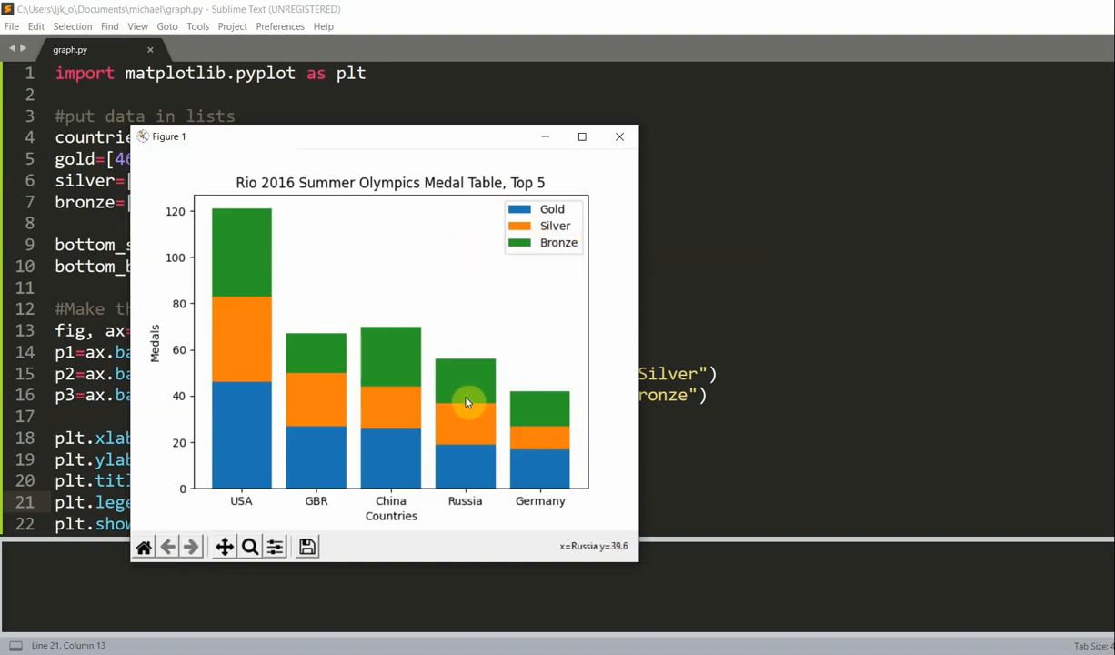
{"action": "mouse_move", "coordinate": [519, 340]}
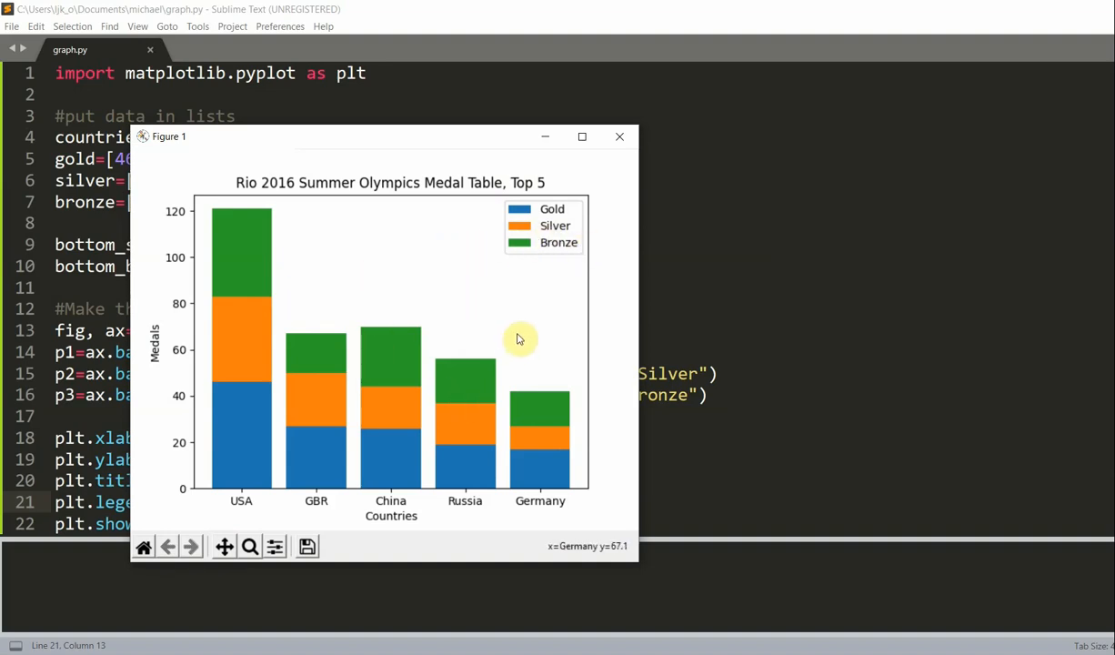
{"action": "mouse_move", "coordinate": [519, 340]}
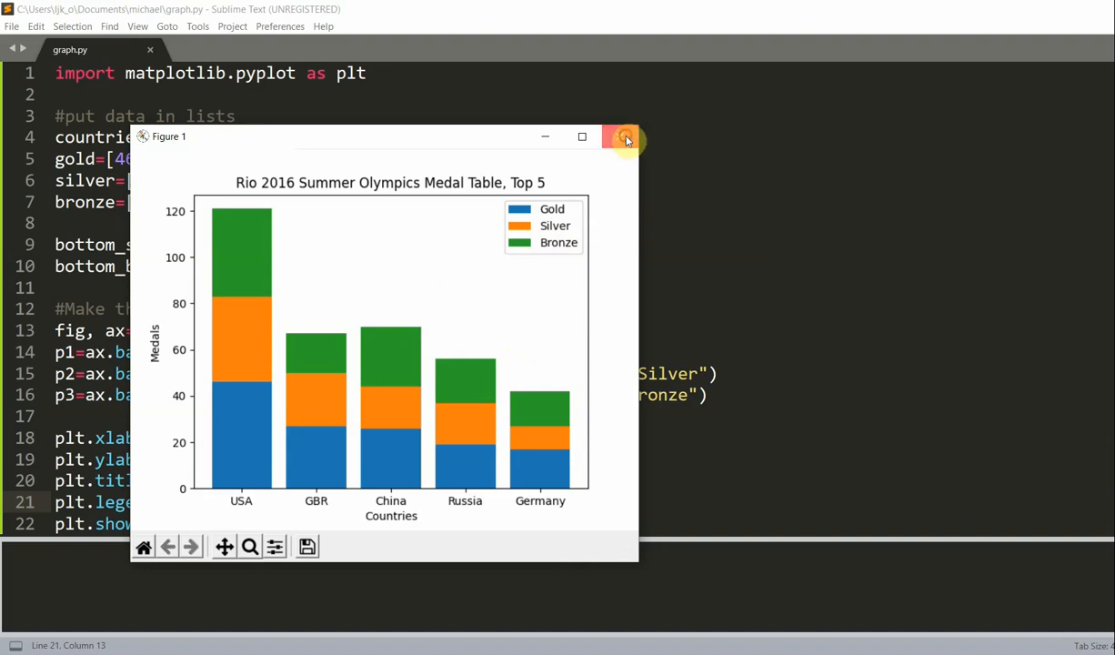
- Close the chart window after checking the legend
{"action": "left_click", "coordinate": [626, 136]}
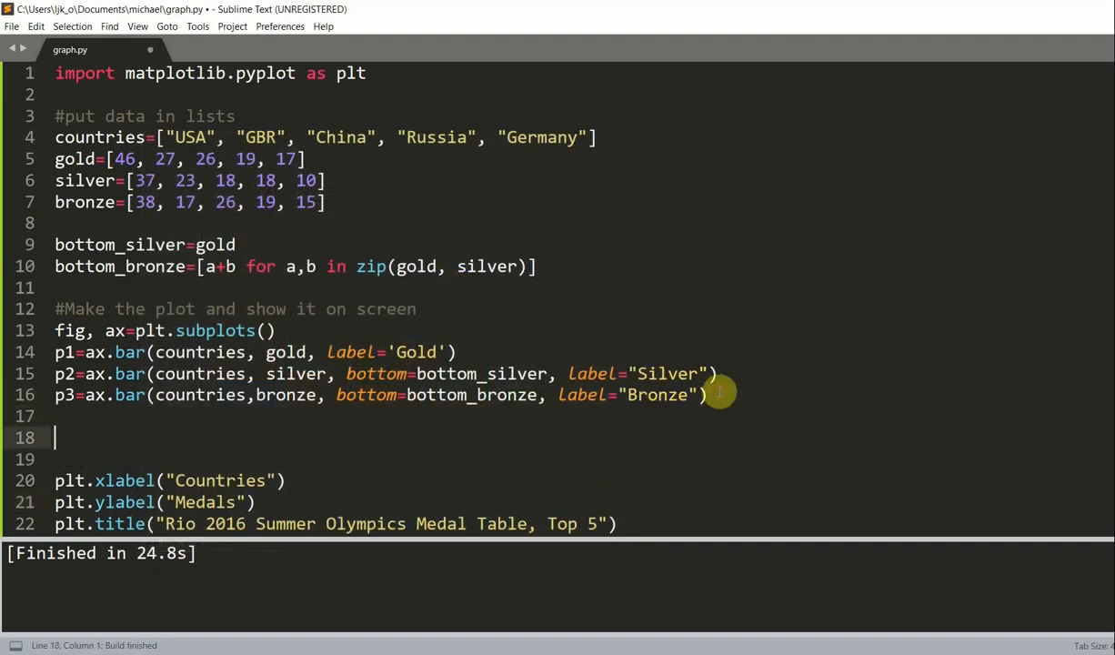
- Add ax.bar_label(p1, label_type="center") and paste copies for the other bar series
{"action": "type", "text": "ax.bar"}
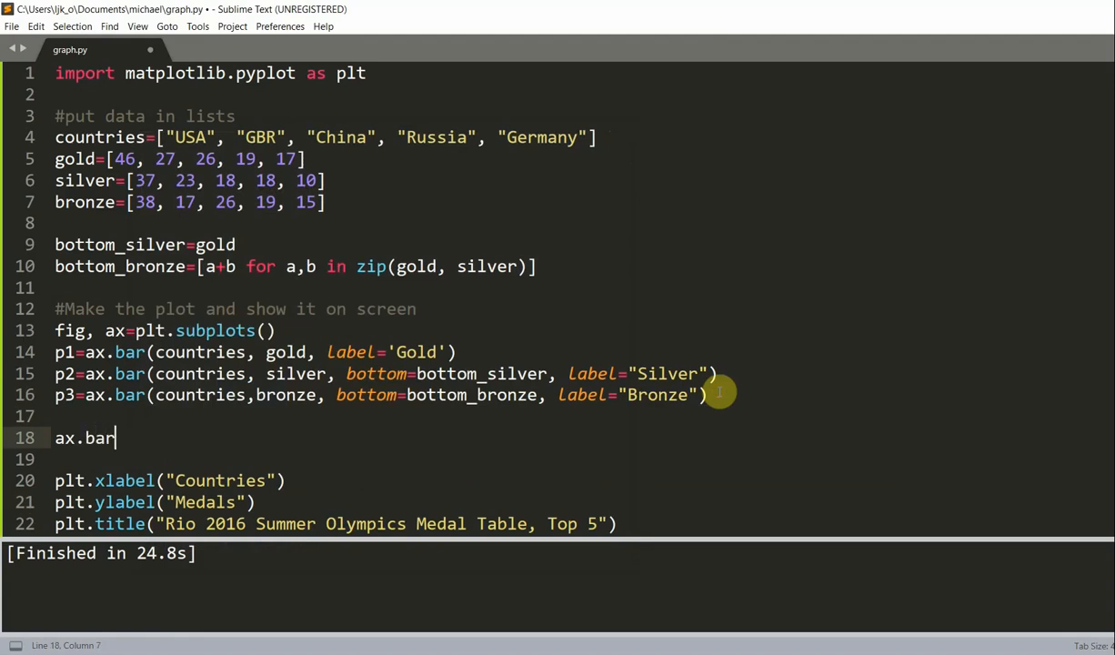
{"action": "type", "text": "_label()"}
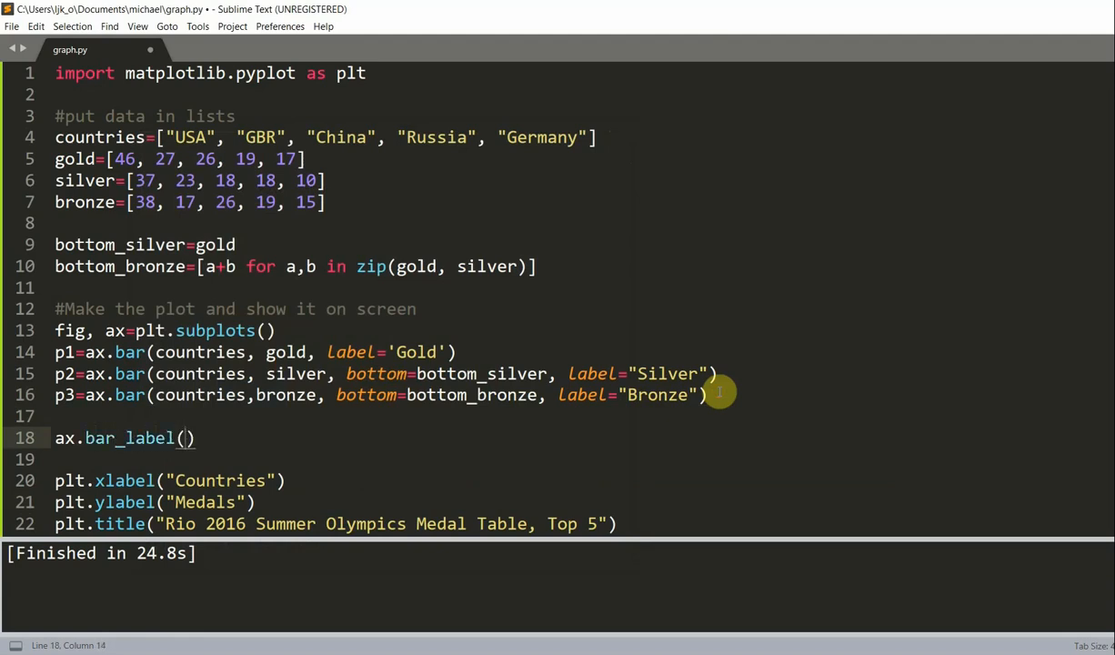
{"action": "type", "text": "p1, label_type=\"center"}
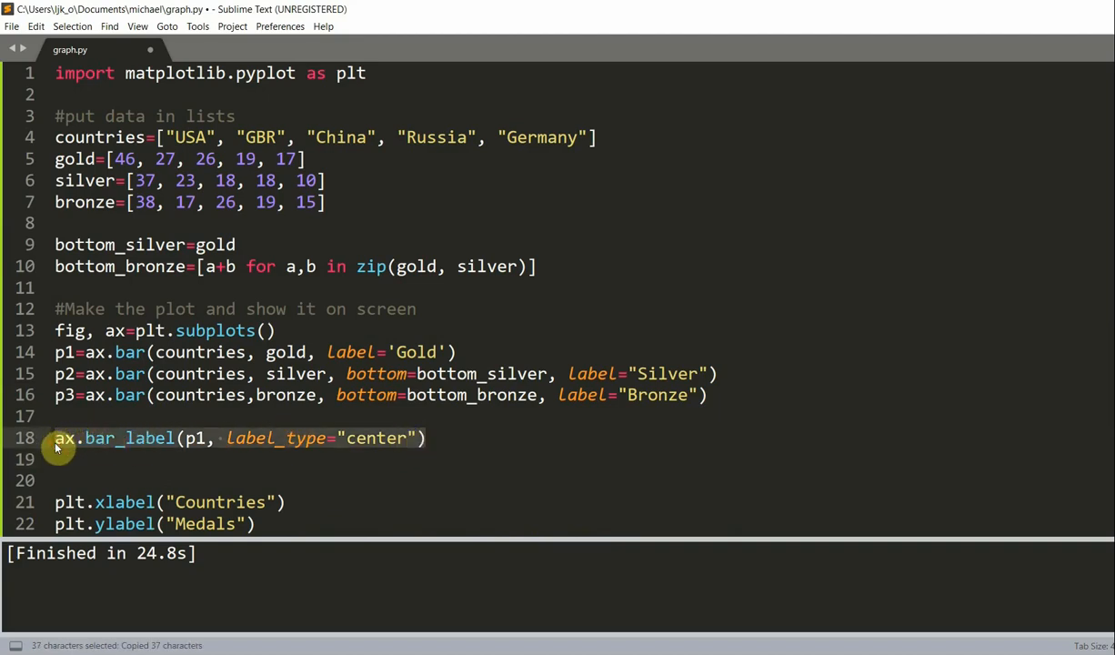
{"action": "key", "text": "ctrl+v"}
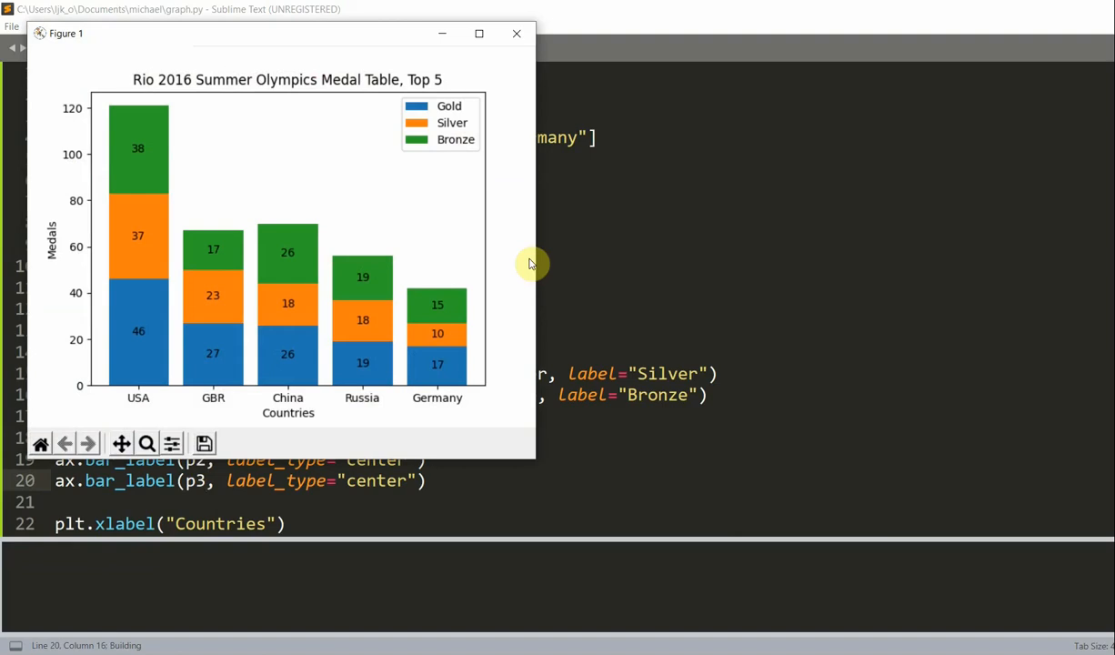
{"action": "mouse_move", "coordinate": [230, 296]}
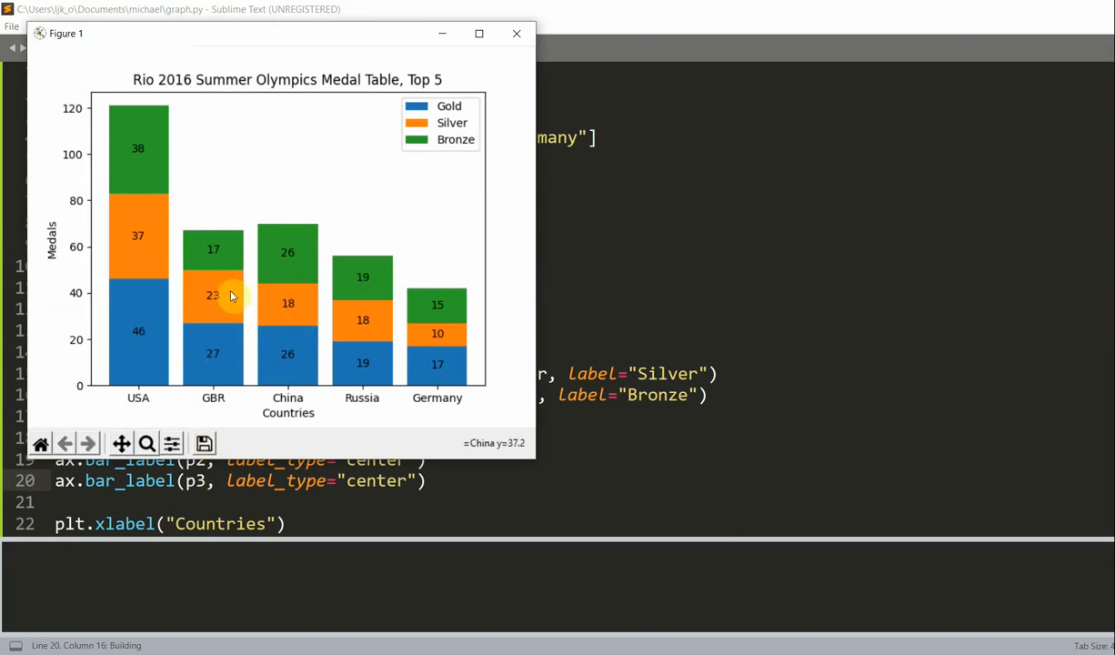
{"action": "mouse_move", "coordinate": [157, 353]}
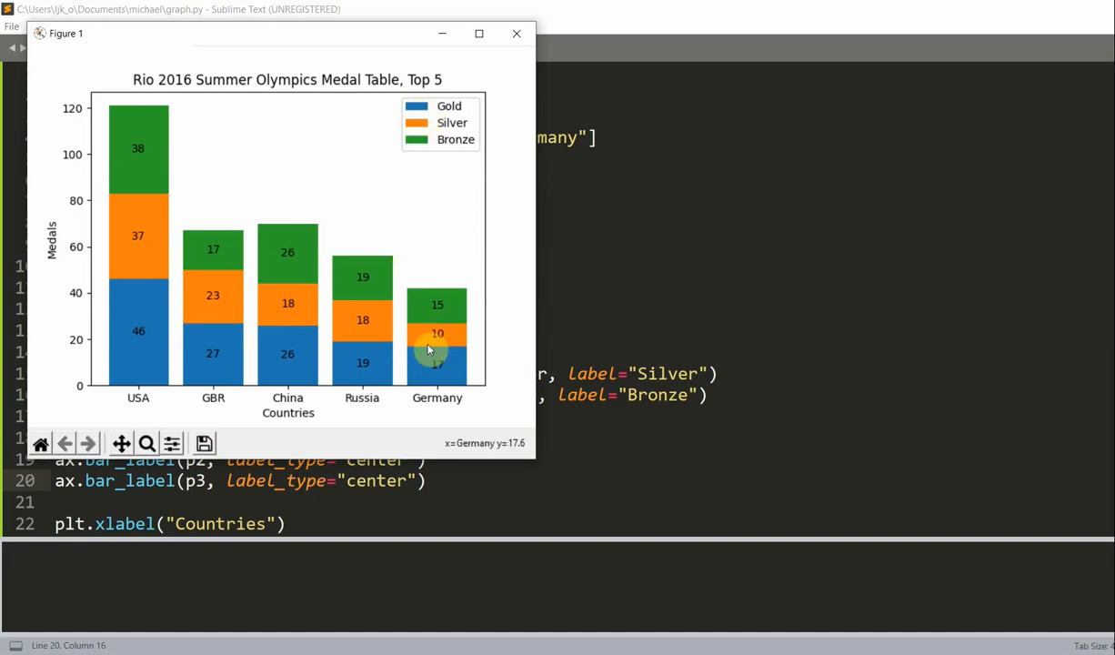
{"action": "mouse_move", "coordinate": [132, 341]}
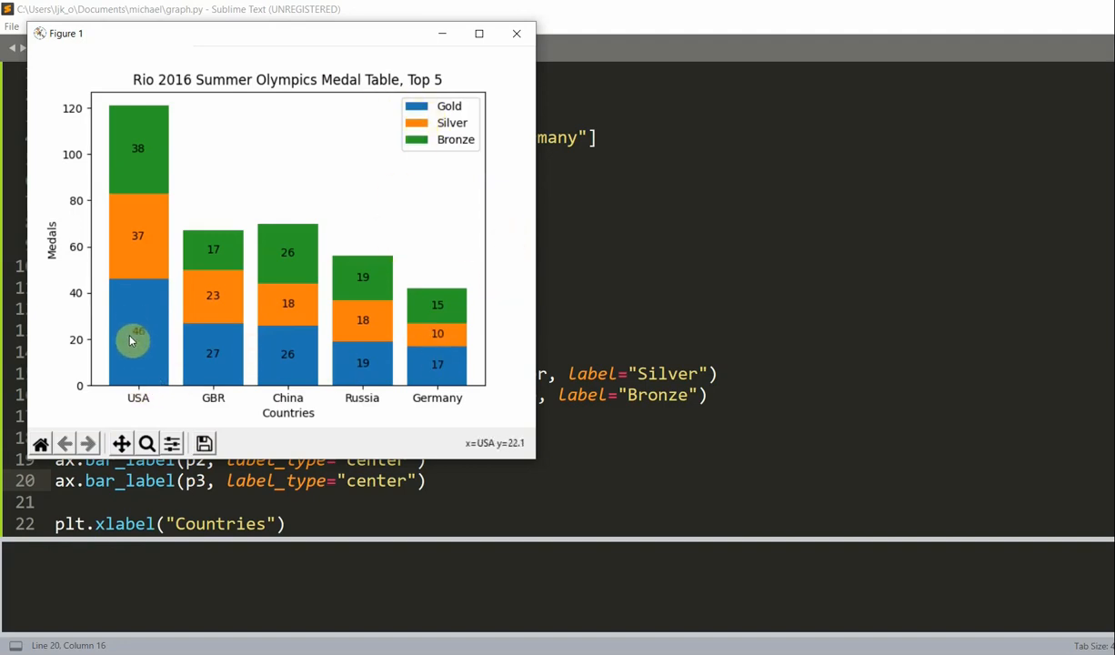
{"action": "mouse_move", "coordinate": [98, 403]}
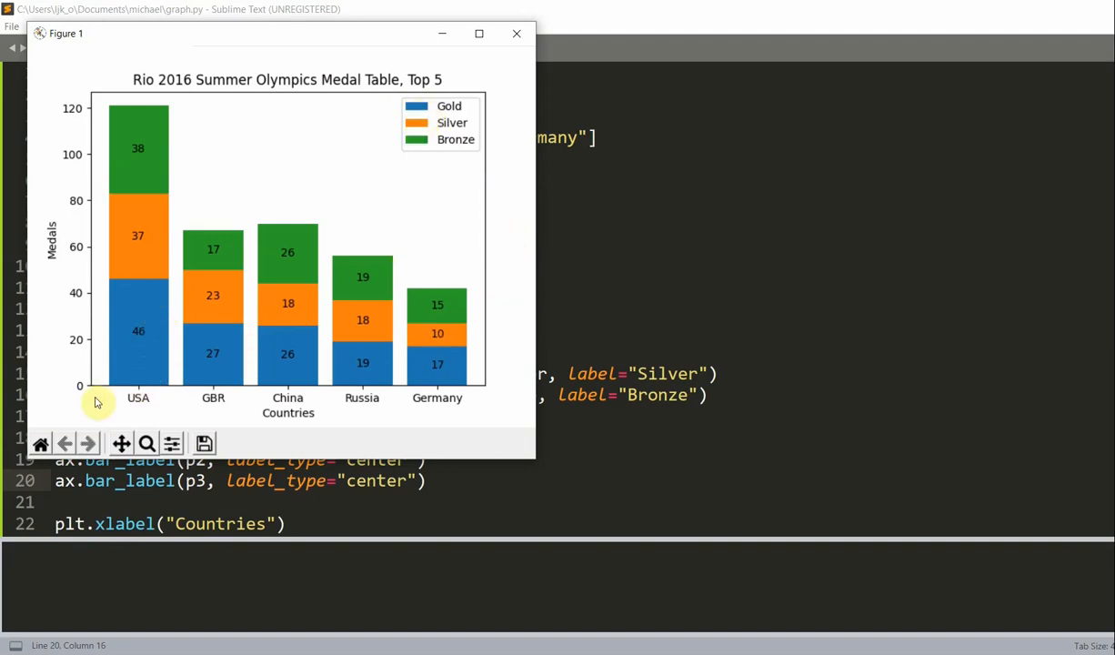
{"action": "mouse_move", "coordinate": [135, 153]}
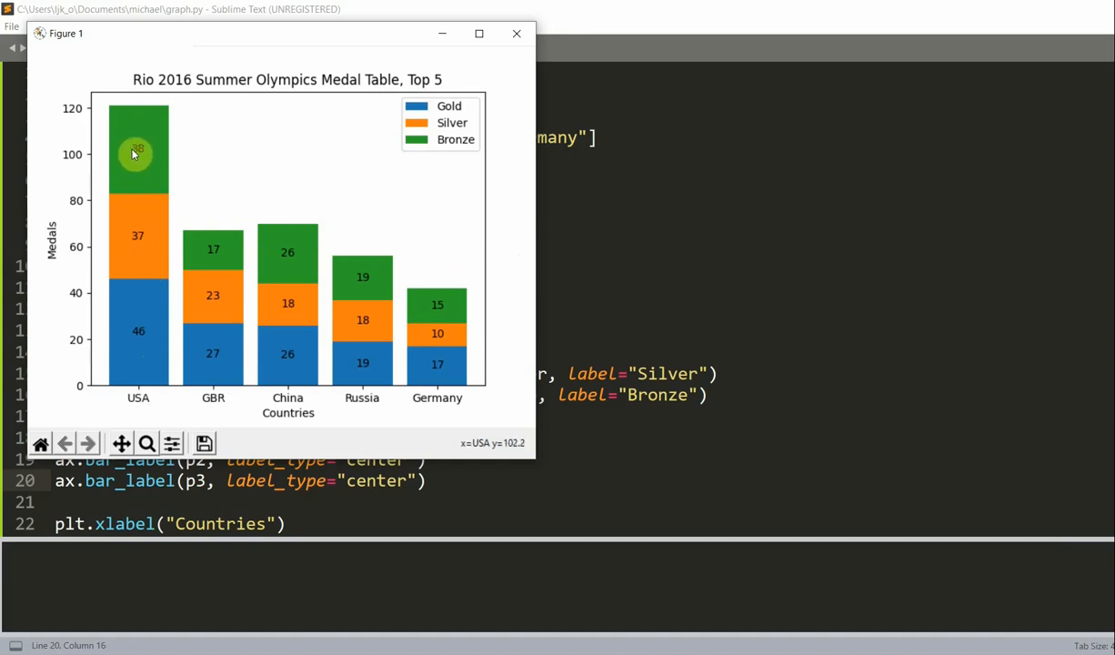
{"action": "mouse_move", "coordinate": [424, 324]}
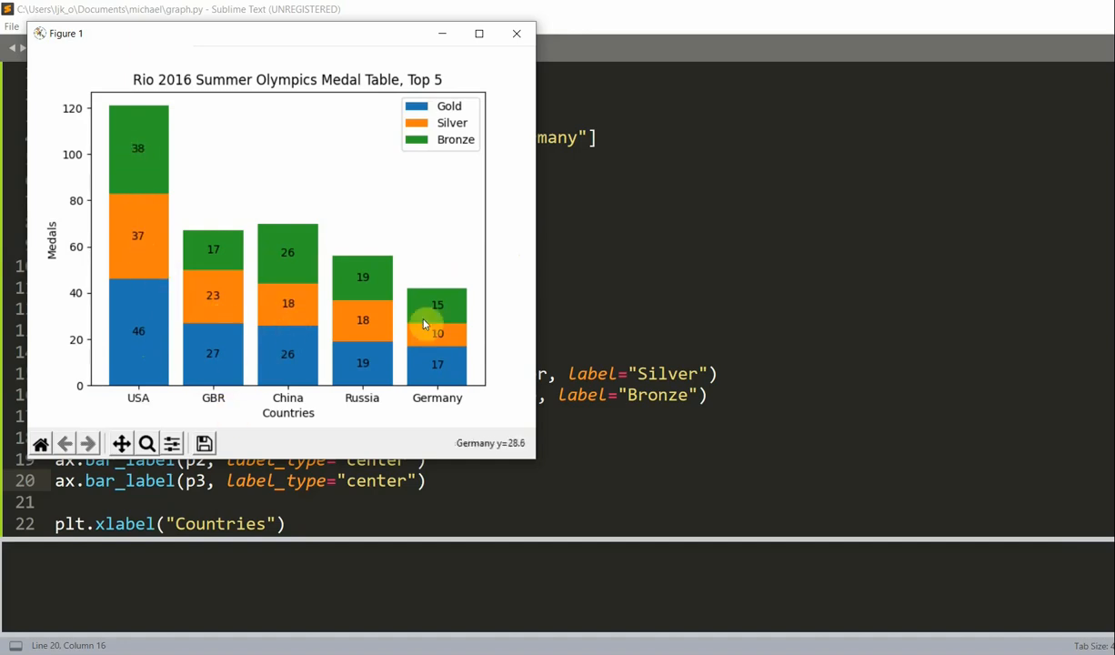
{"action": "mouse_move", "coordinate": [380, 311]}
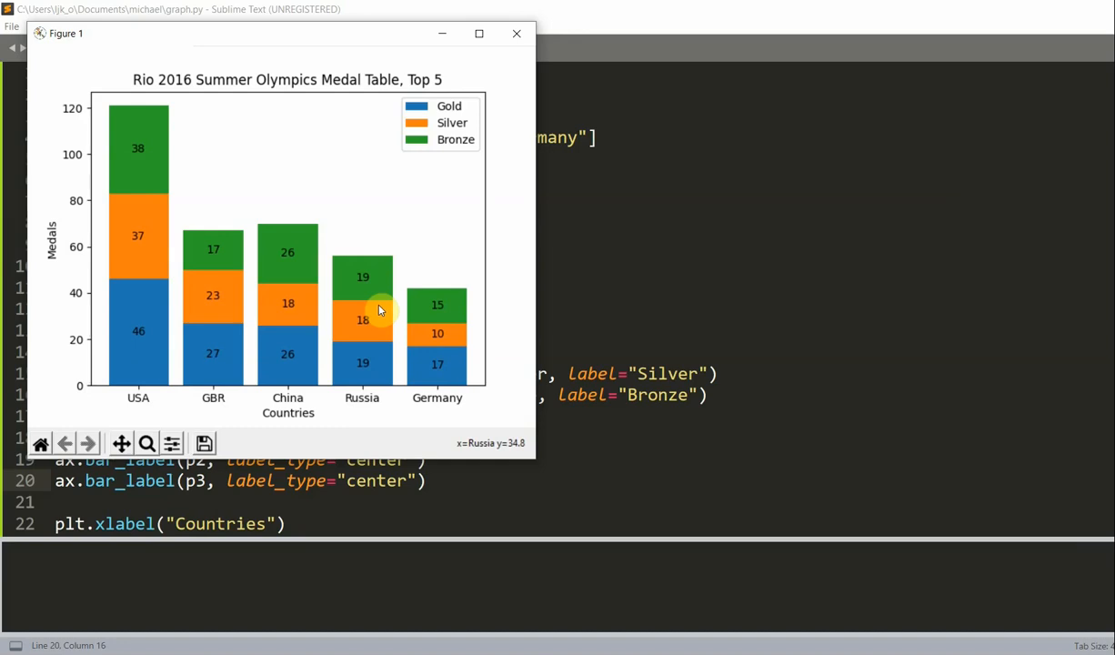
{"action": "mouse_move", "coordinate": [303, 341]}
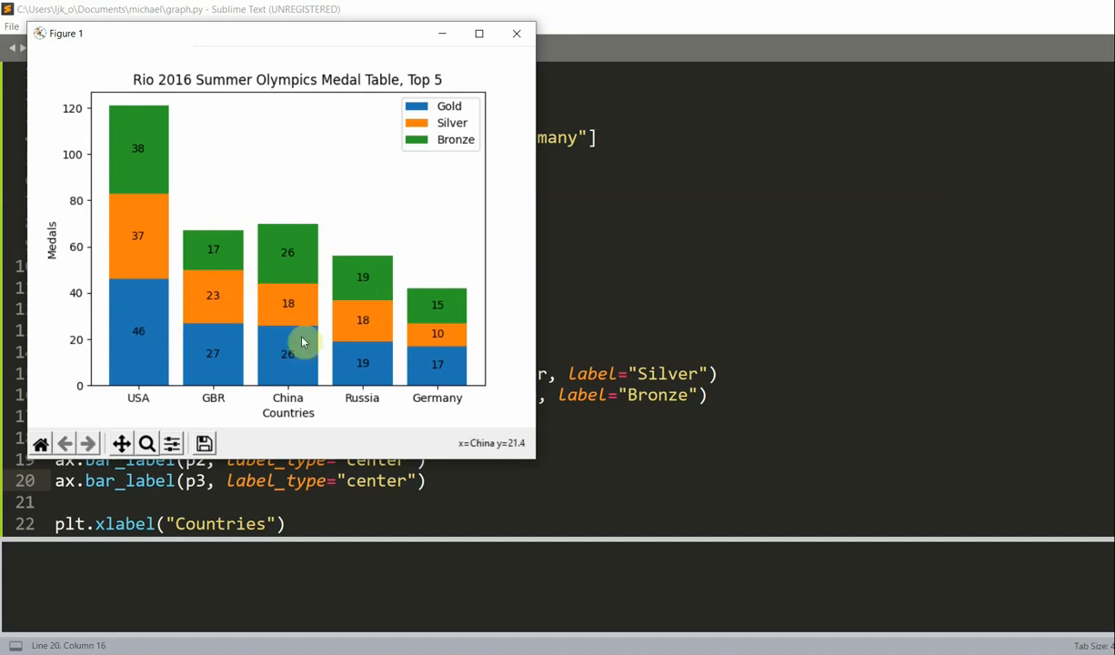
{"action": "mouse_move", "coordinate": [364, 373]}
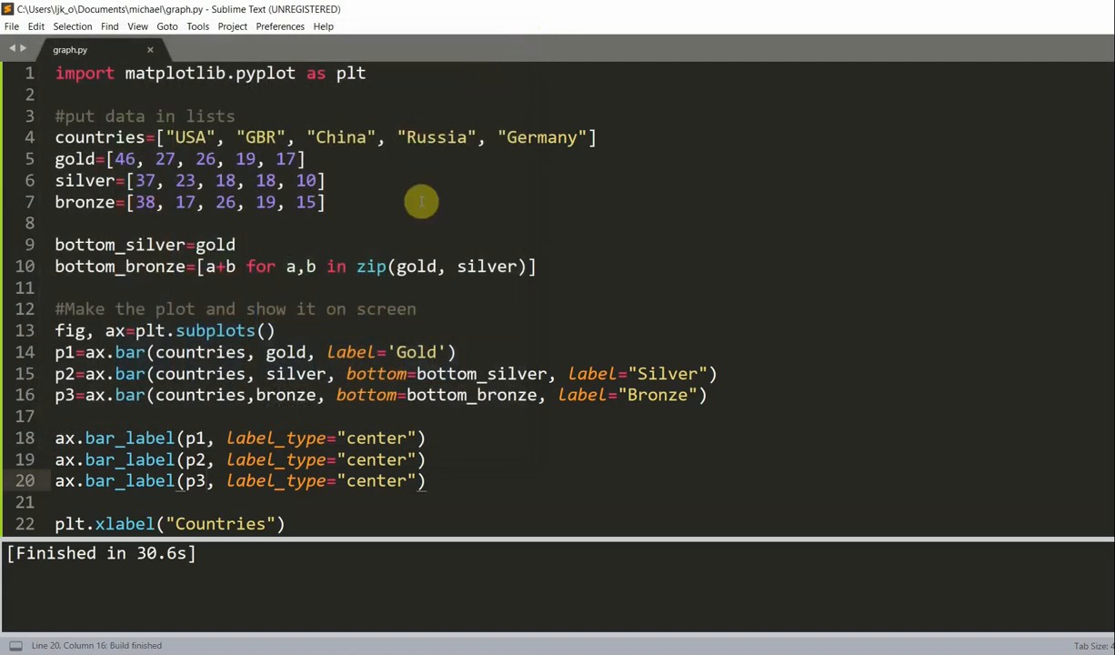
{"action": "mouse_move", "coordinate": [486, 364]}
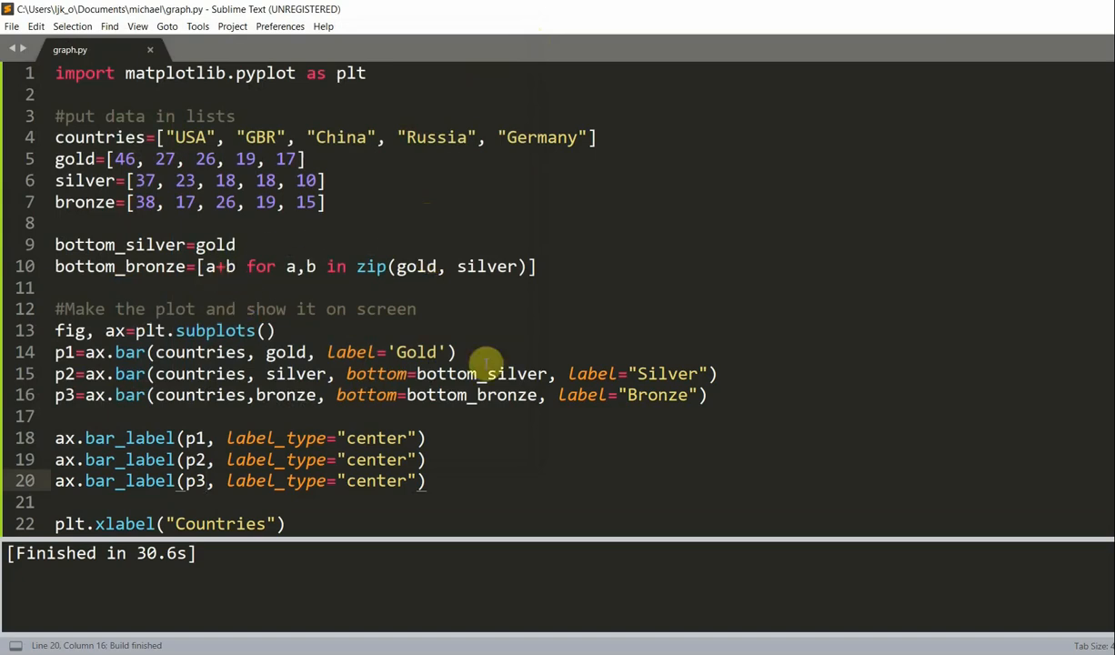
- Add color='gold', color='red' and color='green' to the Gold, Silver and Bronze bar calls
{"action": "left_click", "coordinate": [443, 352]}
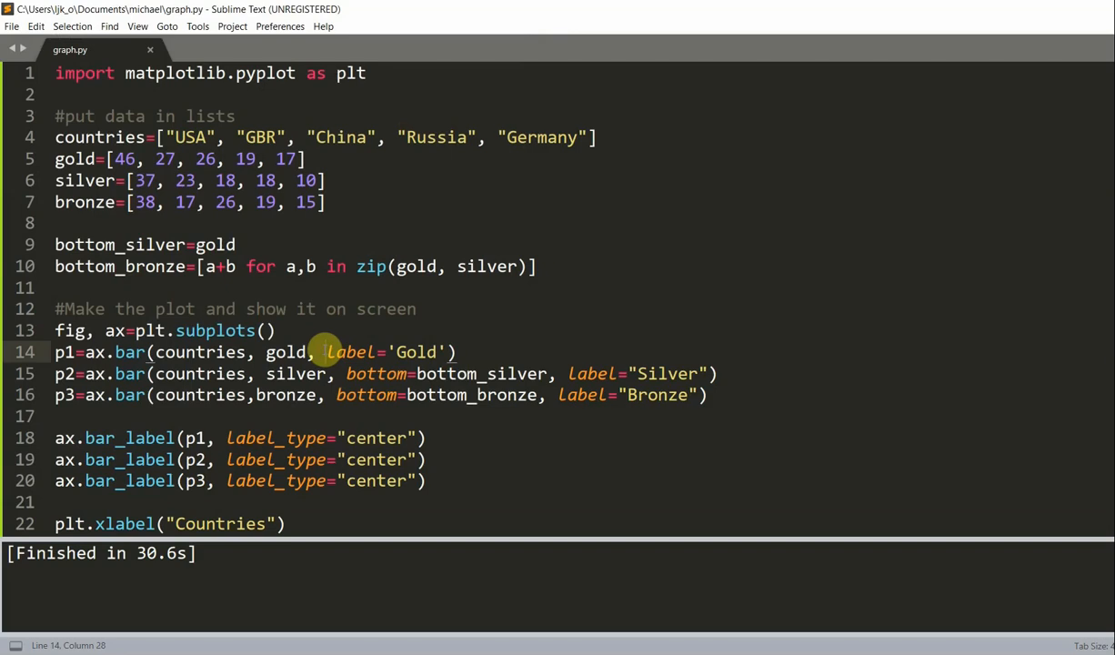
{"action": "type", "text": "color='"}
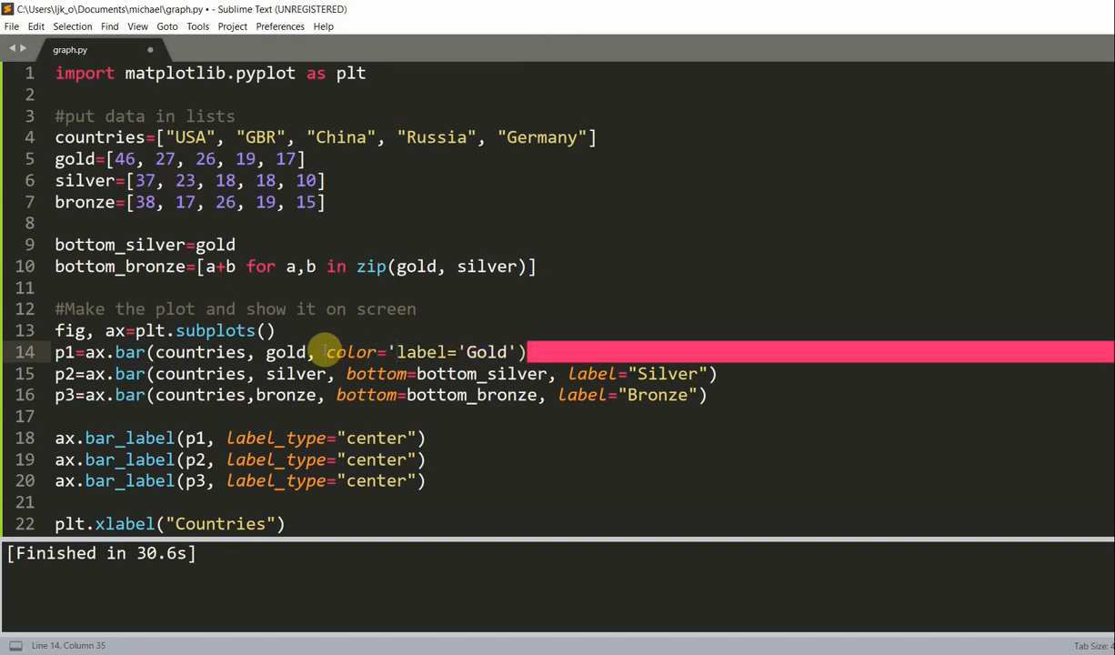
{"action": "type", "text": "gold'"}
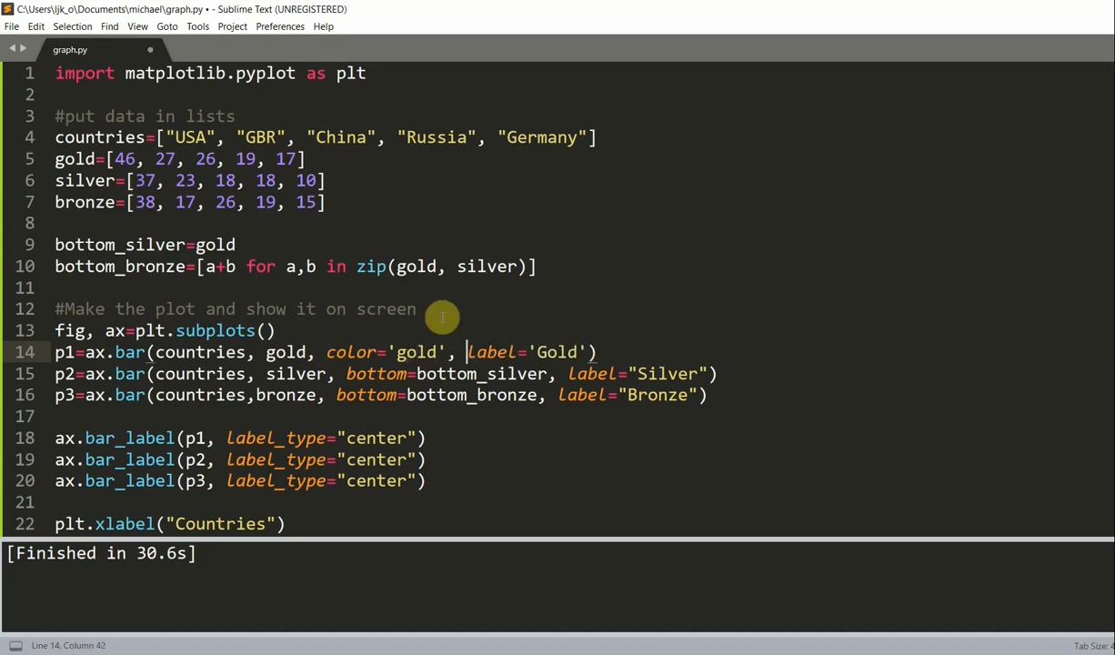
{"action": "type", "text": ",color"}
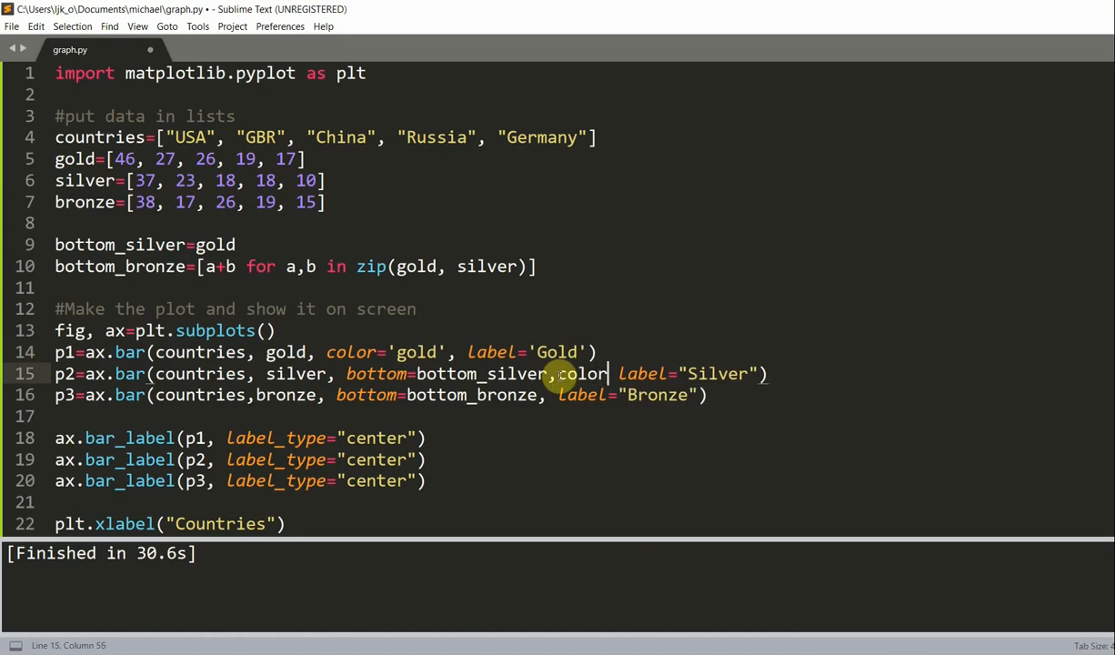
{"action": "type", "text": "='red',"}
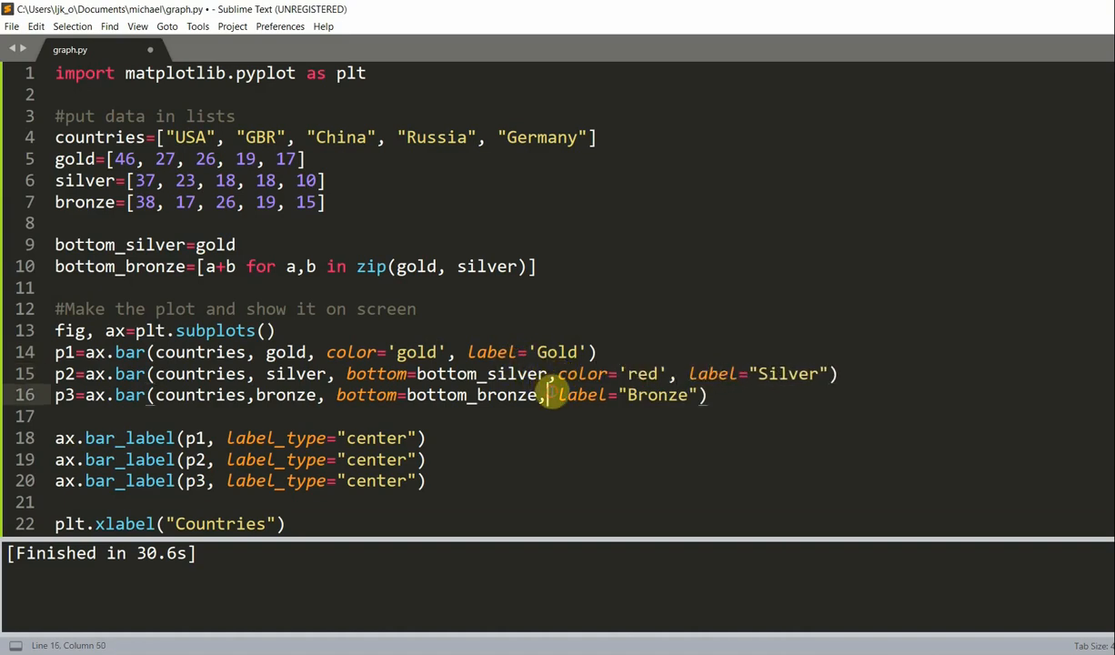
{"action": "type", "text": "color"}
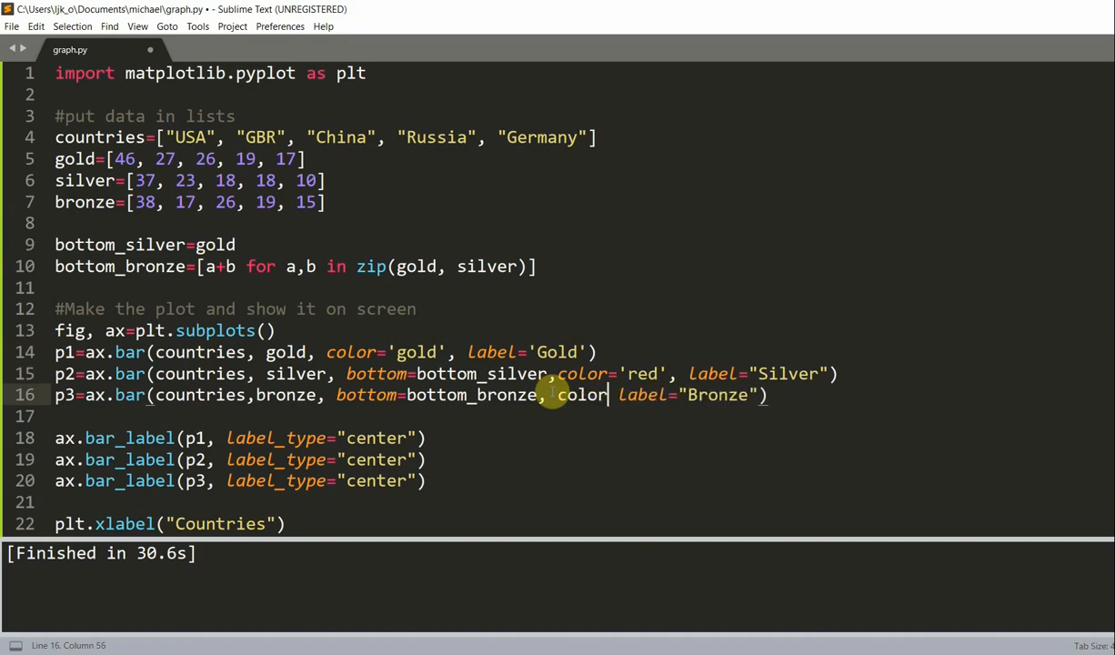
{"action": "type", "text": "'green',"}
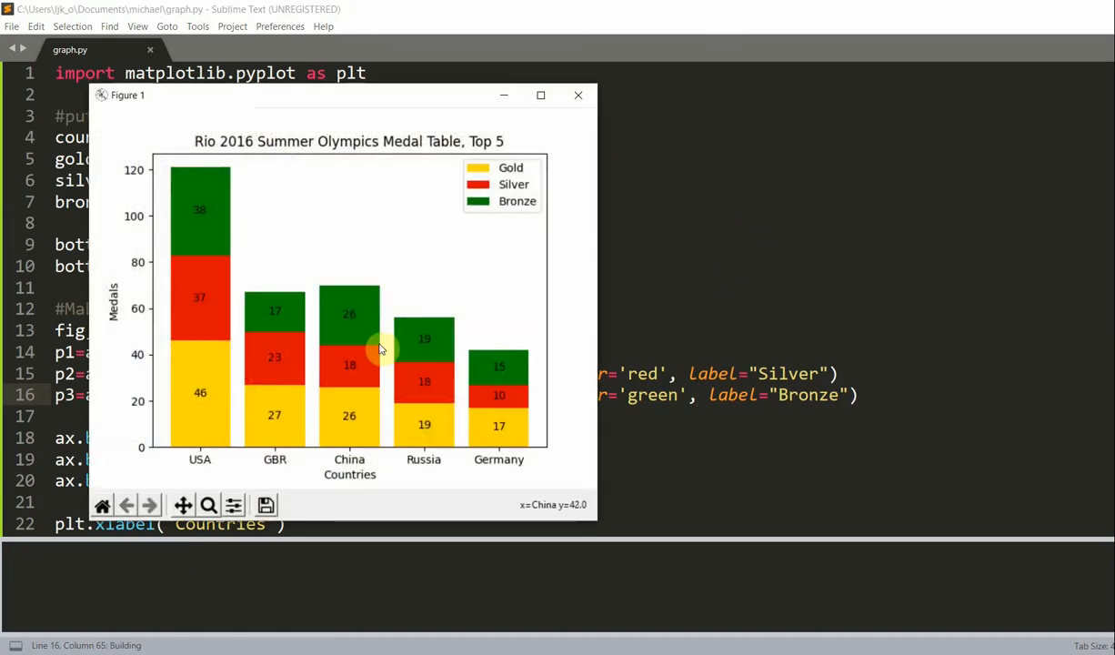
{"action": "mouse_move", "coordinate": [185, 385]}
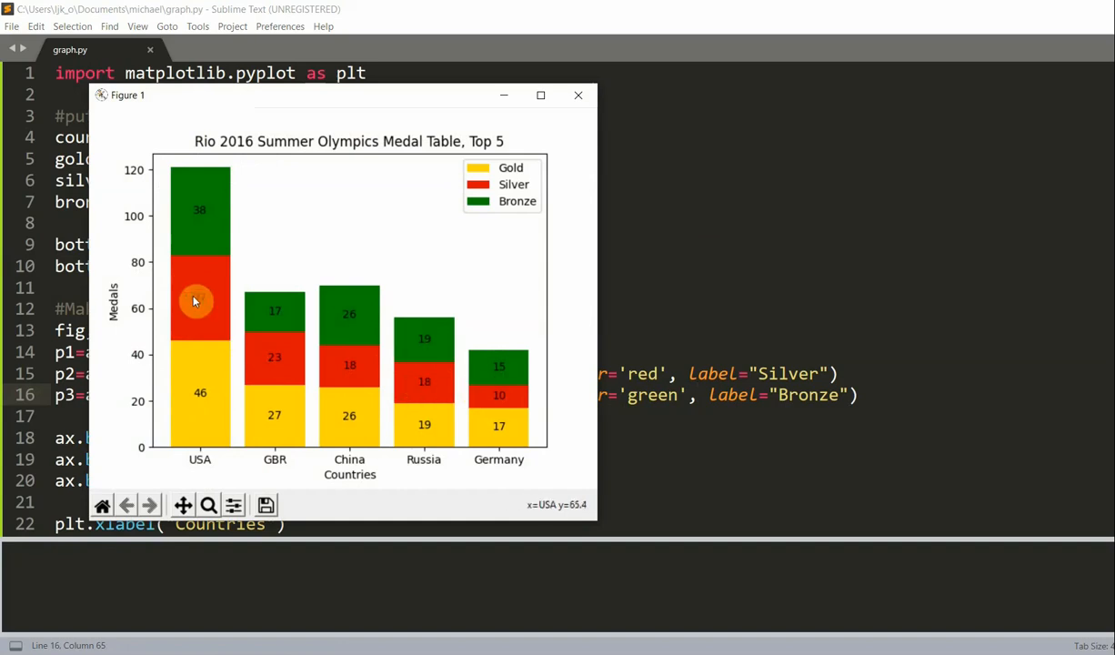
{"action": "mouse_move", "coordinate": [354, 328]}
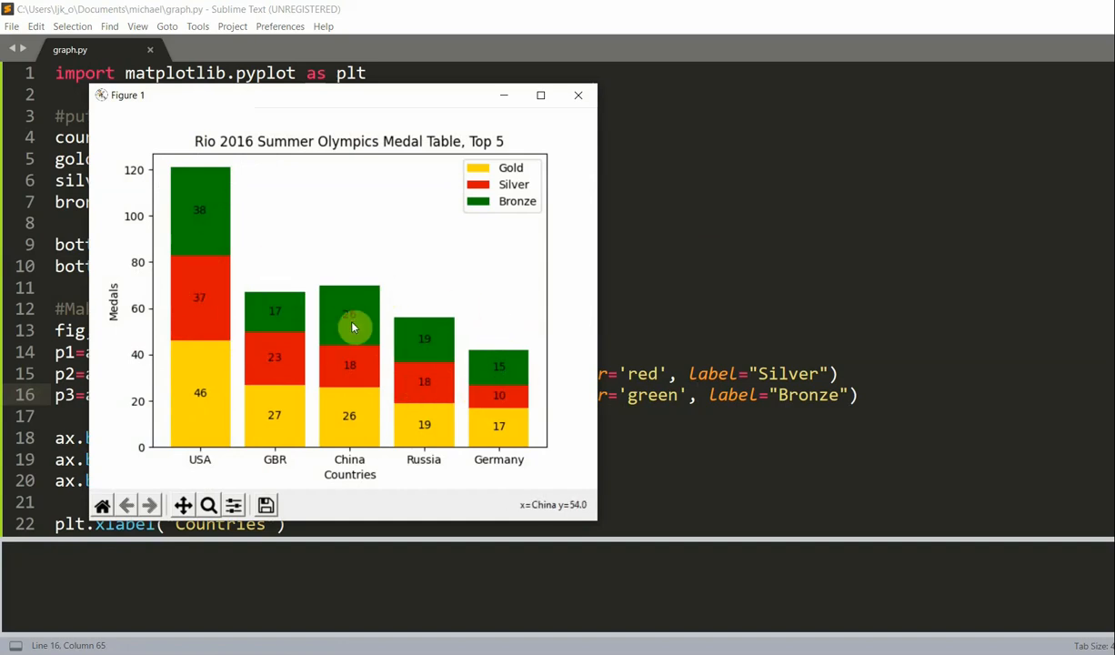